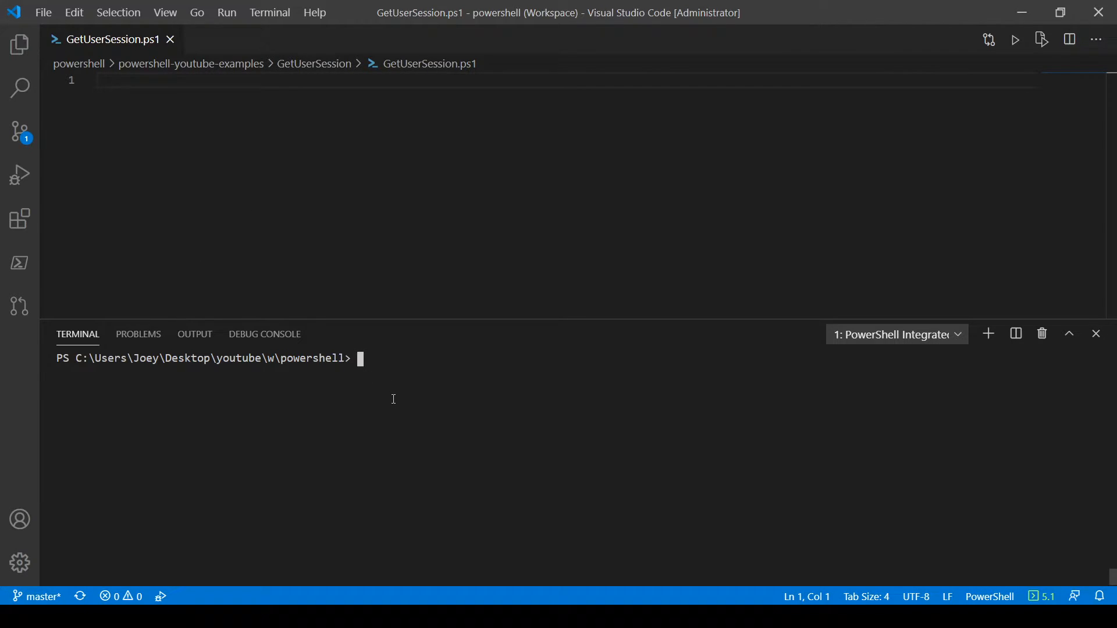
Run 'query user' in the terminal to list the single active console session.
{"action": "type", "text": "query"}
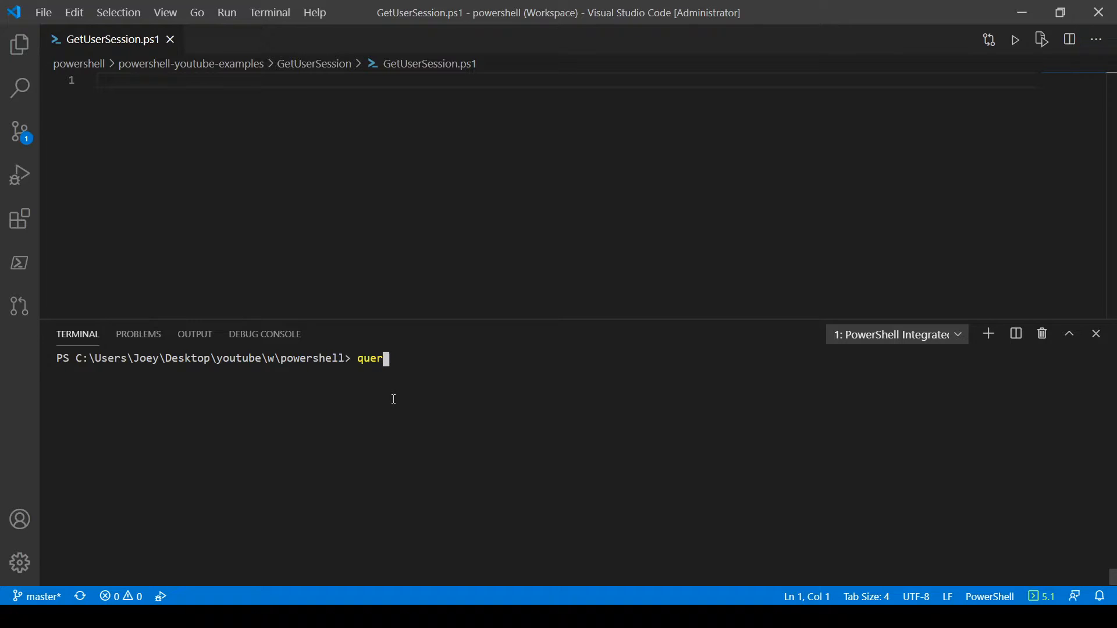
{"action": "key", "text": "Return"}
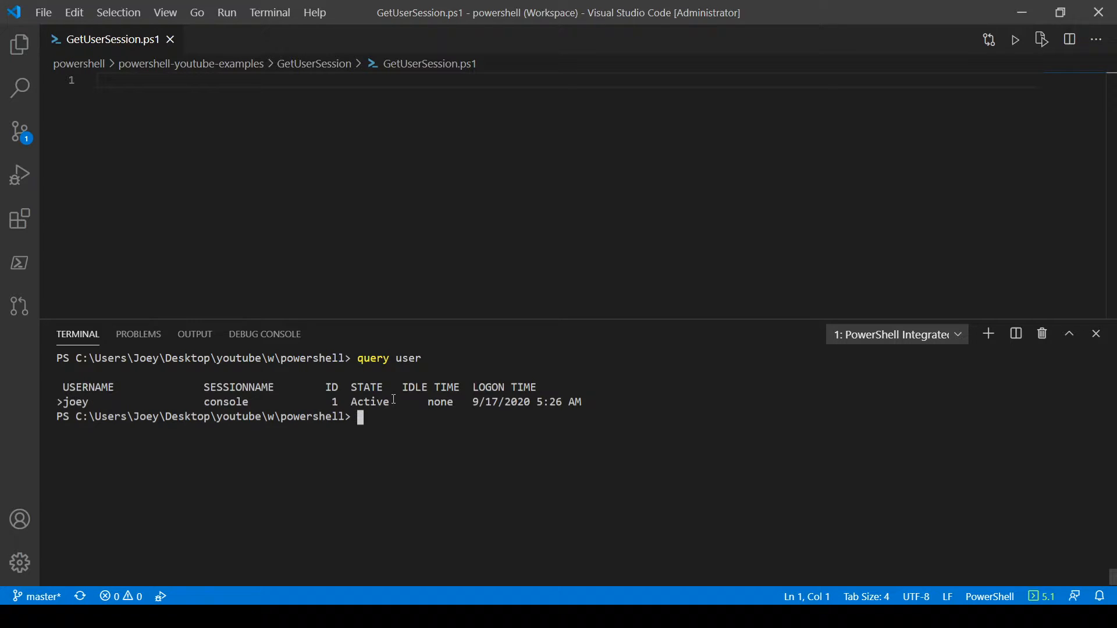
{"action": "mouse_move", "coordinate": [114, 382]}
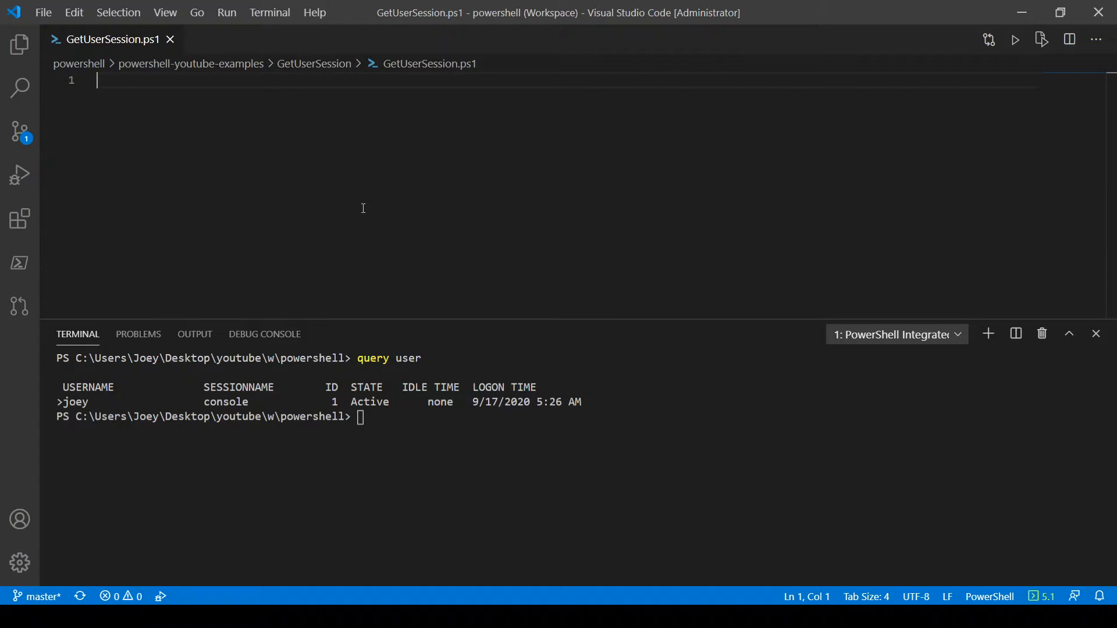
Start function Get-UserSession with a param block containing [string]$ComputerName = $env:COMPUTERNAME.
{"action": "type", "text": "function G"}
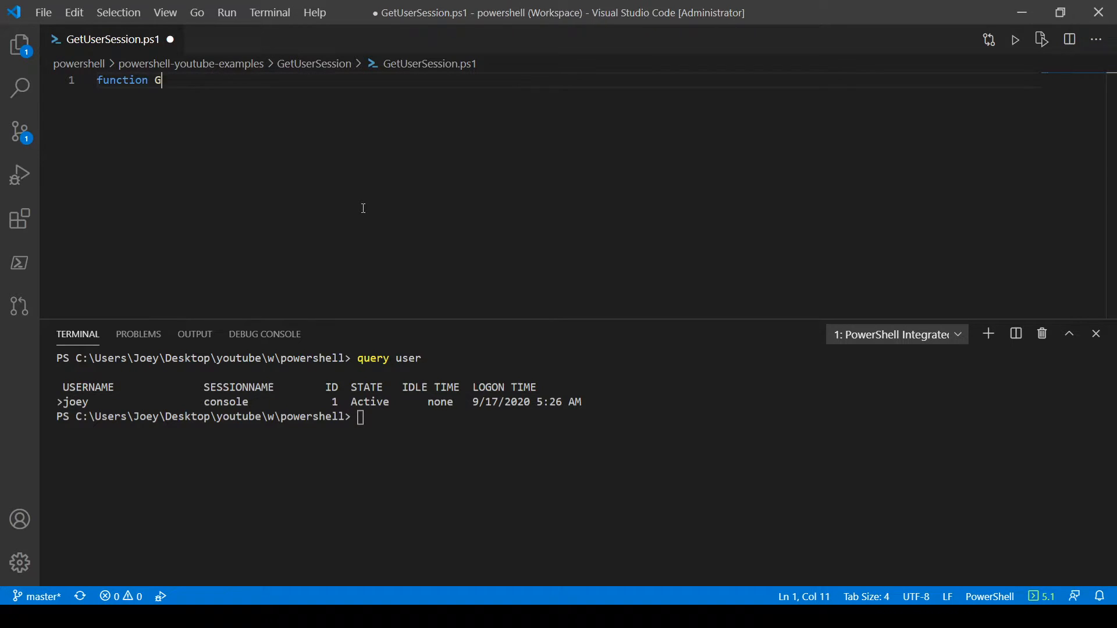
{"action": "type", "text": "et-UserS"}
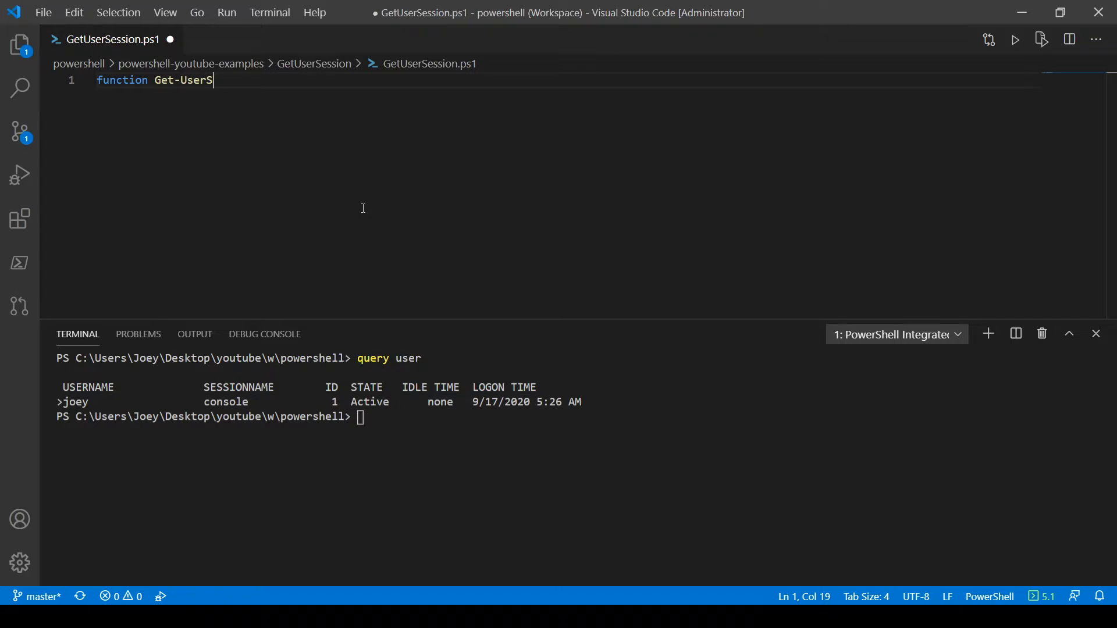
{"action": "type", "text": "ession {"}
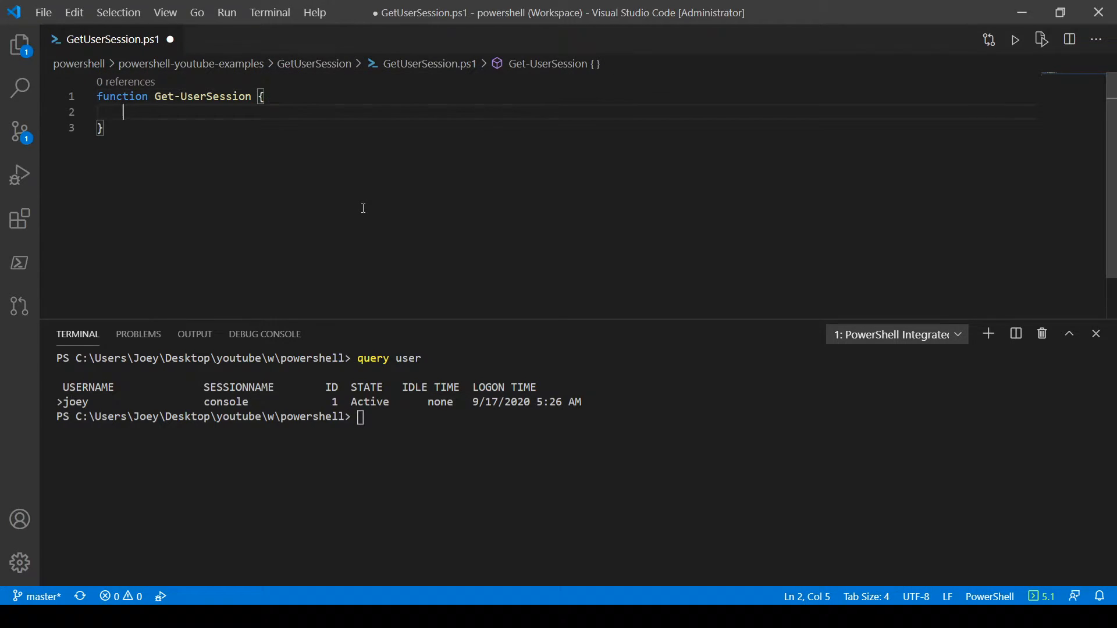
{"action": "type", "text": "param"}
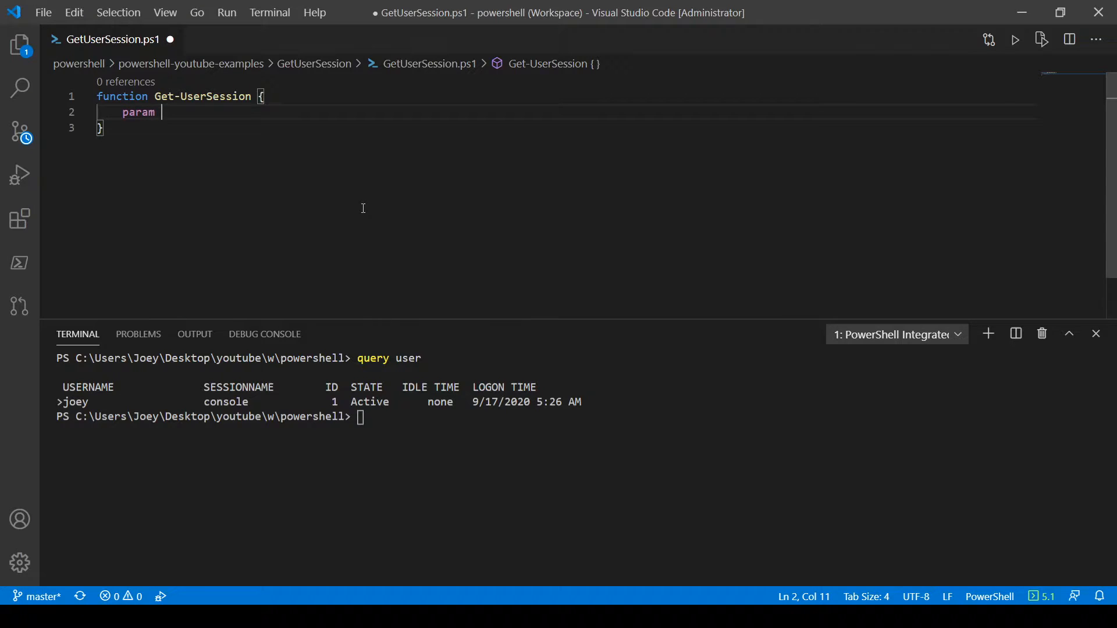
{"action": "type", "text": "($"}
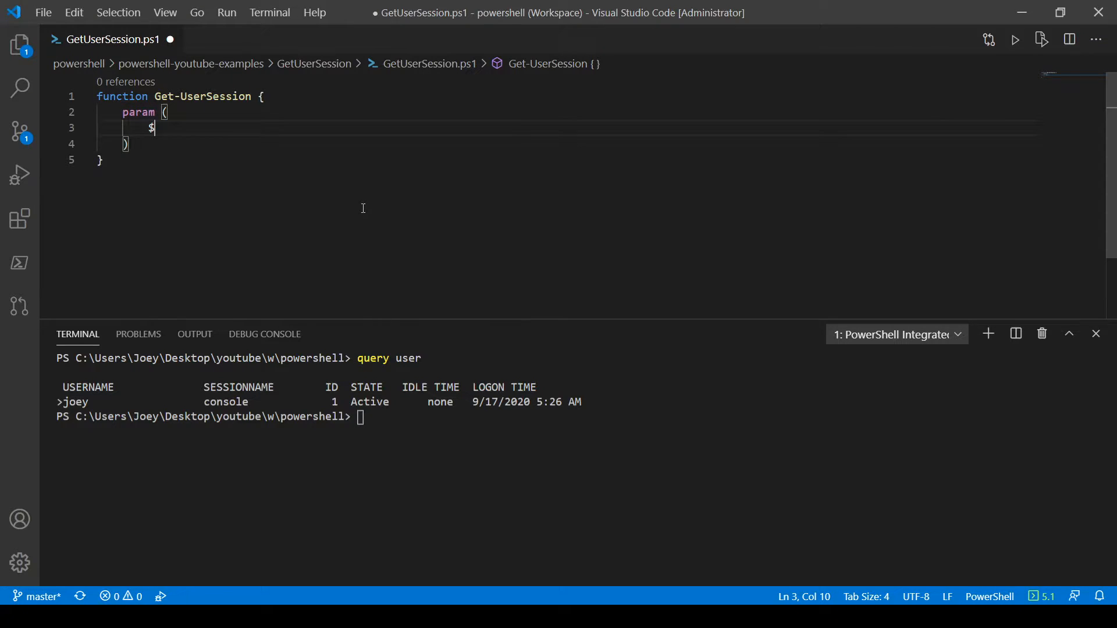
{"action": "type", "text": "[st"}
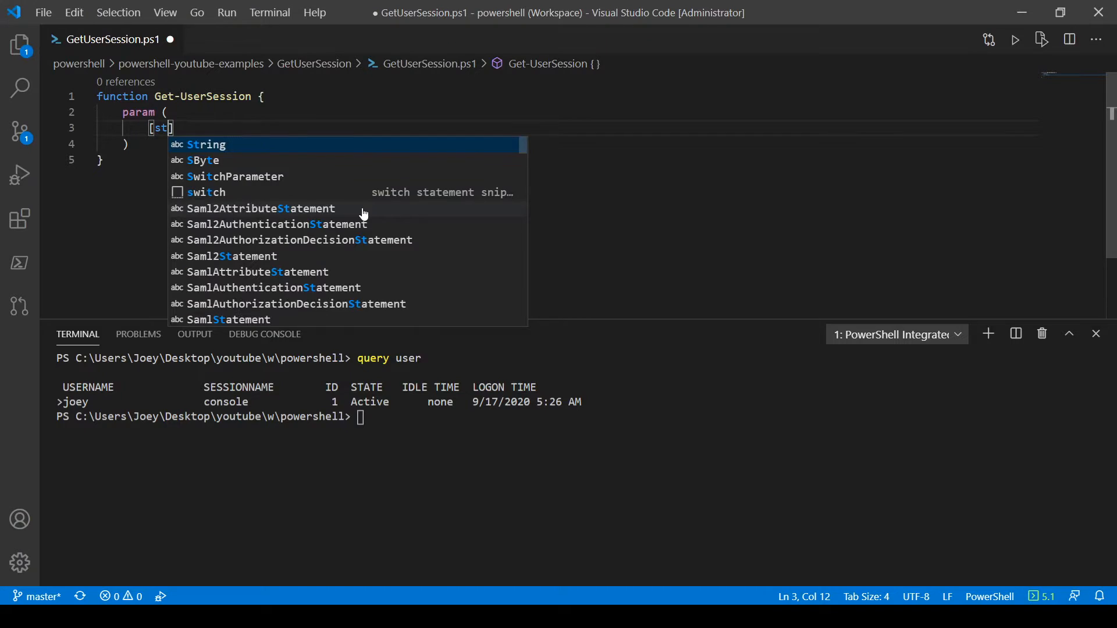
{"action": "type", "text": "ring]$ComputerName,"}
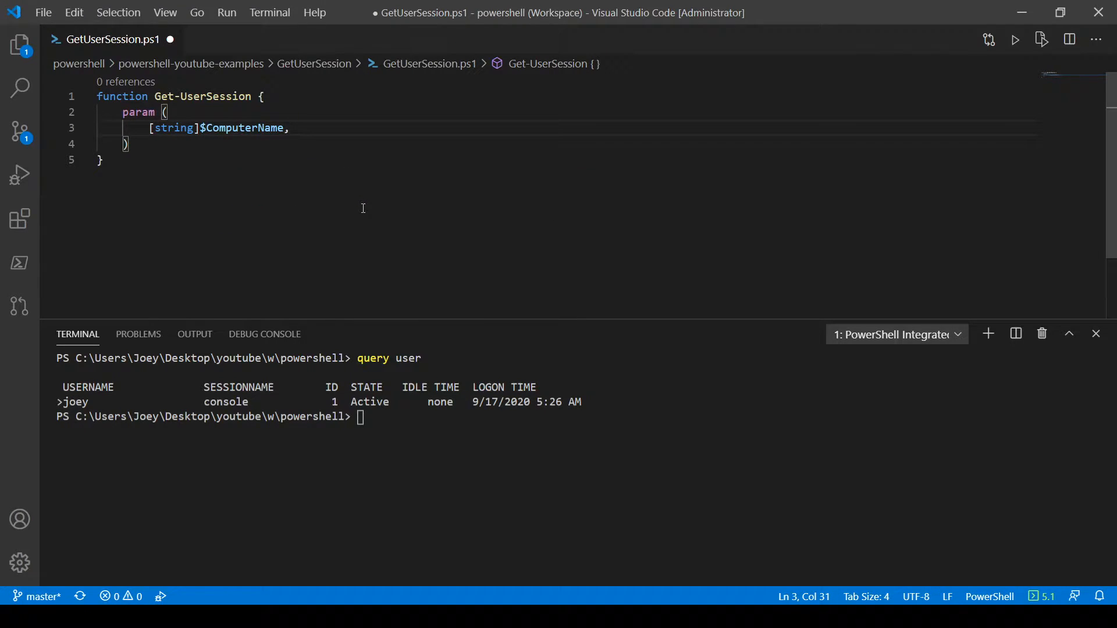
{"action": "type", "text": "= $env:COMPUTERNAME"}
{"action": "type", "text": "["}
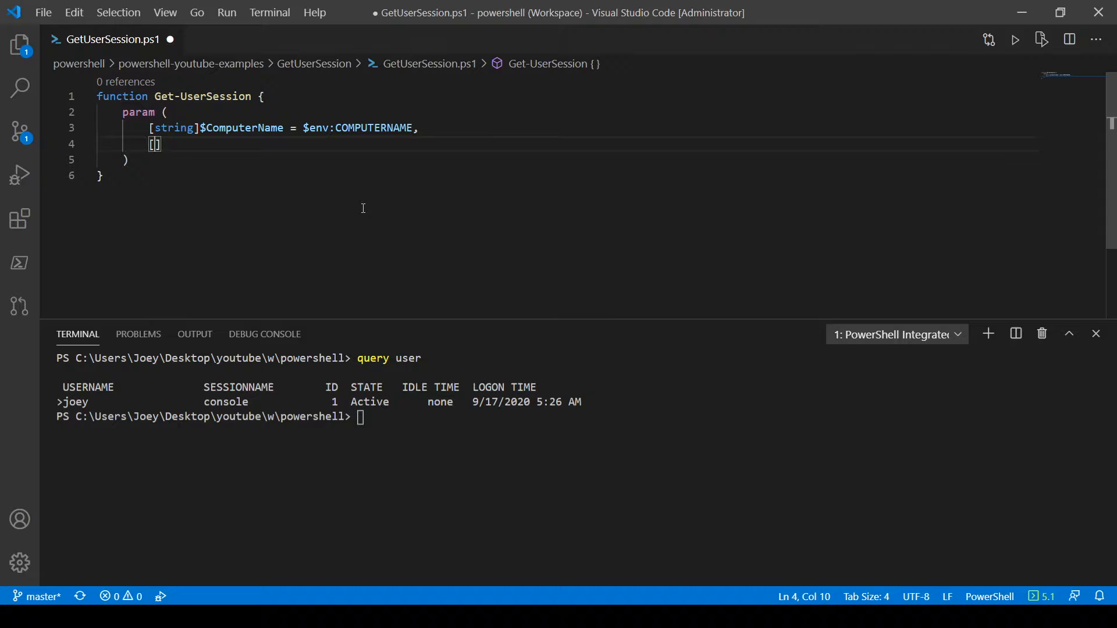
Add [switch] parameters $Active, $Console and $Disconnected to the param block.
{"action": "type", "text": "s"}
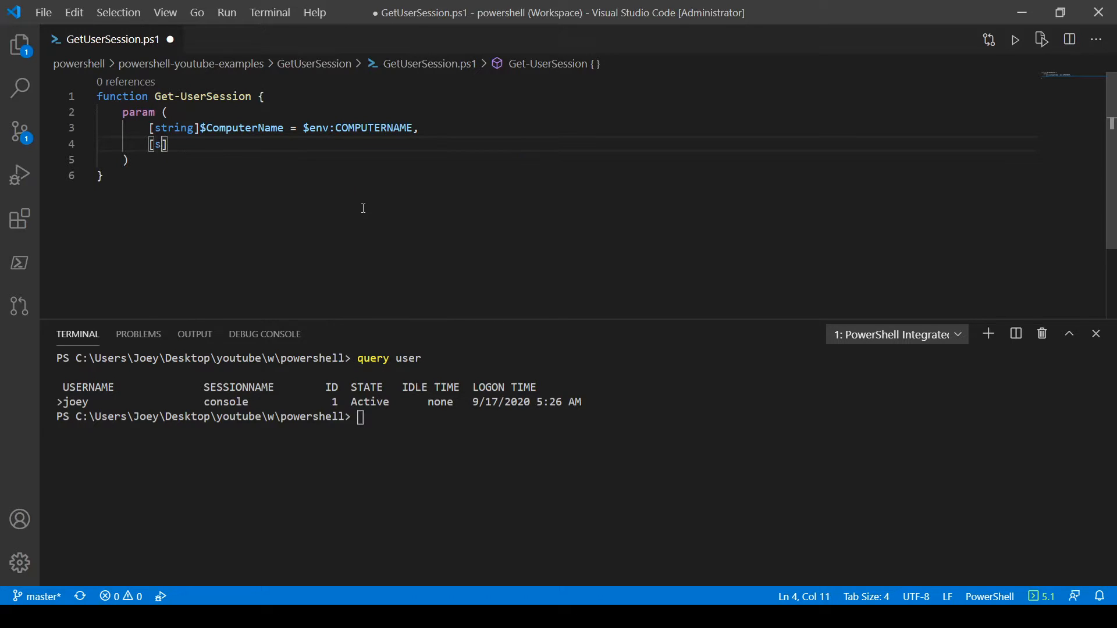
{"action": "type", "text": "witch]$"}
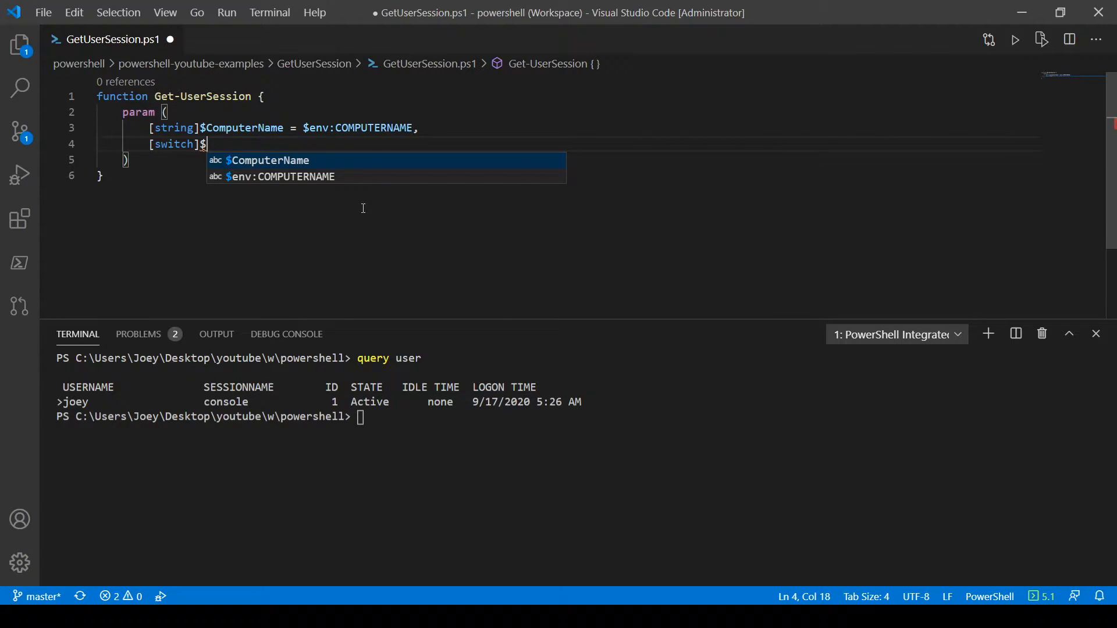
{"action": "type", "text": "Active,"}
{"action": "type", "text": "[c"}
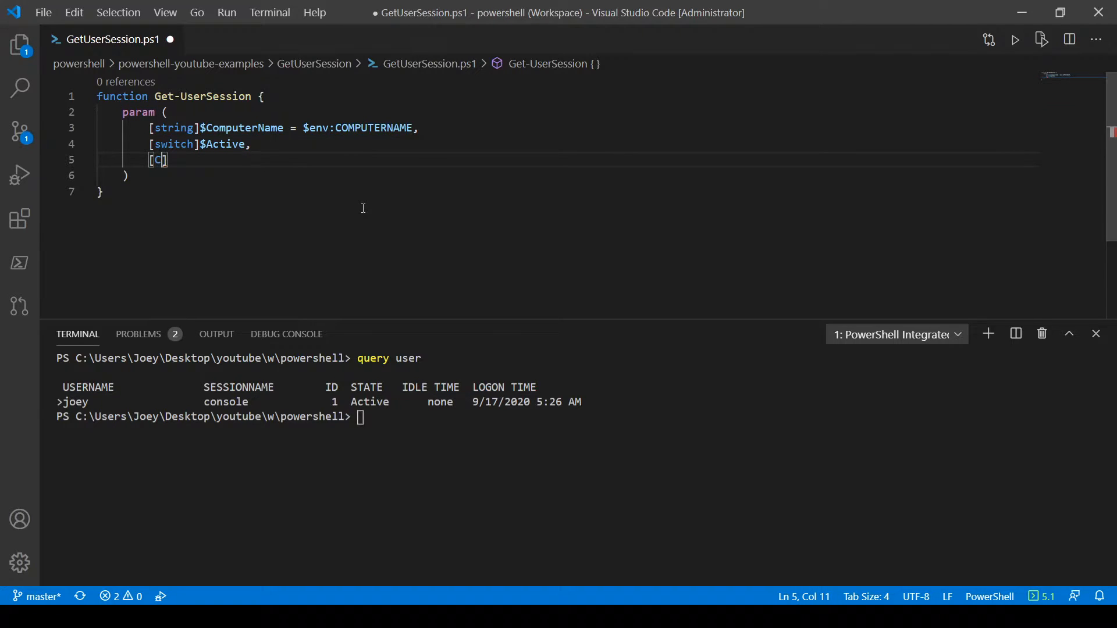
{"action": "type", "text": "[switch]$Console,"}
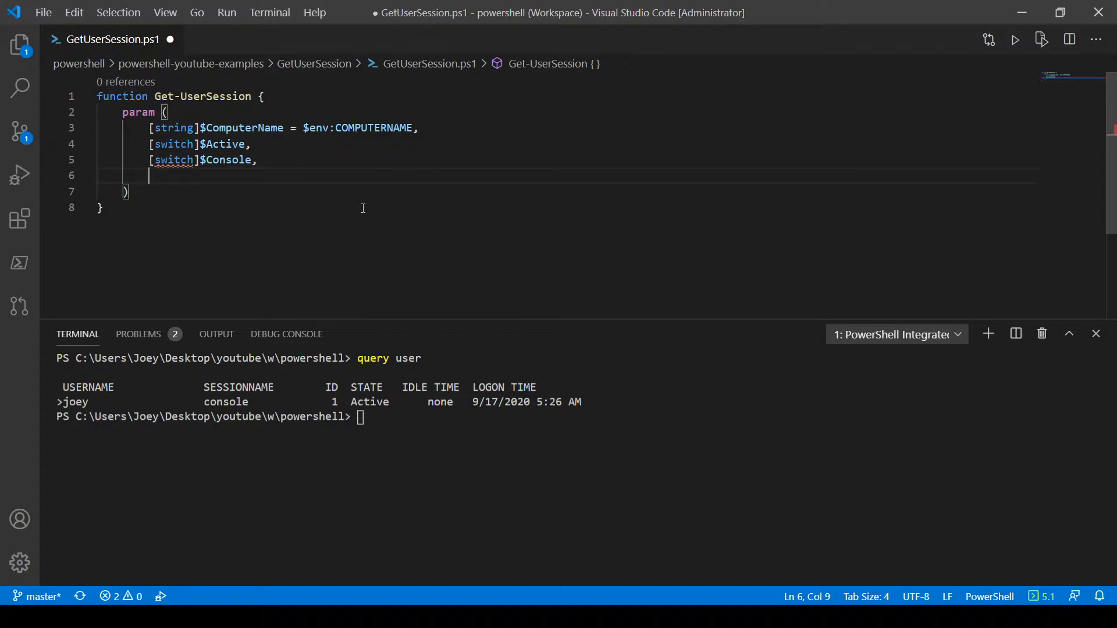
{"action": "type", "text": "[switch]$Disconnected"}
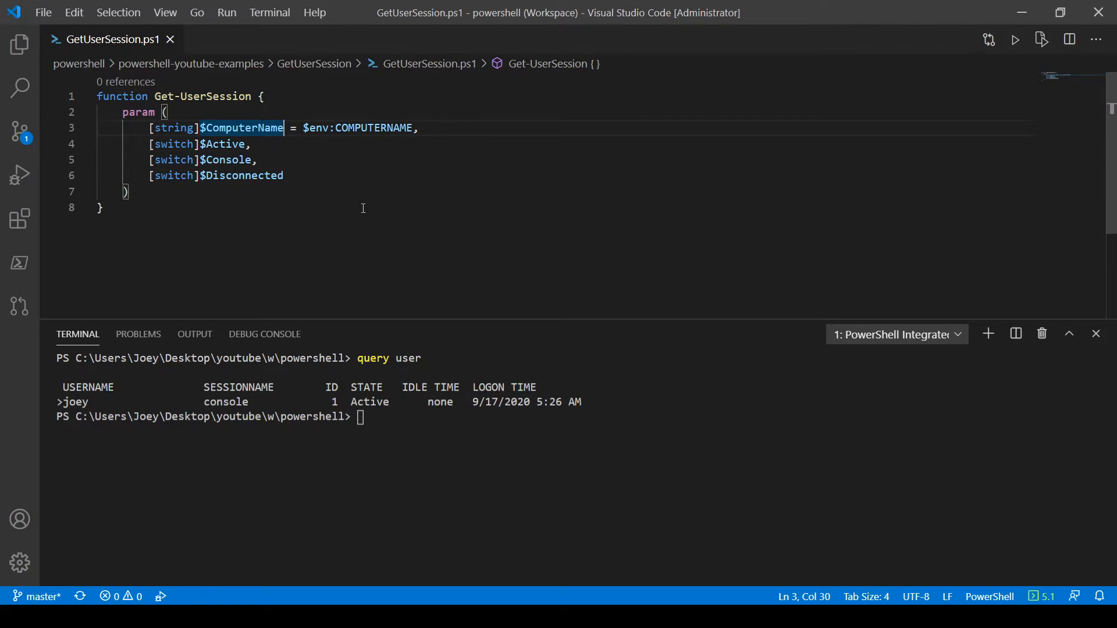
Add [Parameter(ParameterSetName = "Active")] above the $Active switch.
{"action": "key", "text": "Enter"}
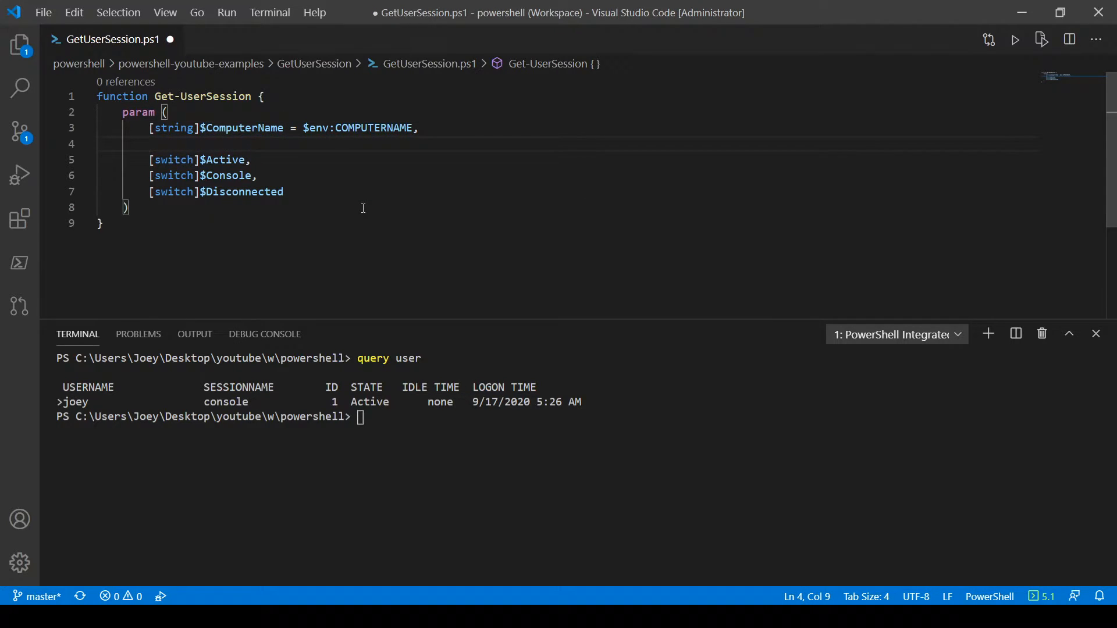
{"action": "type", "text": "[Pa"}
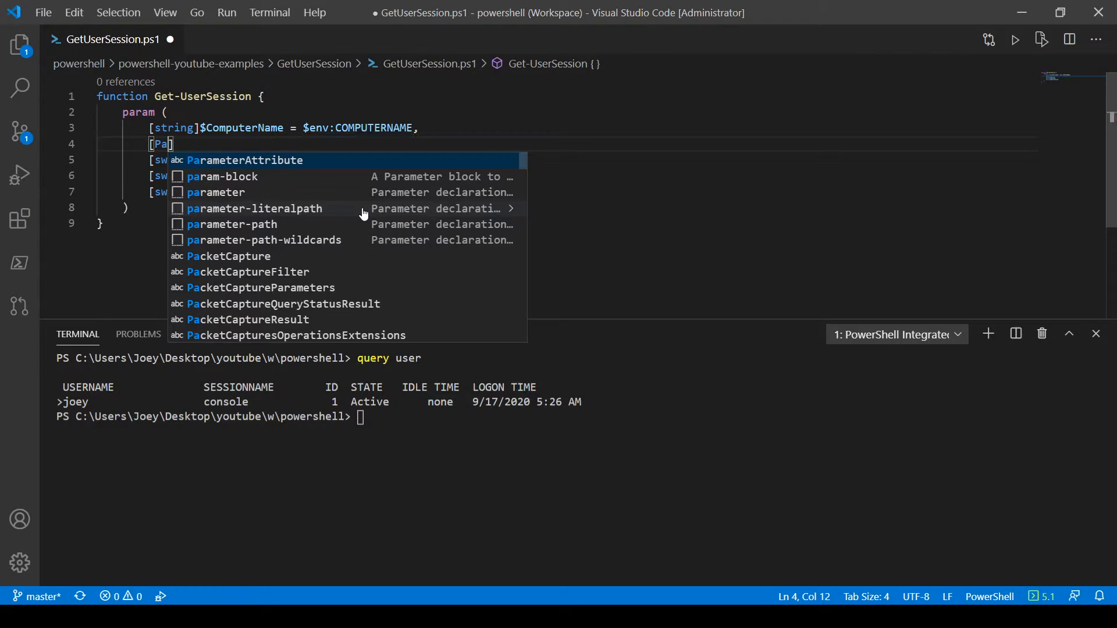
{"action": "type", "text": "rameter("}
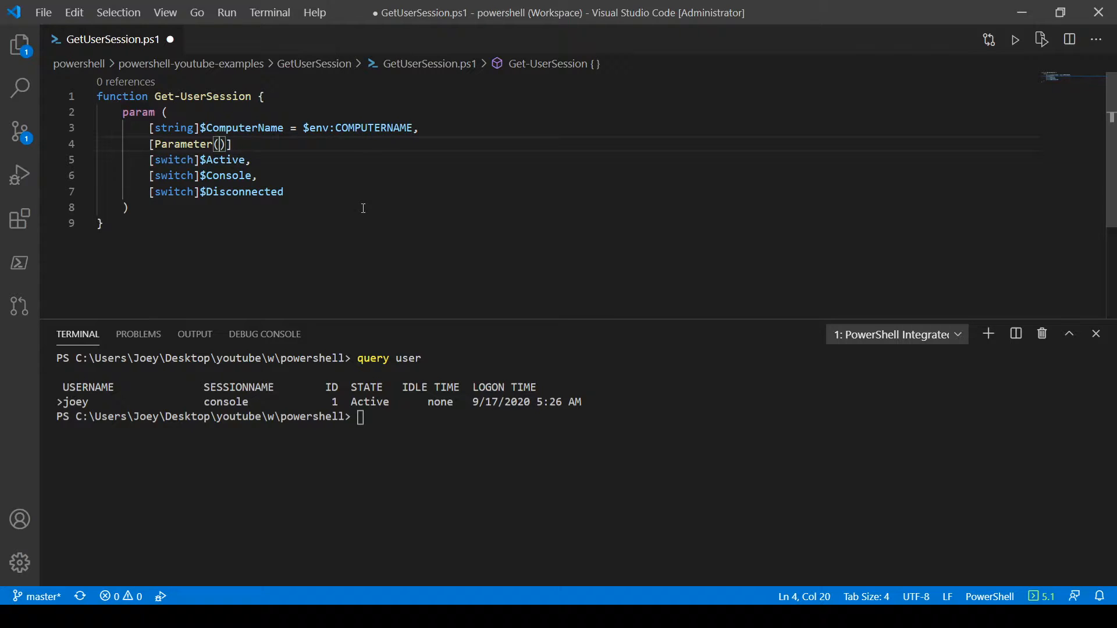
{"action": "type", "text": "ParameterSetName ="}
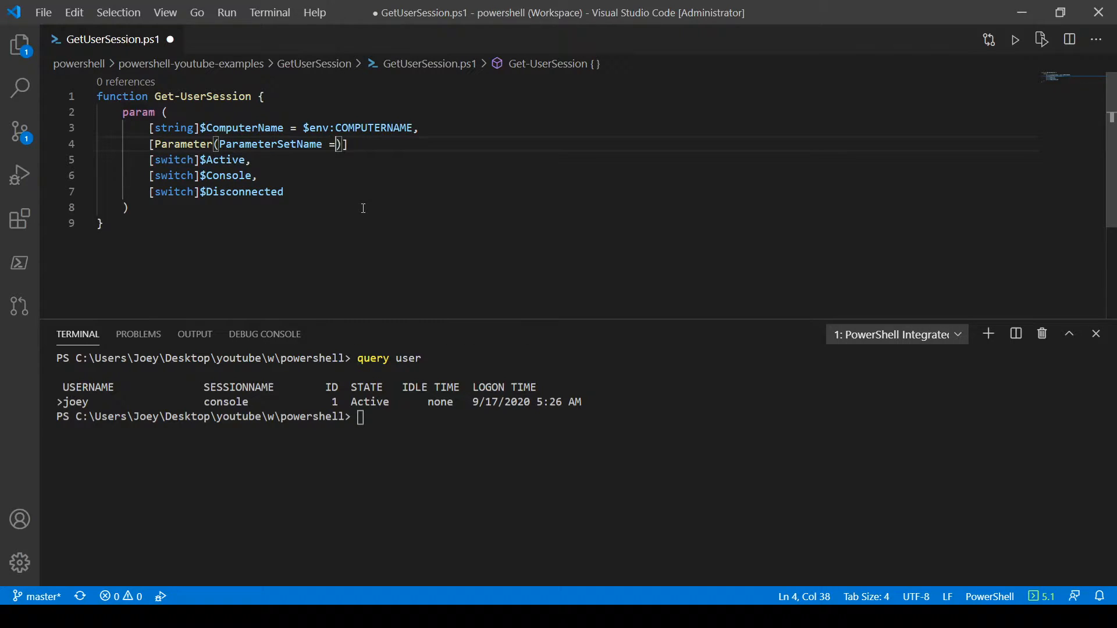
{"action": "type", "text": "\"Active\""}
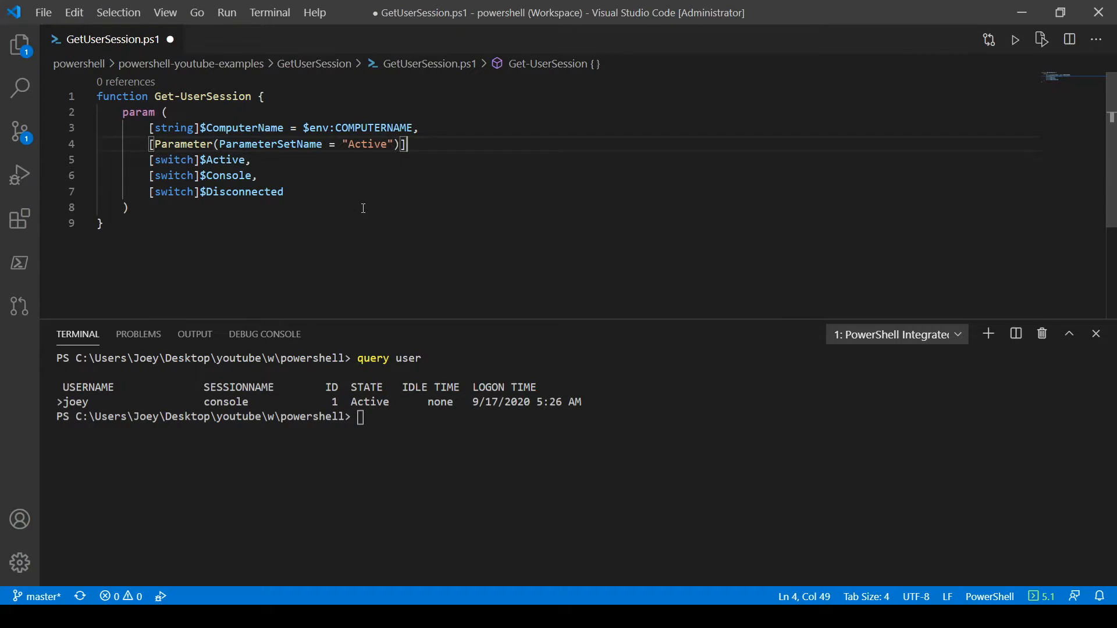
Give $Disconnected a copy of the attribute with set name "Disconnected", then select ComputerName.
{"action": "left_click", "coordinate": [257, 175]}
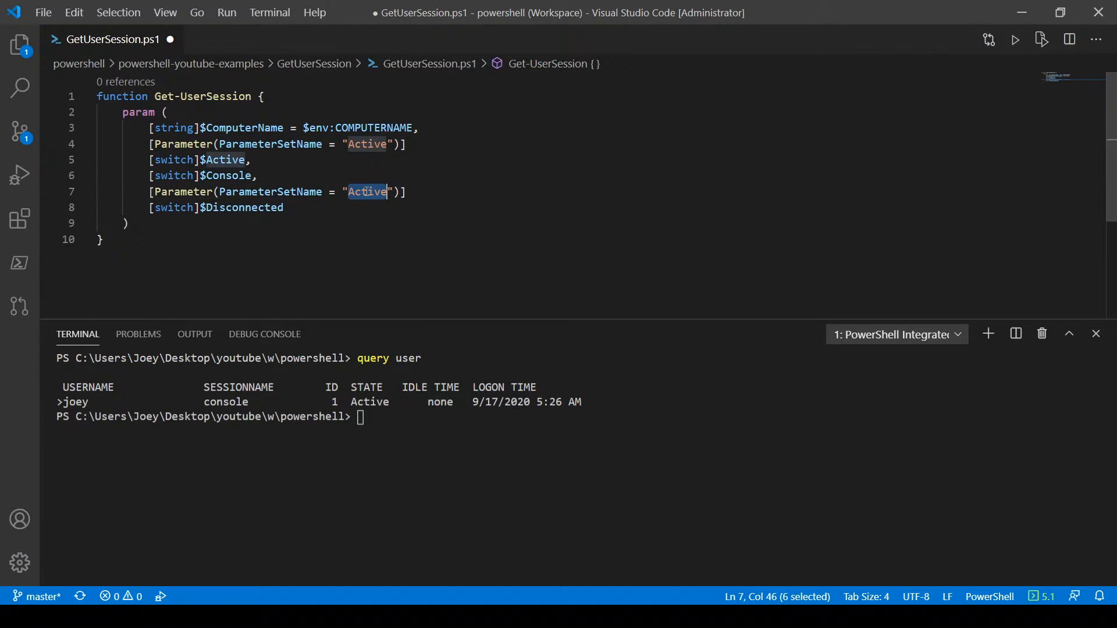
{"action": "type", "text": "Disc"}
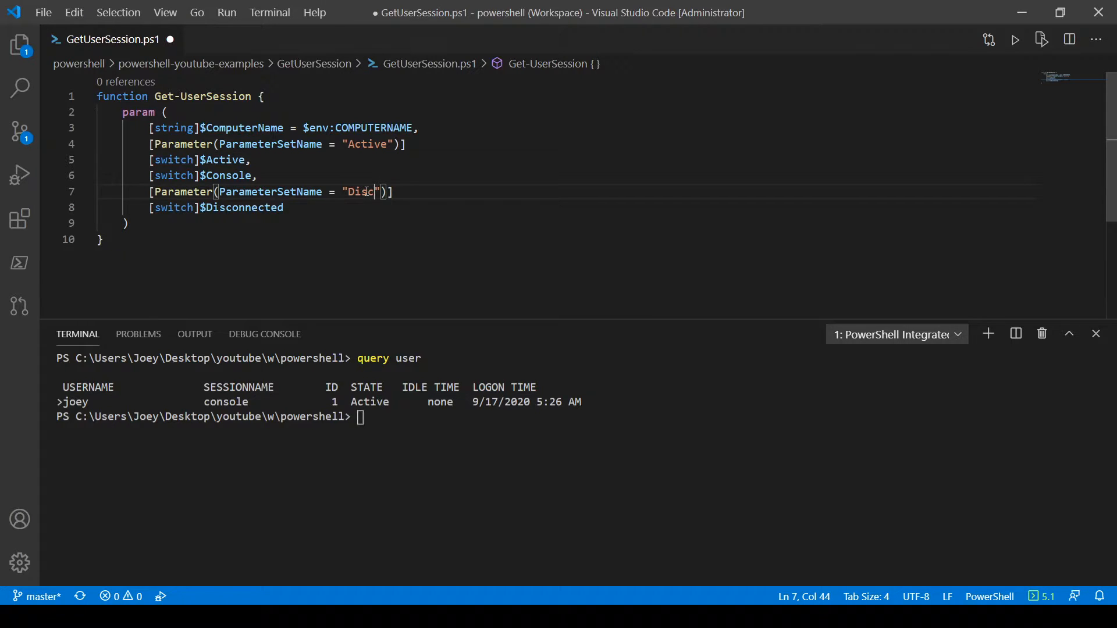
{"action": "type", "text": "onnected"}
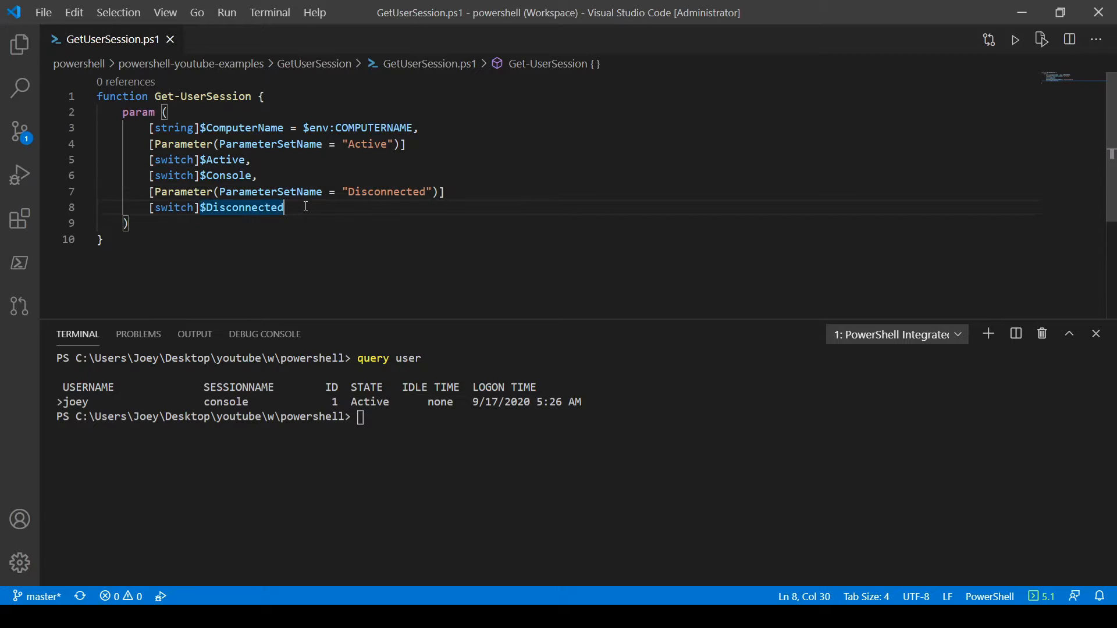
{"action": "double_click", "coordinate": [226, 175]}
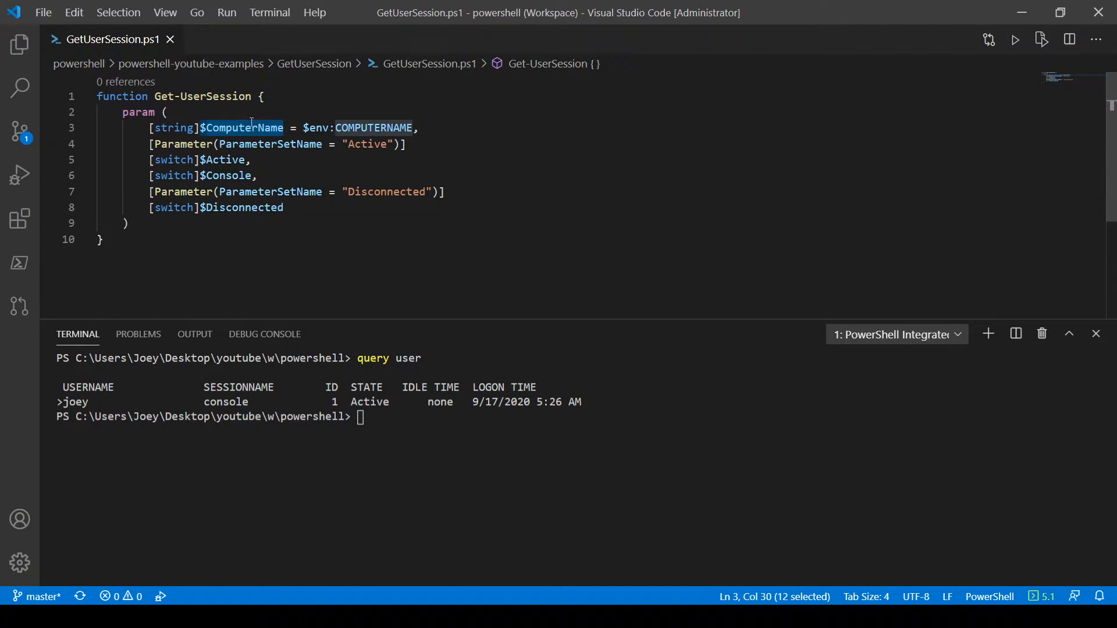
Assign $sessions the output of query user /SERVER:$COMPUTERNAME on line 11.
{"action": "type", "text": "$session ="}
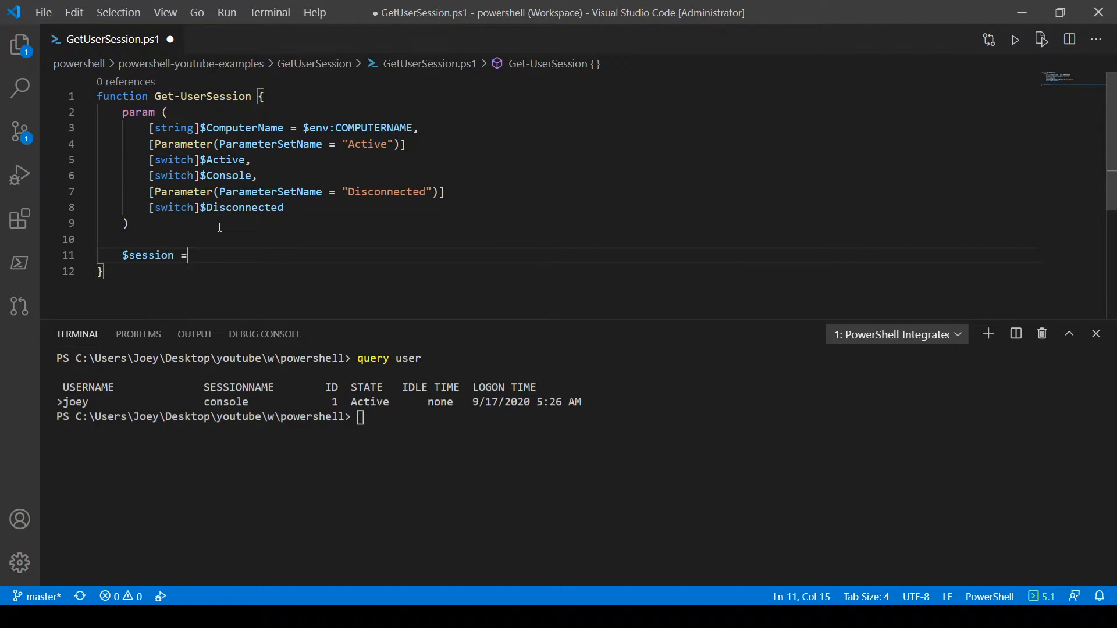
{"action": "type", "text": "s"}
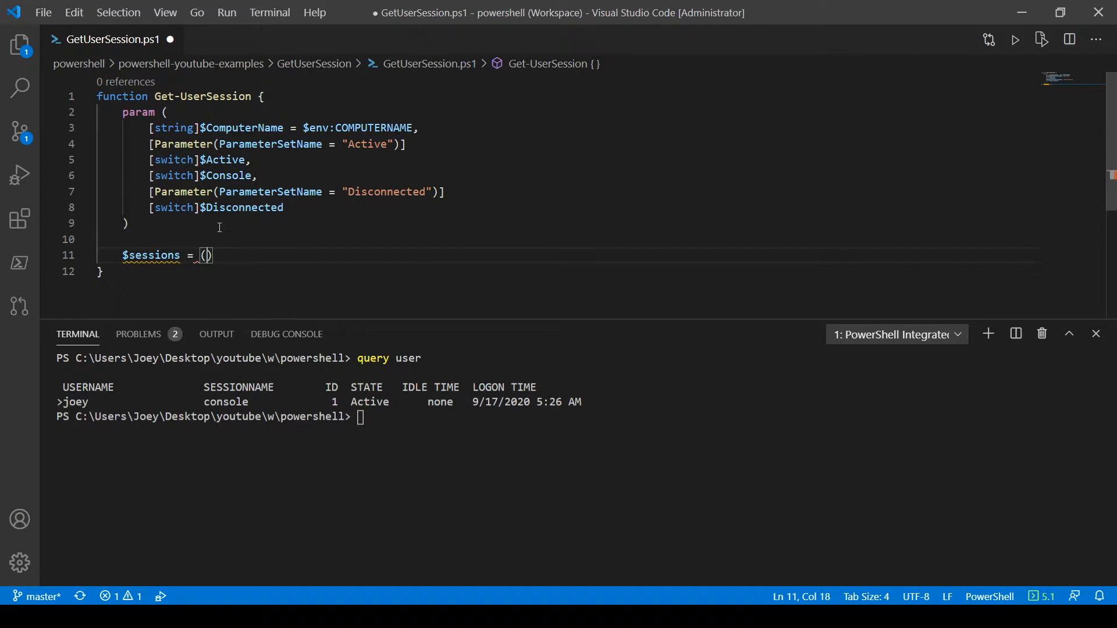
{"action": "type", "text": "&\""}
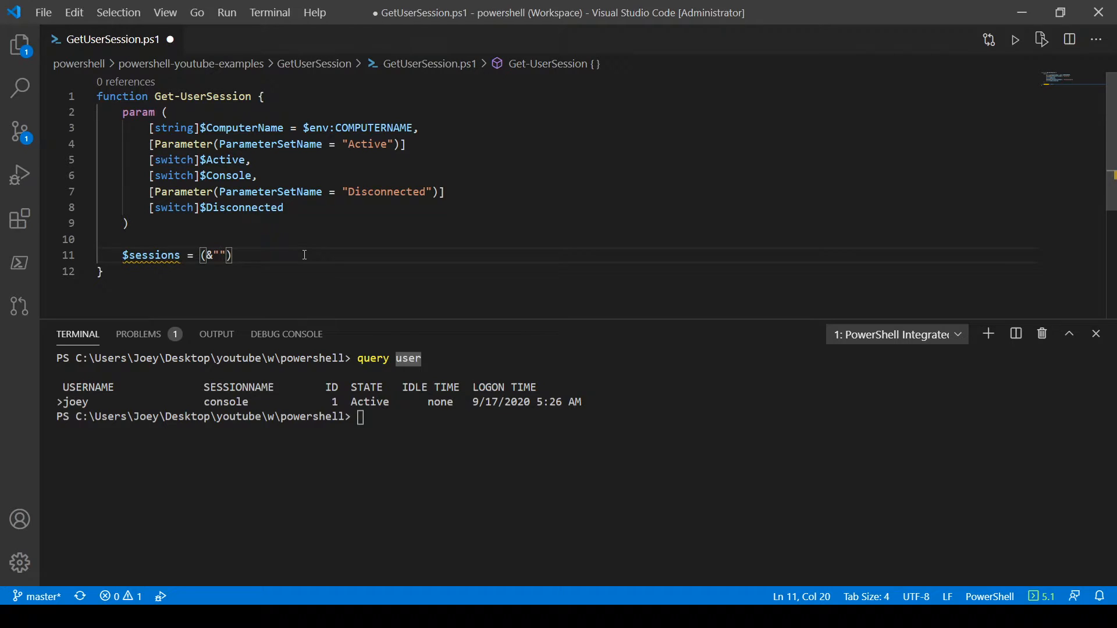
{"action": "type", "text": "query"}
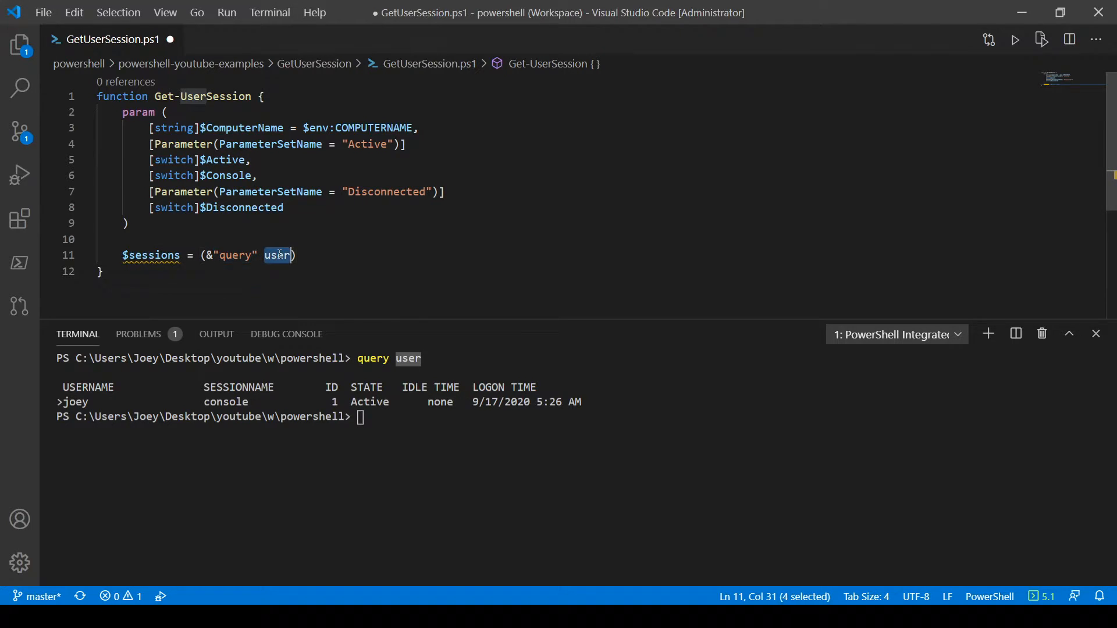
{"action": "left_click", "coordinate": [269, 255]}
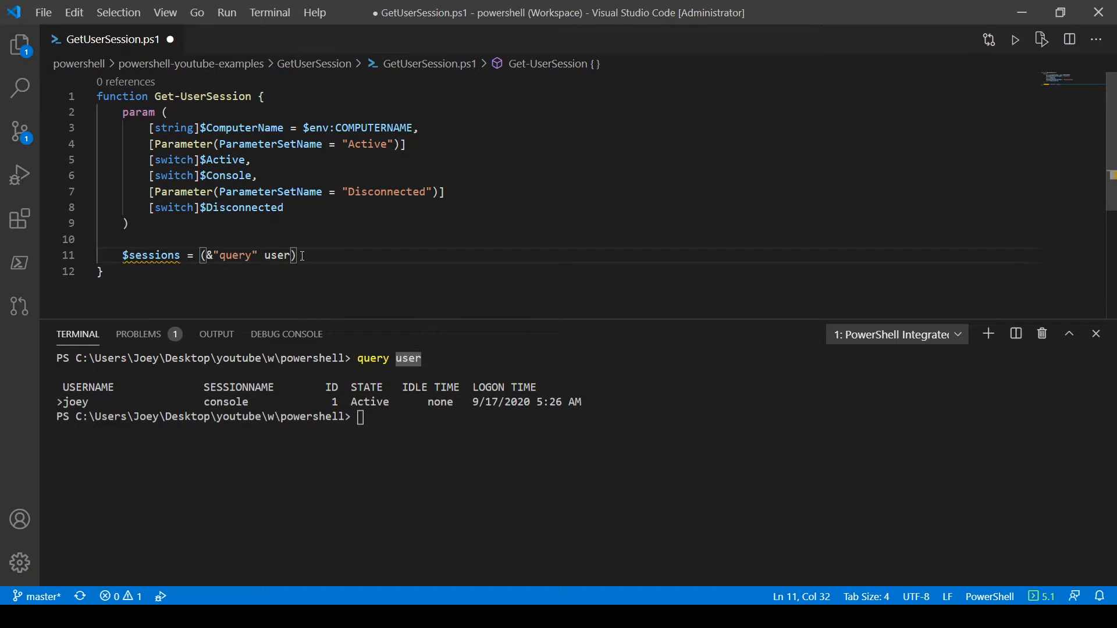
{"action": "key", "text": "Left"}
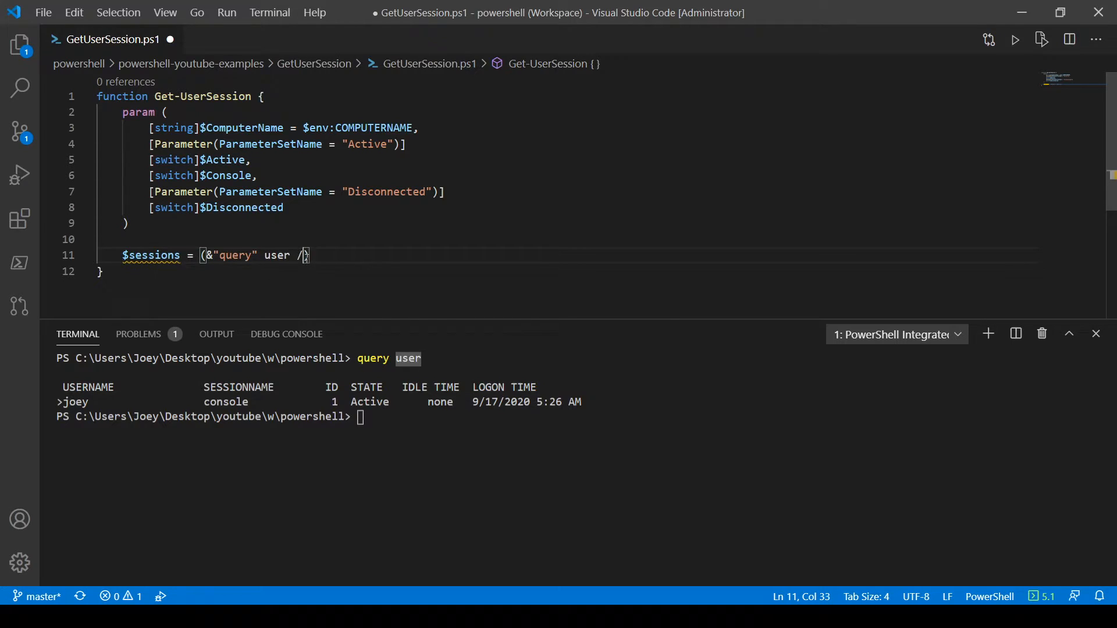
{"action": "type", "text": "SERVER:"}
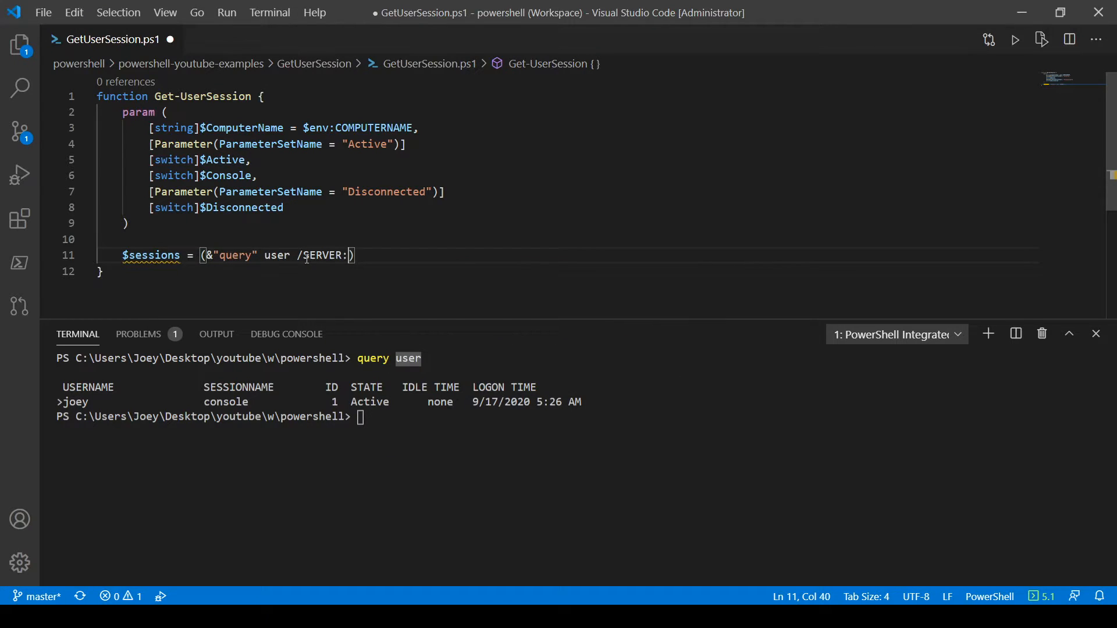
{"action": "type", "text": "COMPUTERNAME"}
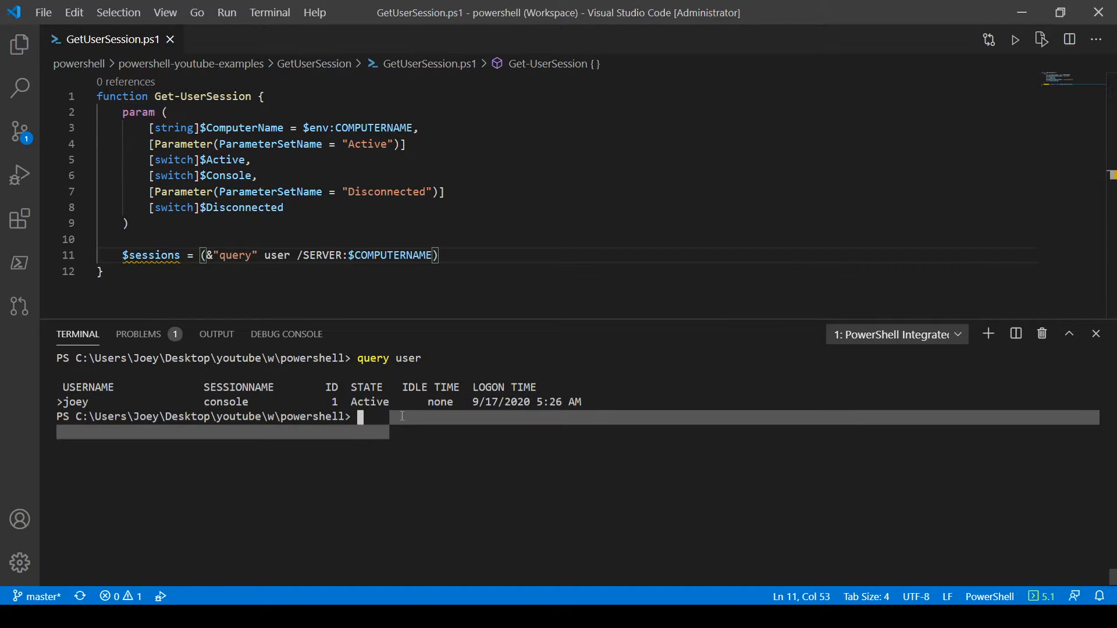
Run query user /? in the terminal to show its help and /SERVER:servername option.
{"action": "type", "text": "query"}
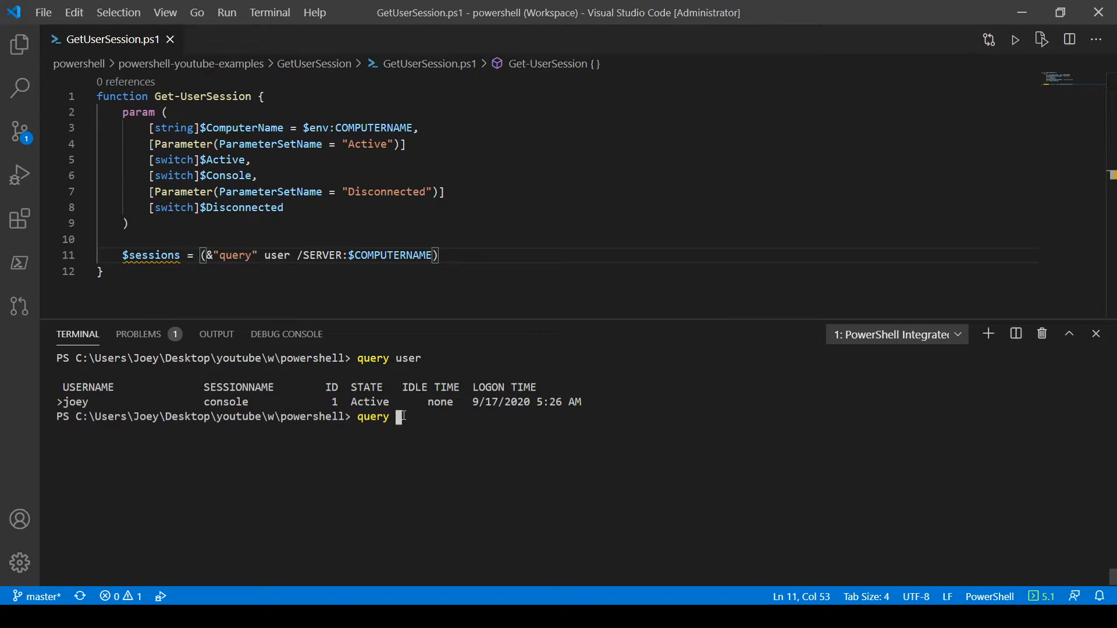
{"action": "type", "text": "user /?"}
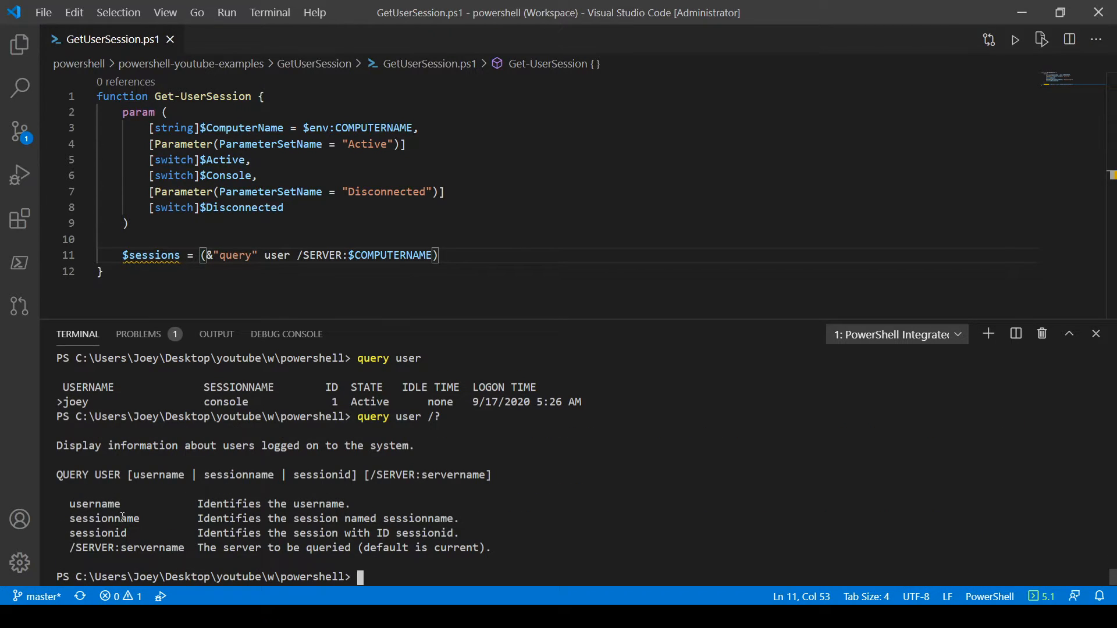
{"action": "double_click", "coordinate": [127, 548]}
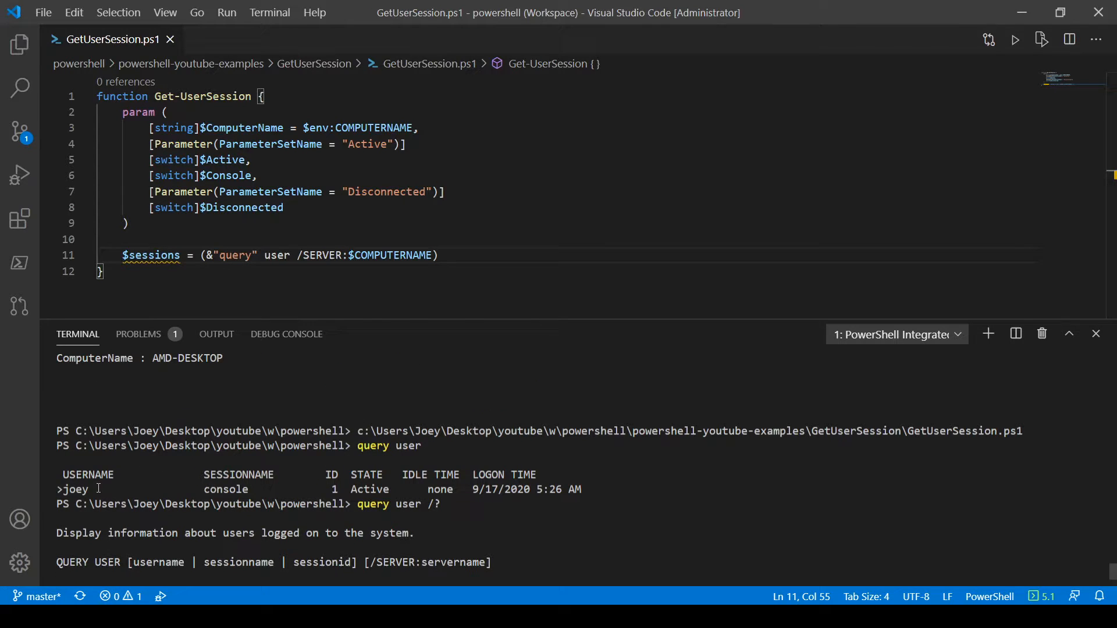
{"action": "mouse_move", "coordinate": [609, 438]}
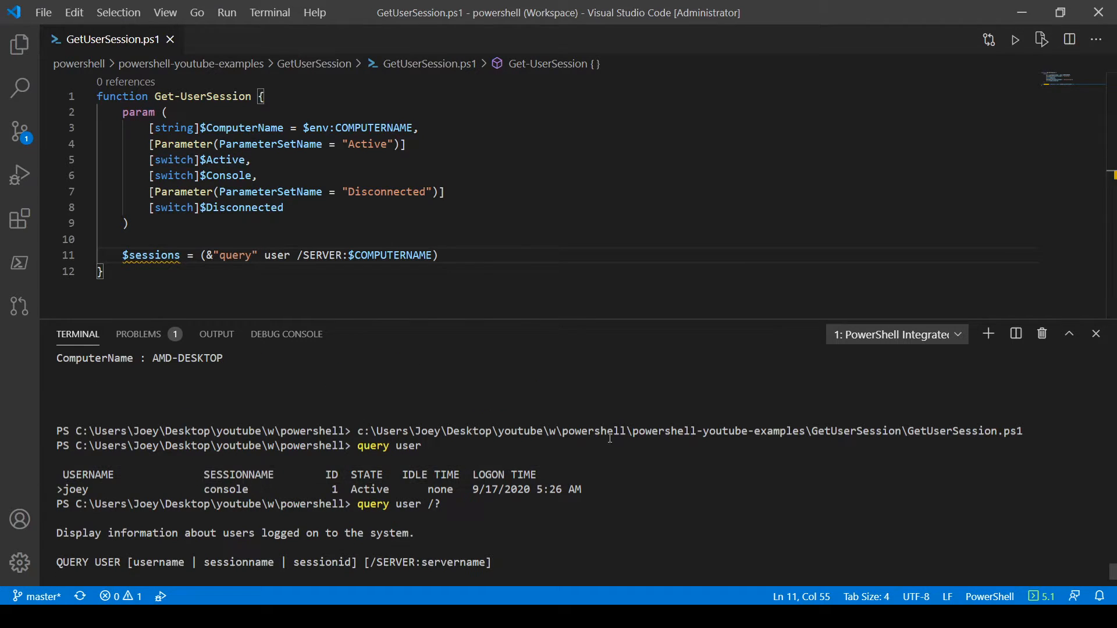
Append -replace "^[\s]USERNAME[\s]+SESSIONNAME.*$", "" to line 11 to strip the header.
{"action": "type", "text": "-"}
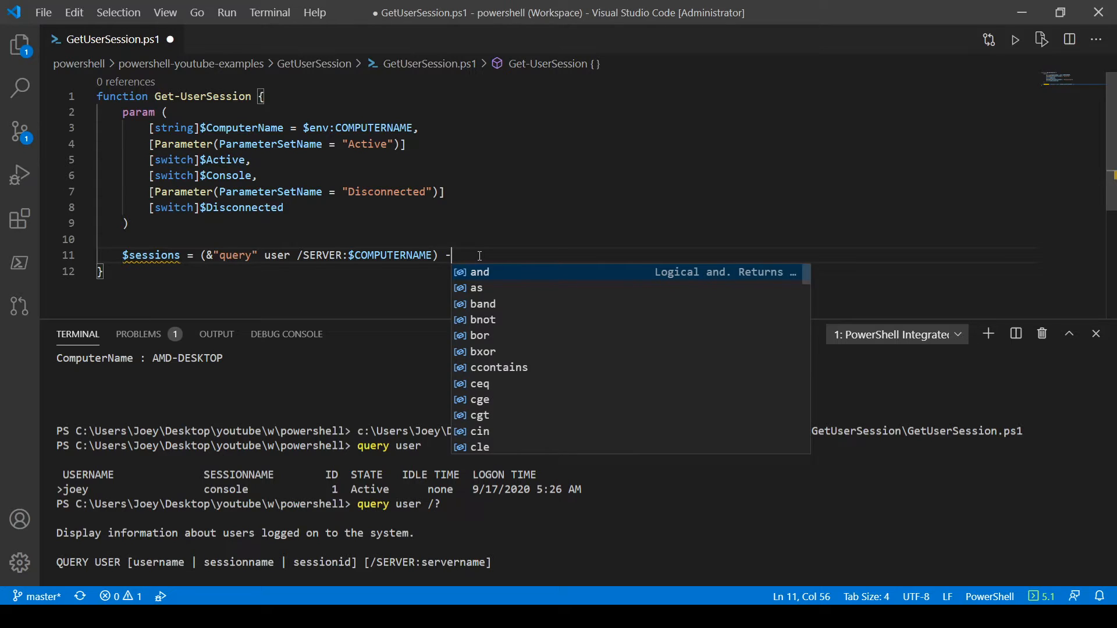
{"action": "type", "text": "replace"}
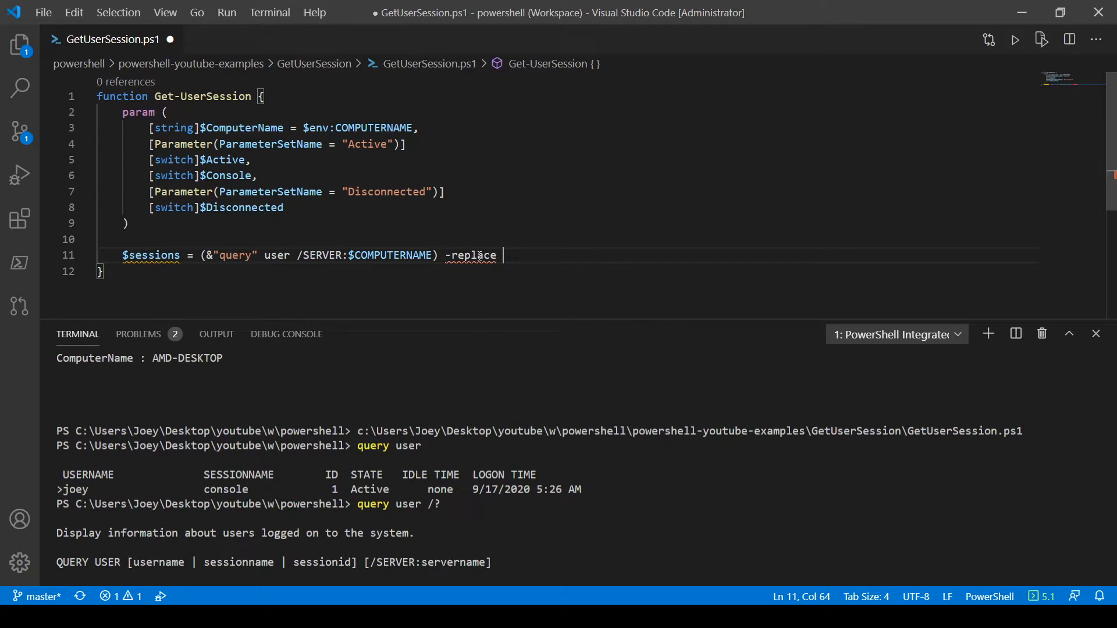
{"action": "type", "text": "\"\""}
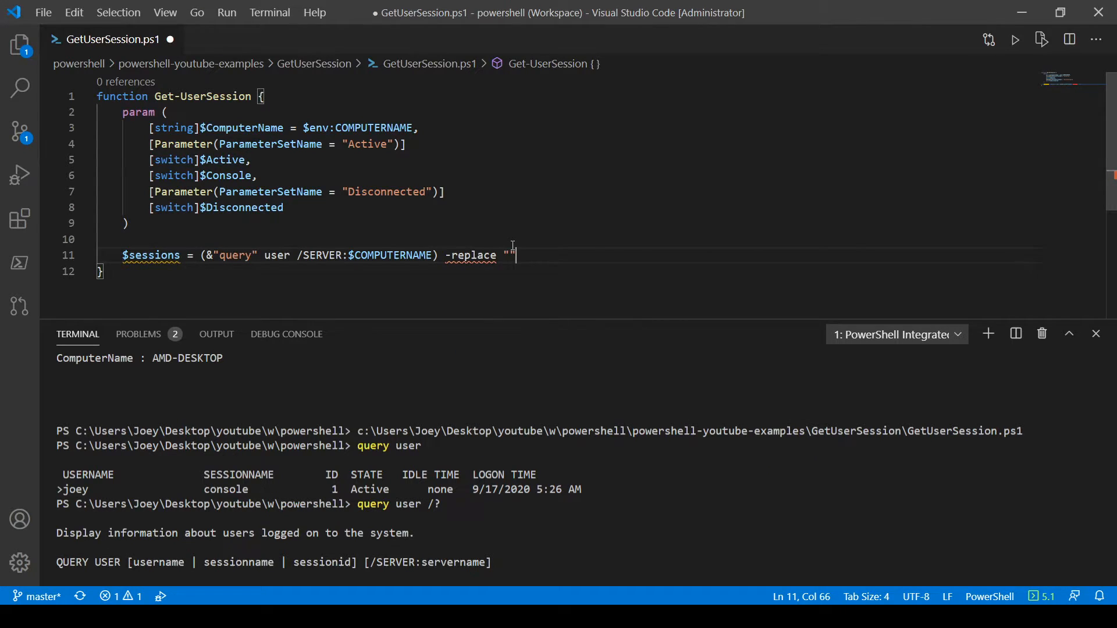
{"action": "key", "text": "Backspace"}
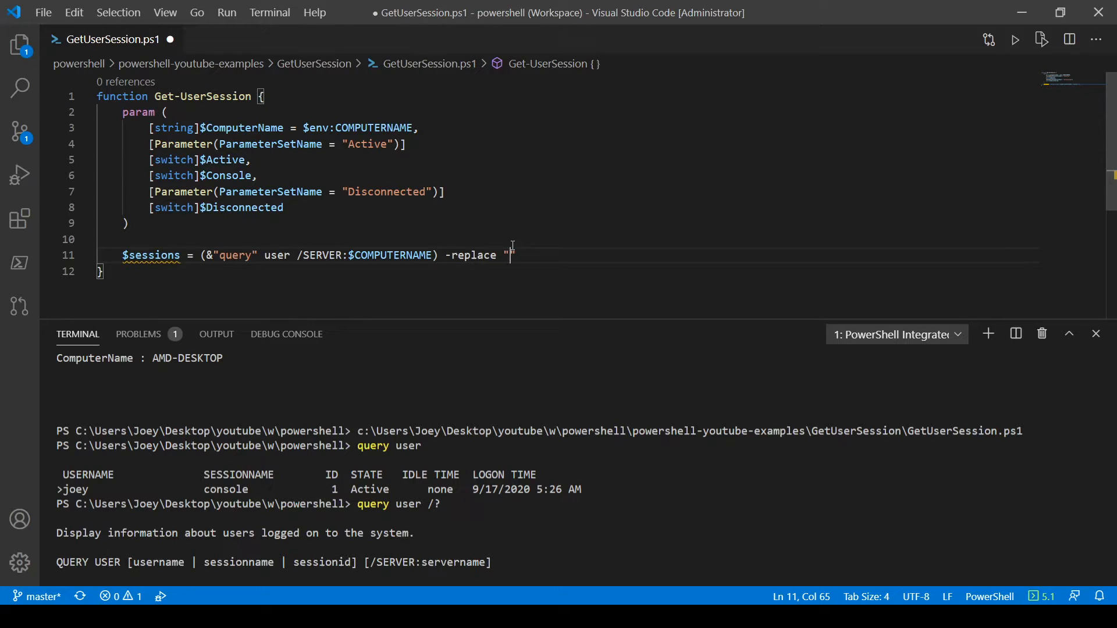
{"action": "type", "text": "[]"}
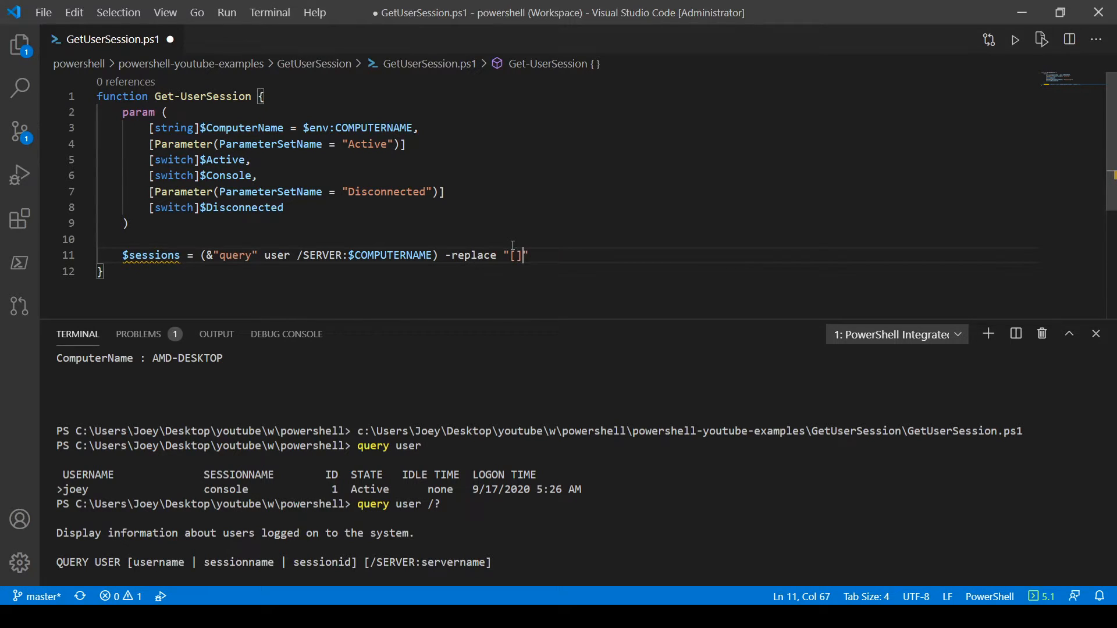
{"action": "type", "text": "\\s"}
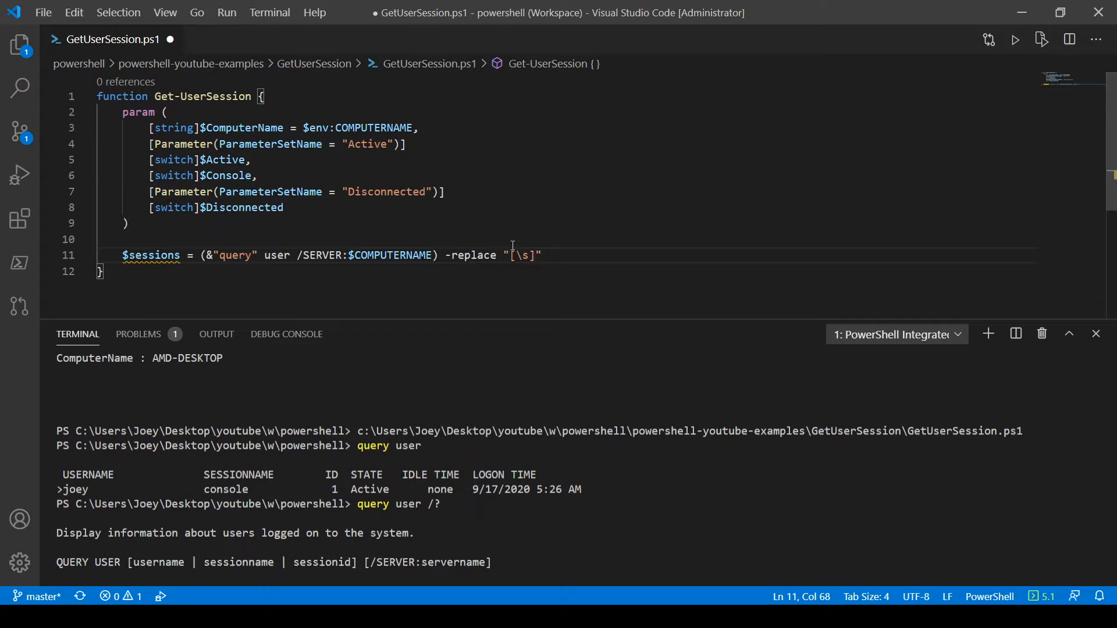
{"action": "mouse_move", "coordinate": [267, 366]}
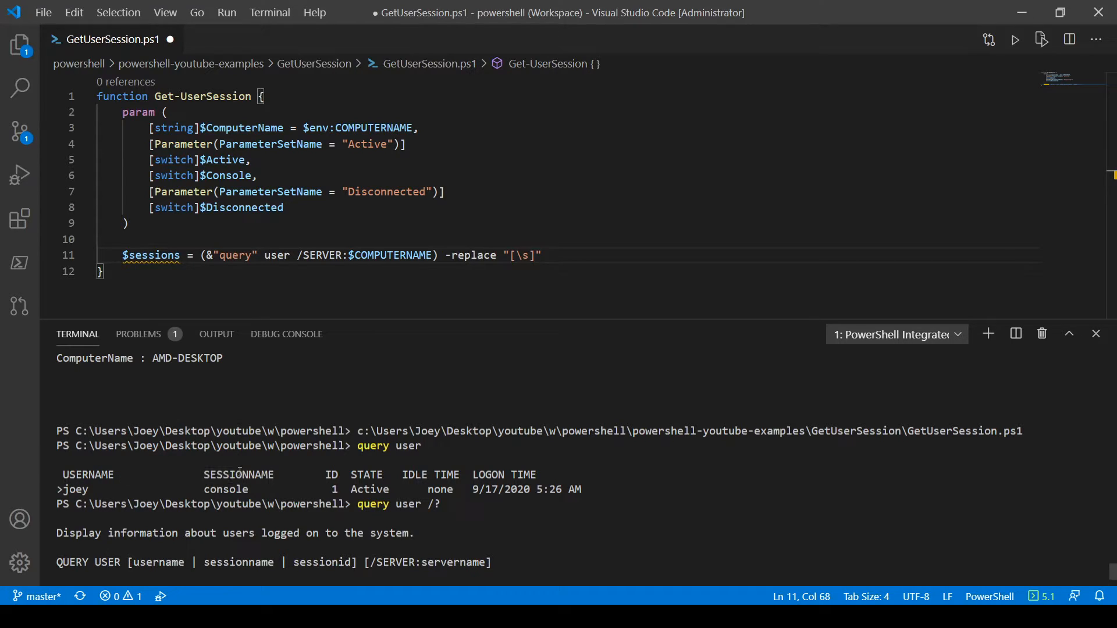
{"action": "left_click", "coordinate": [538, 254]}
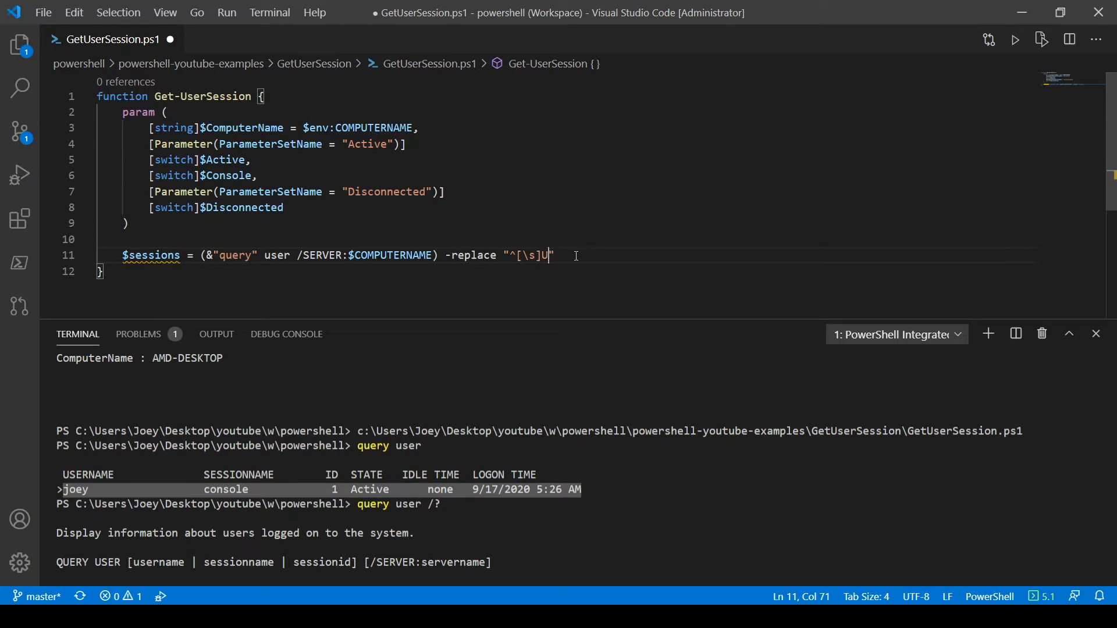
{"action": "type", "text": "SERNAME[\\s"}
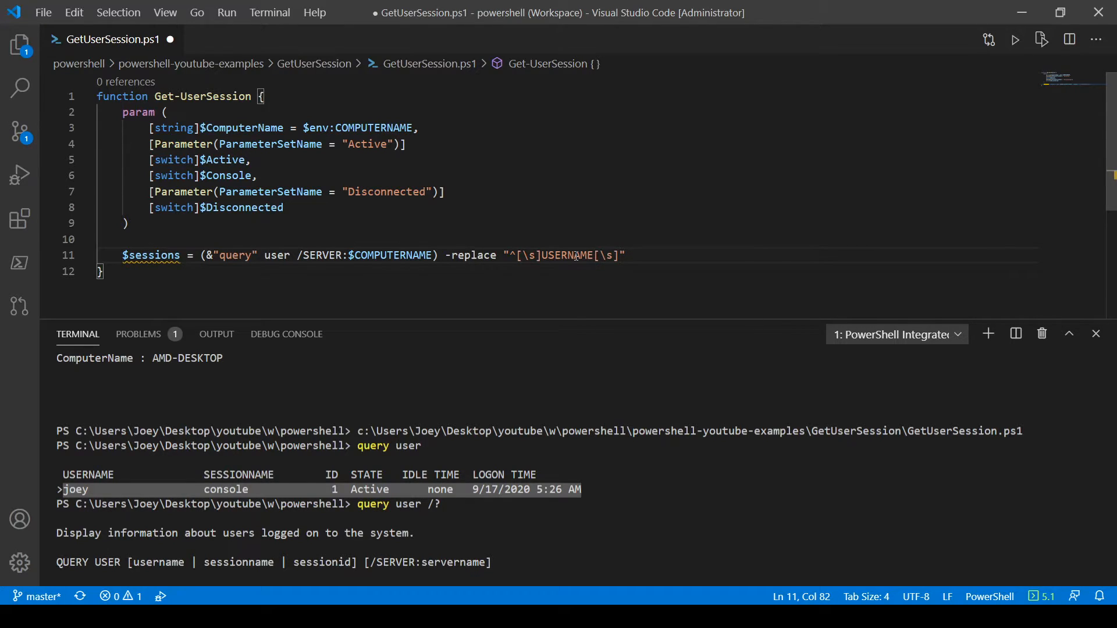
{"action": "type", "text": "+SE"}
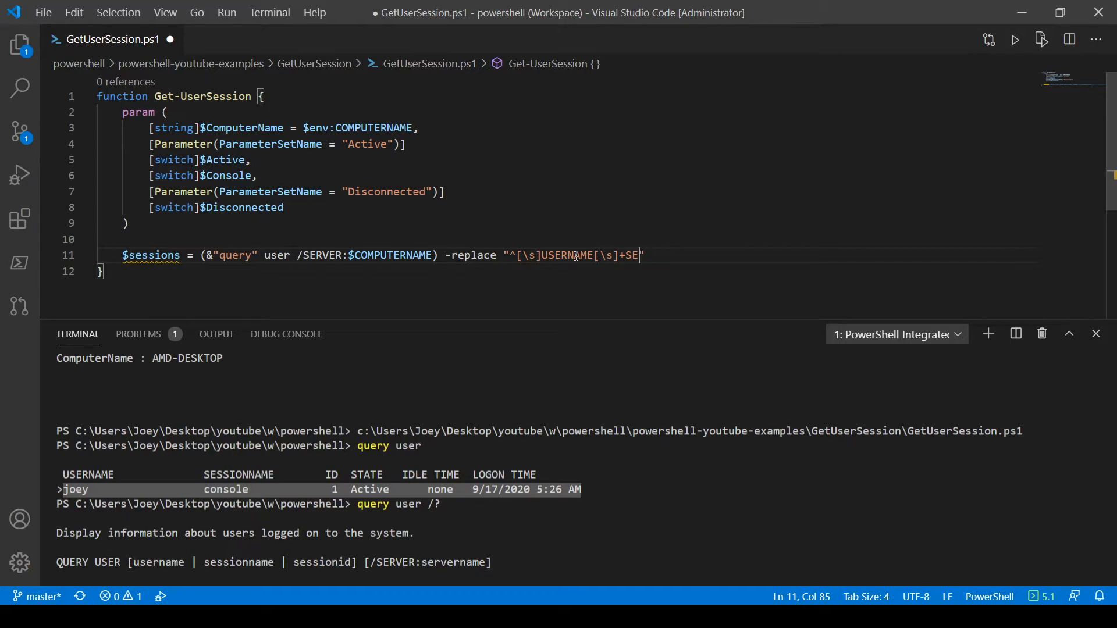
{"action": "type", "text": "SSIONNAME"}
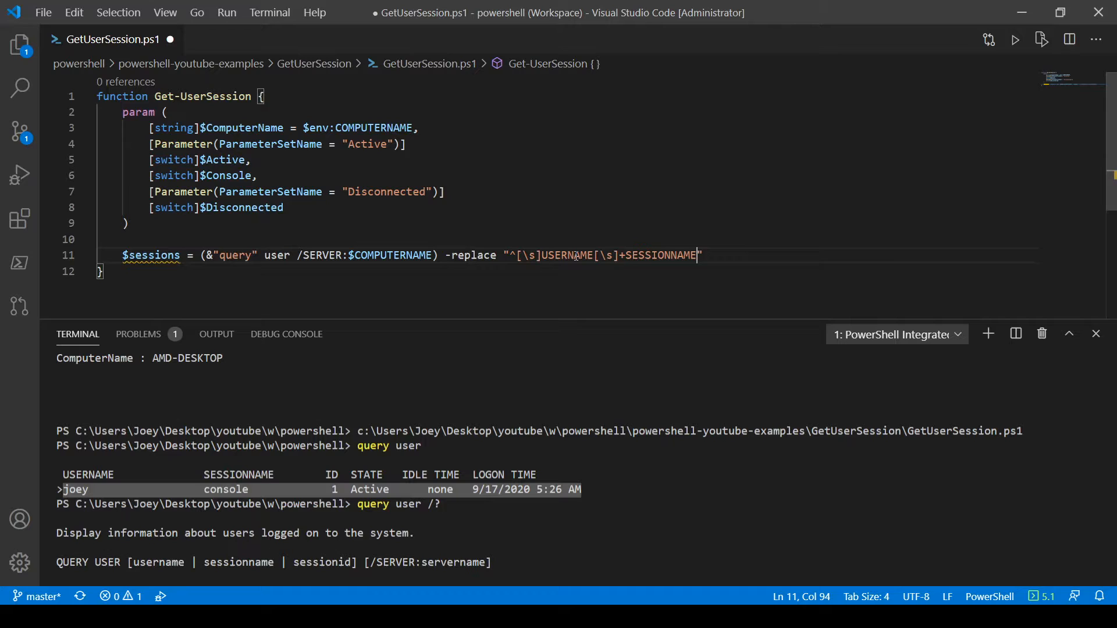
{"action": "type", "text": ".*$"}
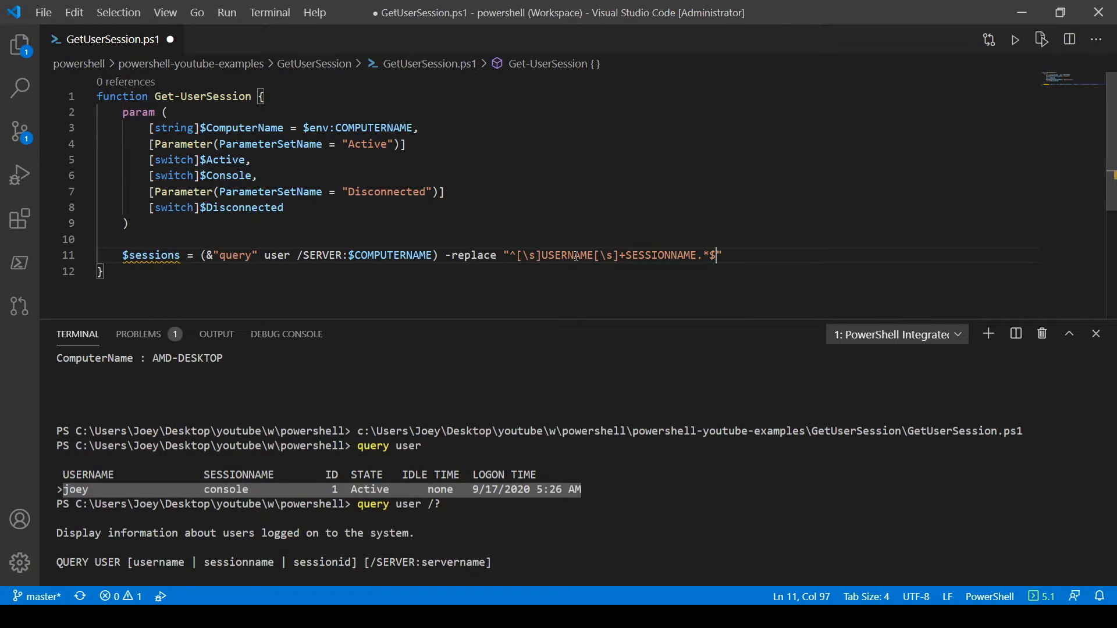
{"action": "type", "text": ",\"\""}
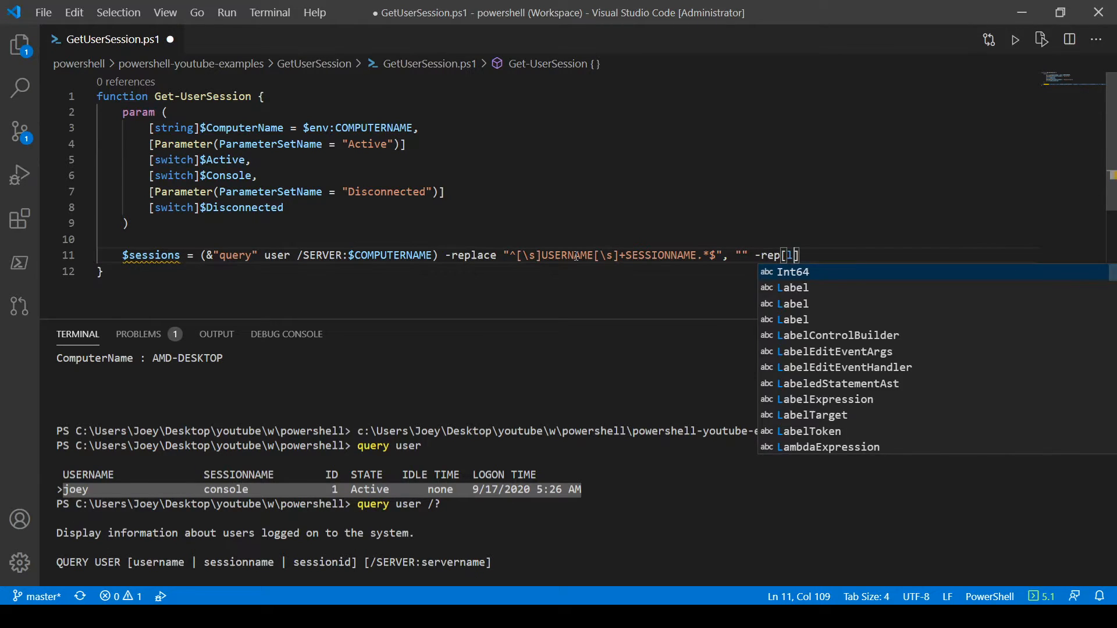
Complete a second -replace "[\s]{2,}", "" on line 11.
{"action": "type", "text": "lace"}
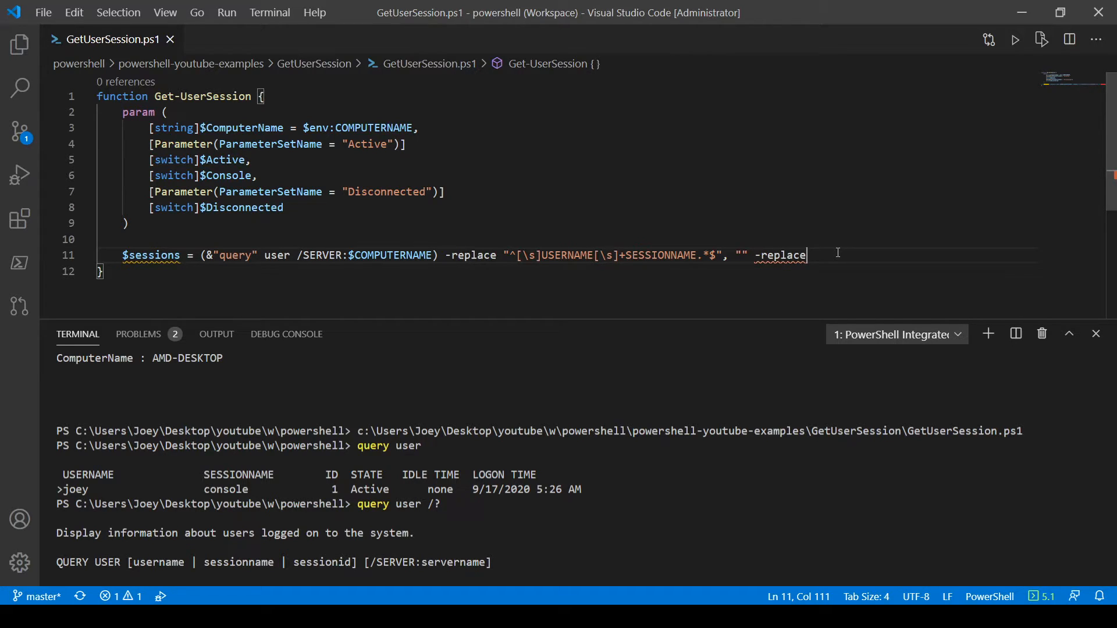
{"action": "type", "text": "\""}
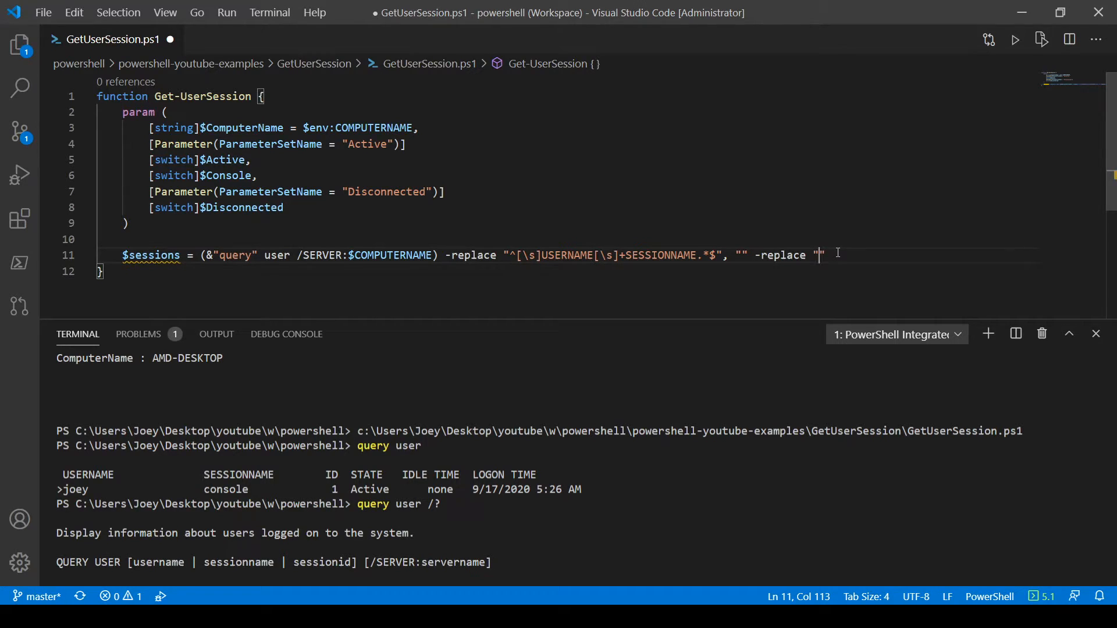
{"action": "type", "text": "[\\s"}
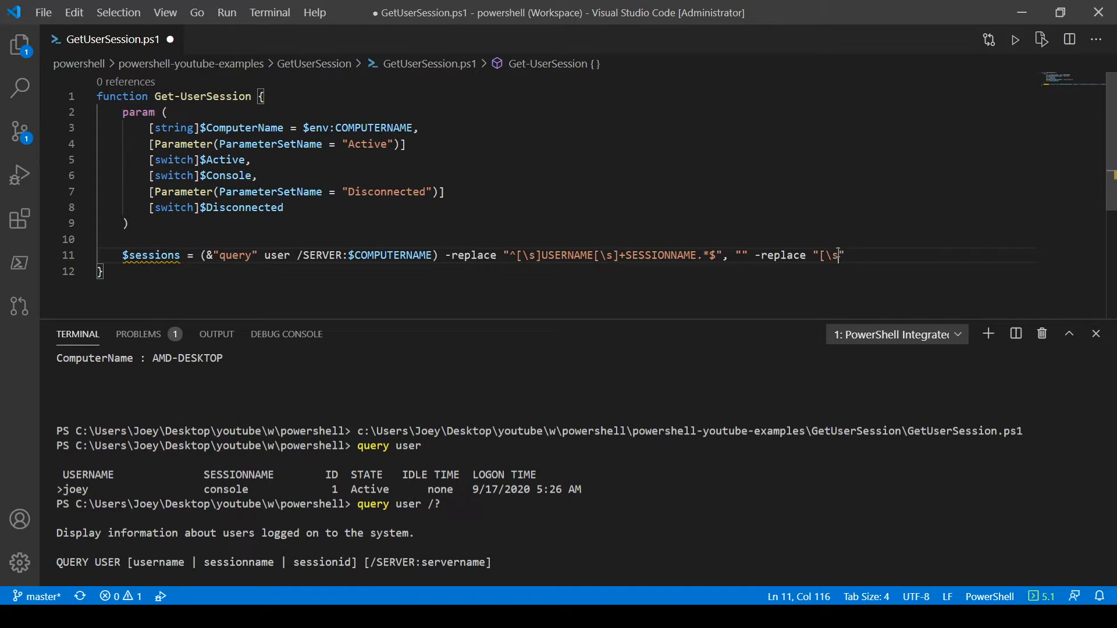
{"action": "type", "text": "{"}
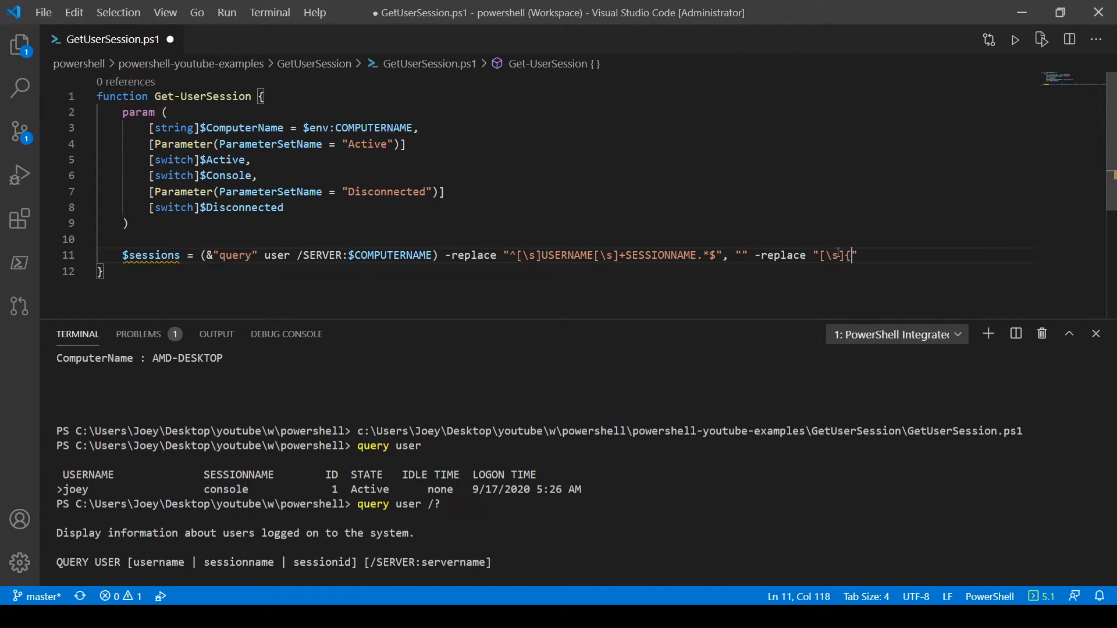
{"action": "type", "text": "2,}\""}
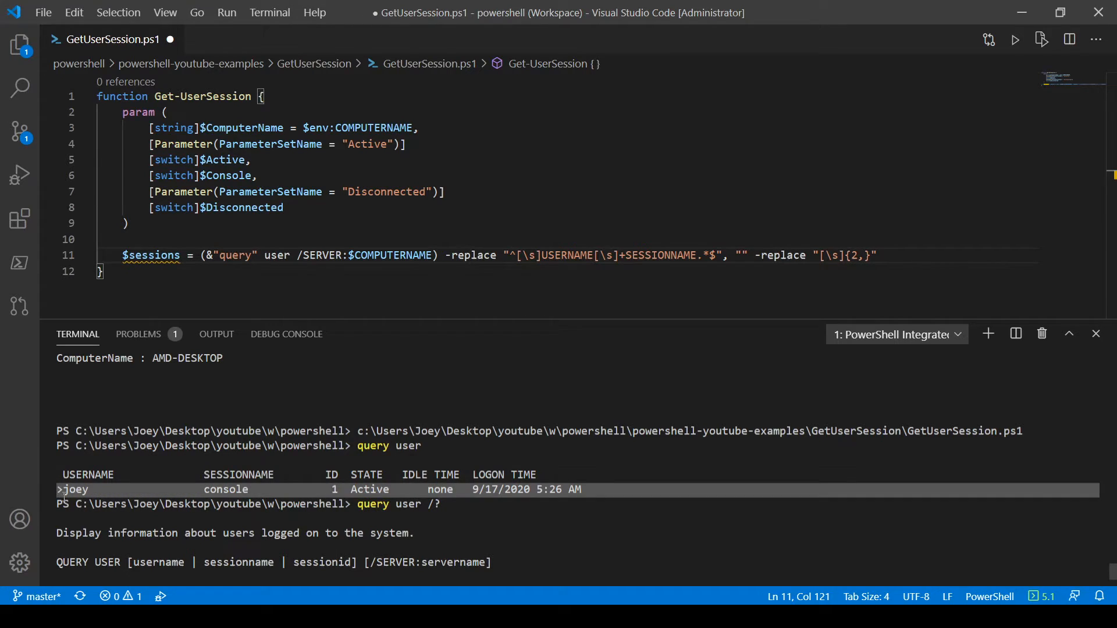
{"action": "left_click", "coordinate": [880, 255]}
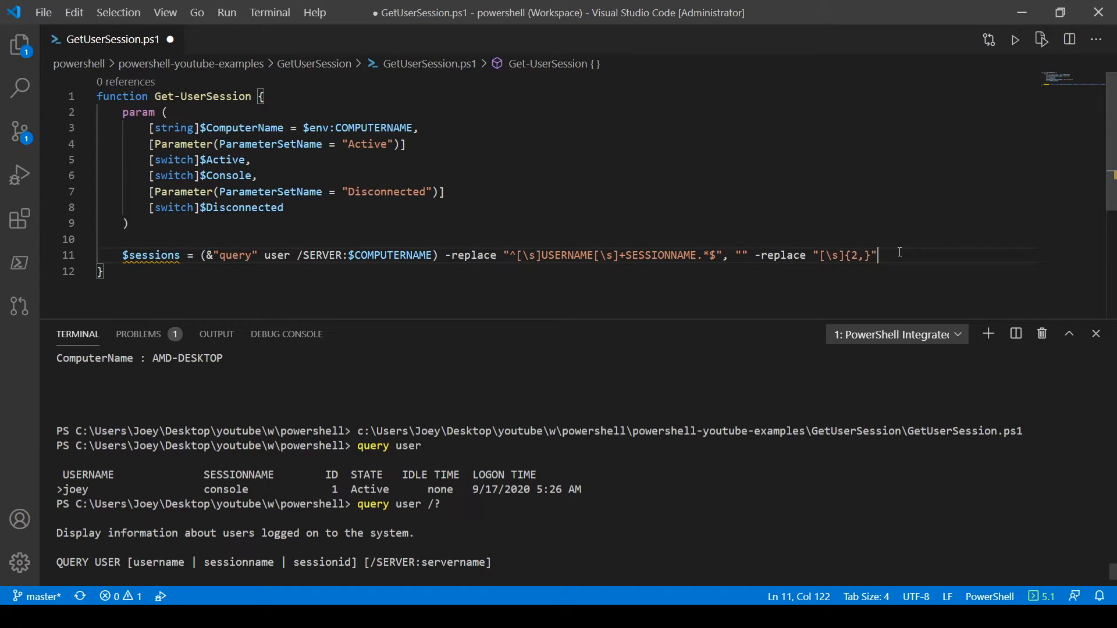
{"action": "type", "text": ",\""}
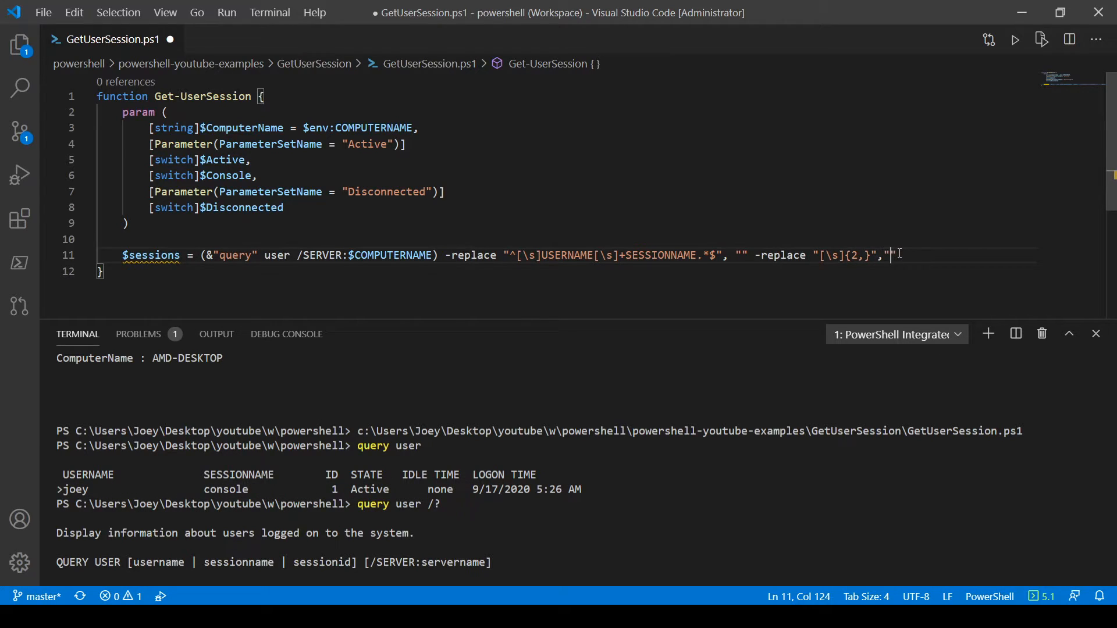
{"action": "type", "text": "\""}
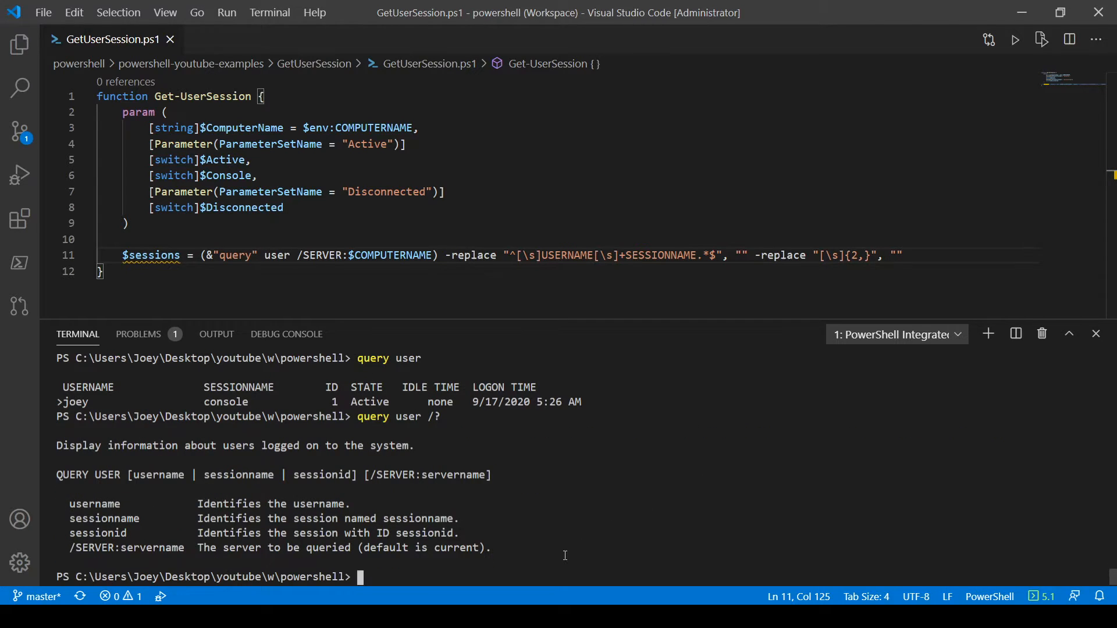
Begin a third -replace on line 11 to strip the ">" session marker.
{"action": "type", "text": "$env:USERNAME"}
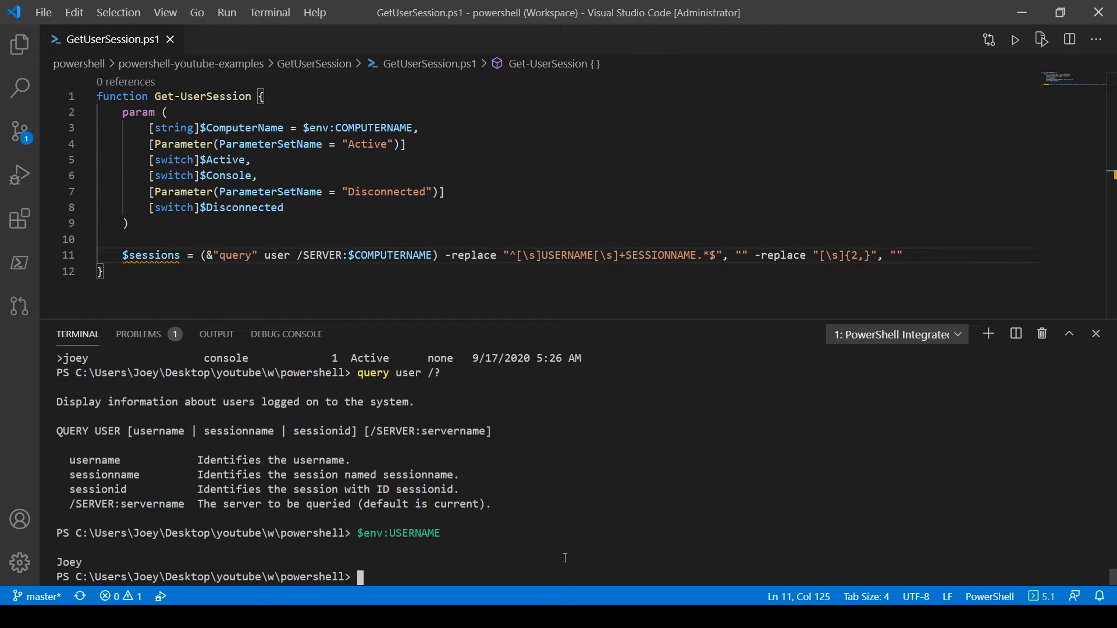
{"action": "left_click", "coordinate": [905, 254]}
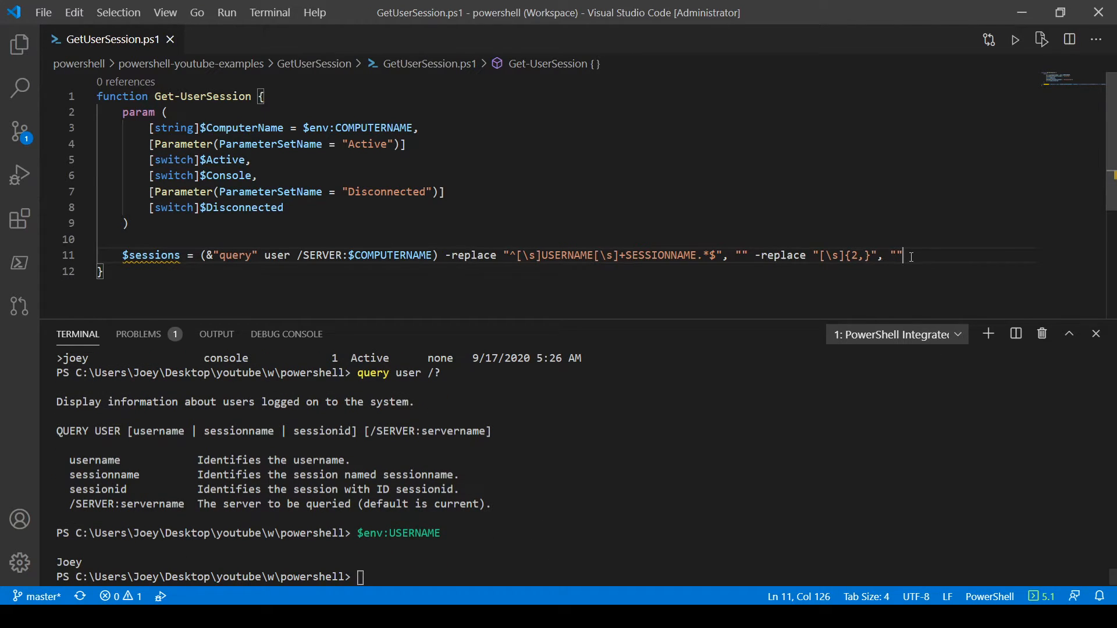
{"action": "type", "text": "-replace \">\", \""}
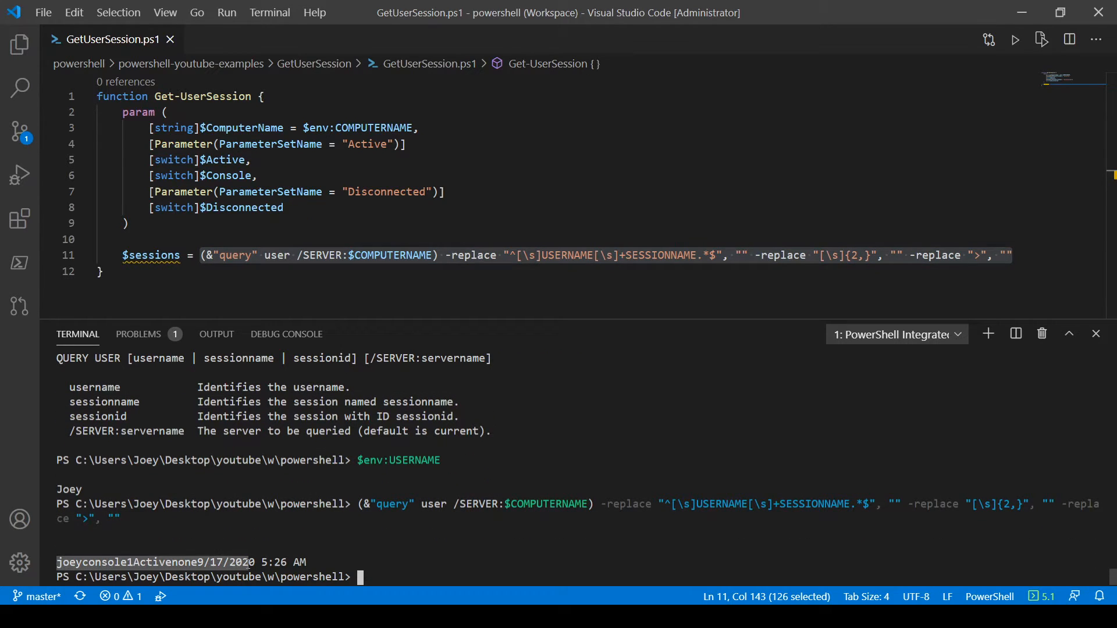
{"action": "mouse_move", "coordinate": [882, 255]}
{"action": "type", "text": ","}
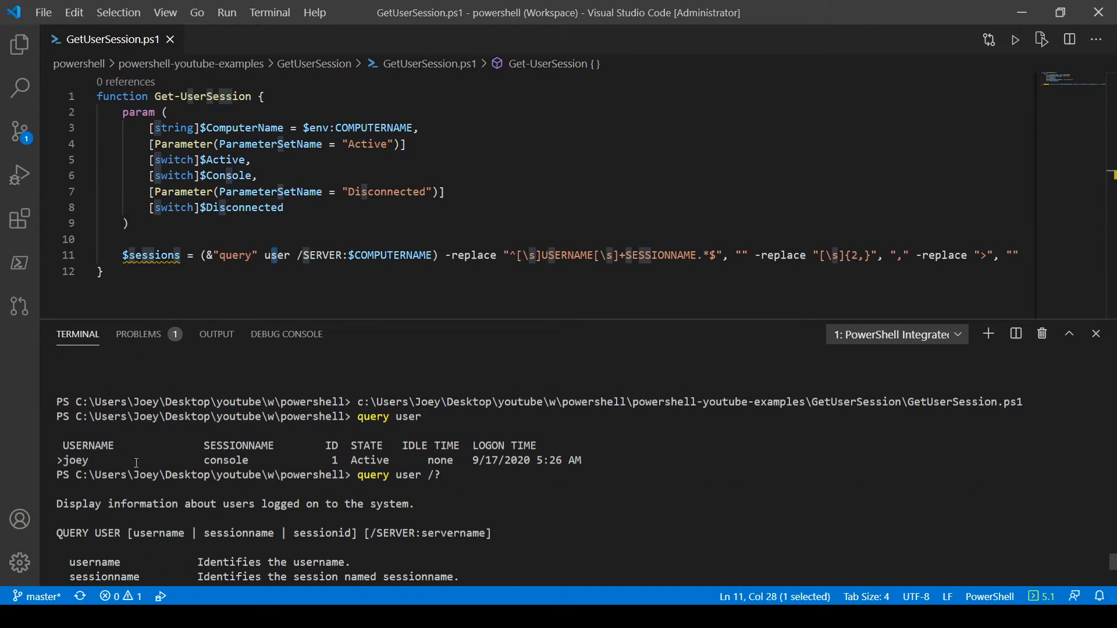
Select the session name in the query output and place the caret at line 11's end.
{"action": "double_click", "coordinate": [225, 460]}
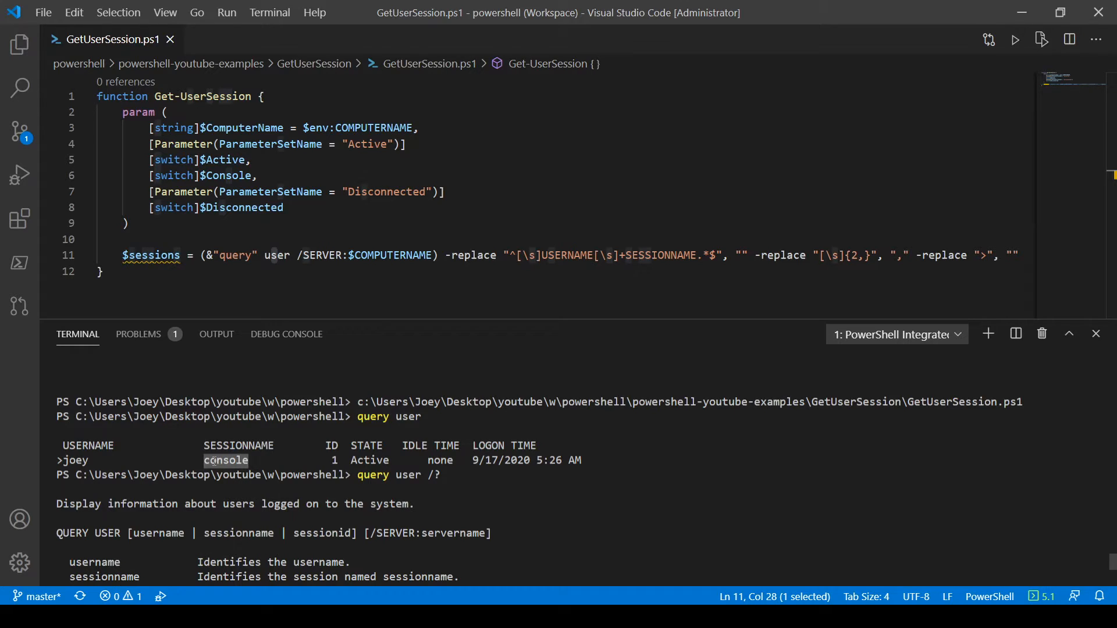
{"action": "mouse_move", "coordinate": [489, 331]}
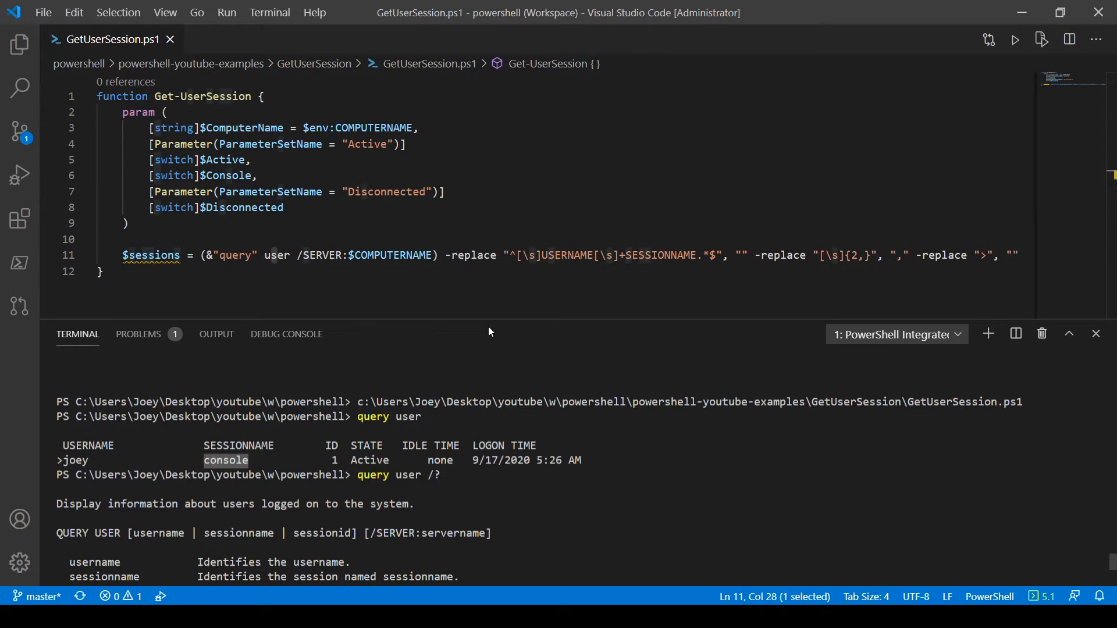
{"action": "left_click", "coordinate": [1018, 254]}
{"action": "type", "text": " |"}
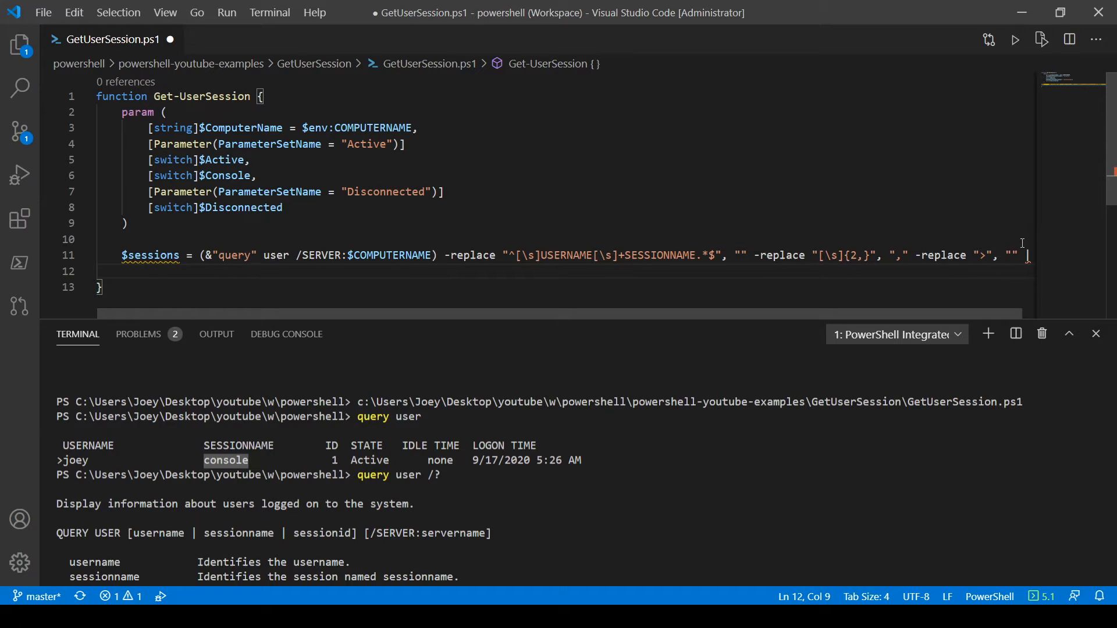
Pipe into ConvertFrom-Csv -Delimiter "," with headers Username, SessionName, Id, State, IdleTime, LogonTime.
{"action": "type", "text": "ConvertFrom-Csv"}
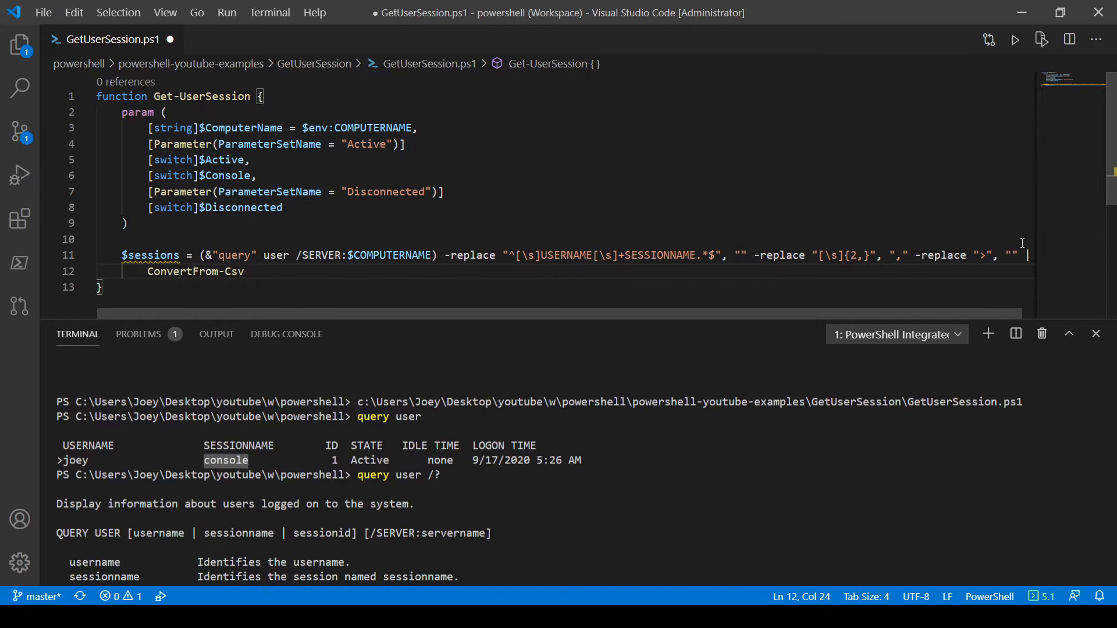
{"action": "type", "text": "-Delimiter \",\""}
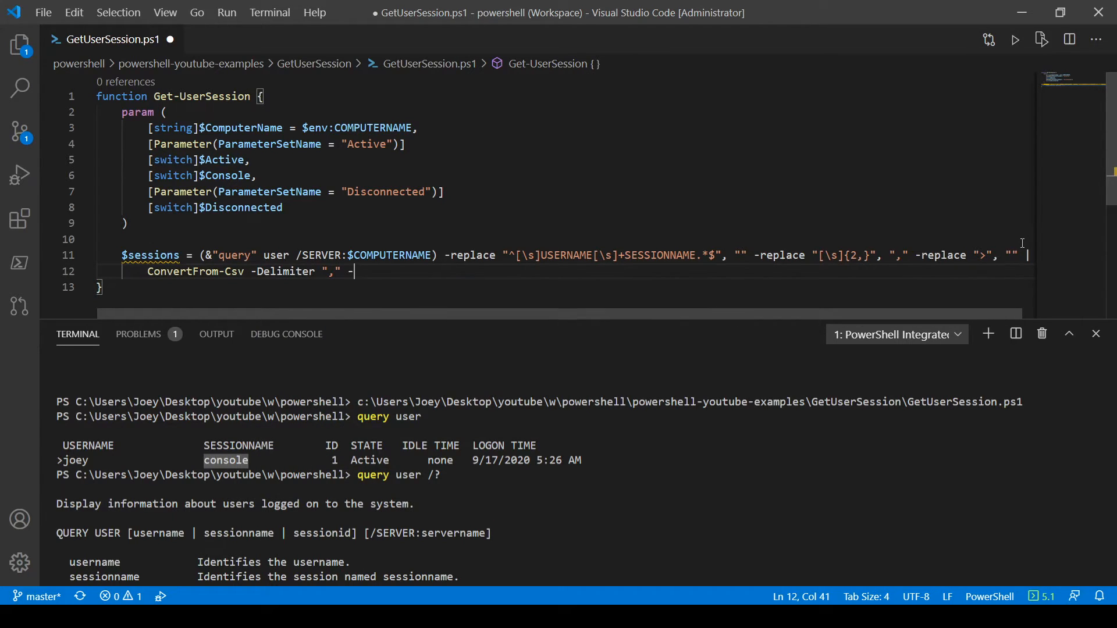
{"action": "type", "text": "-Header \""}
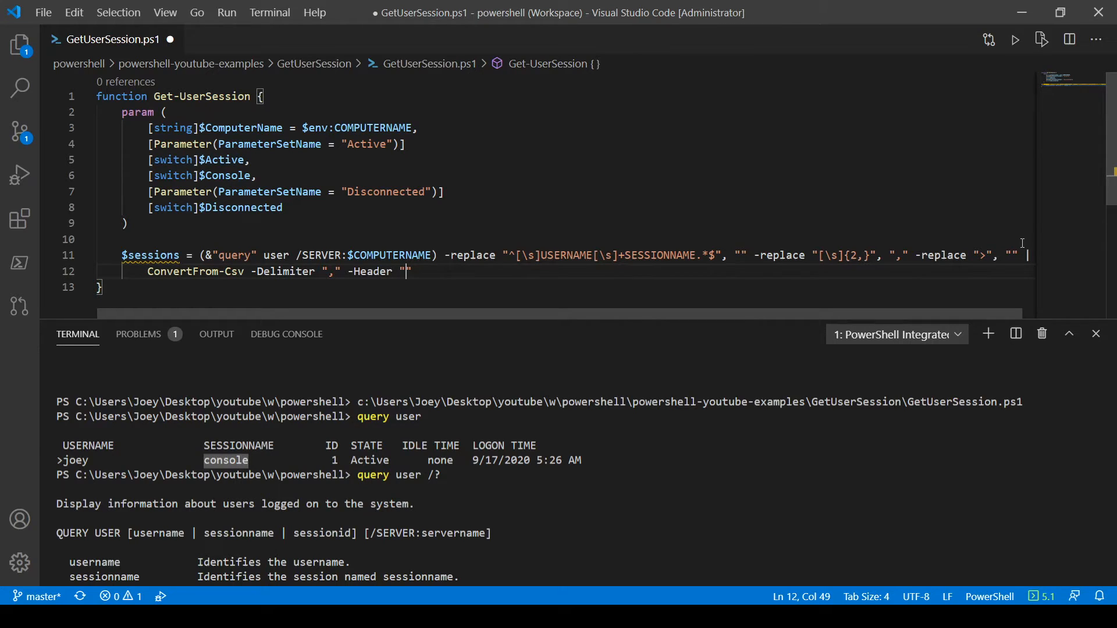
{"action": "type", "text": "Username\", \""}
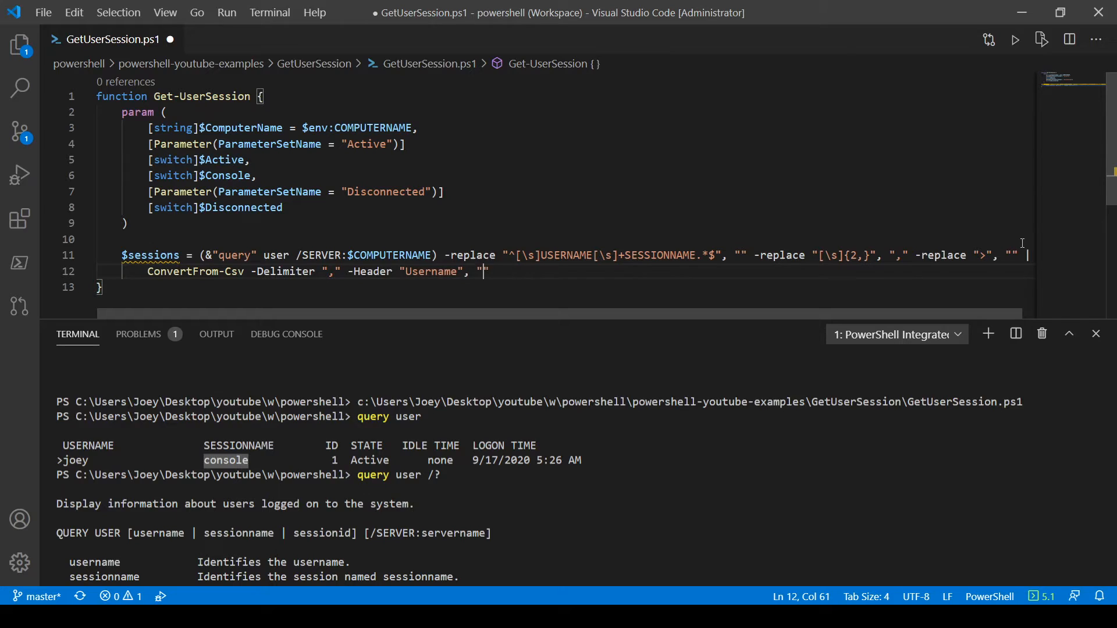
{"action": "type", "text": "SessionName"}
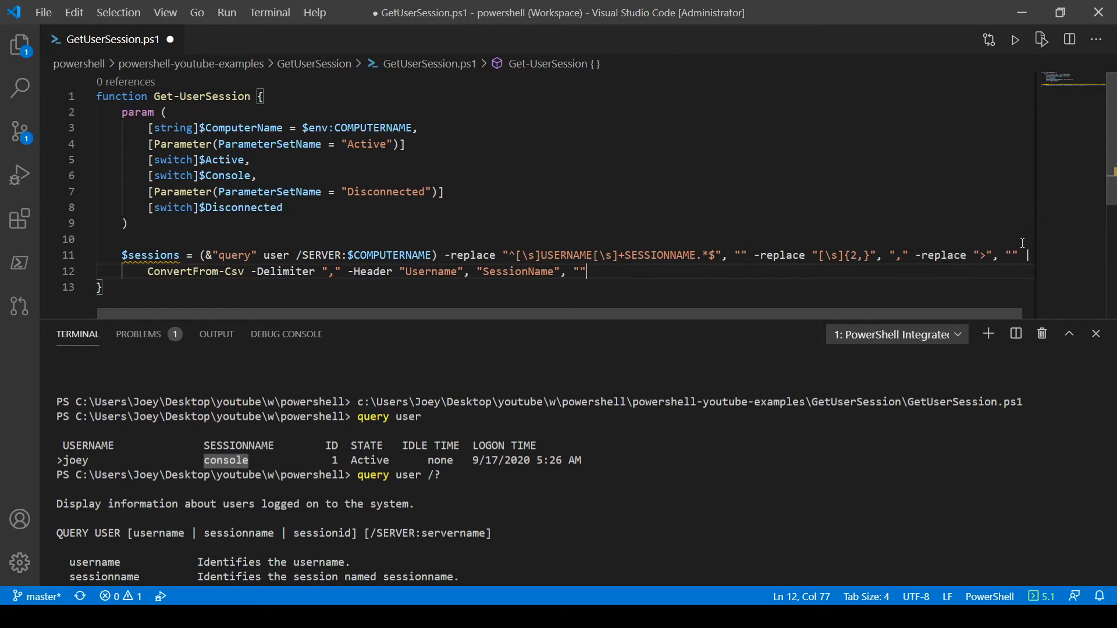
{"action": "type", "text": "Id\", \"State\", \"IdleTime"}
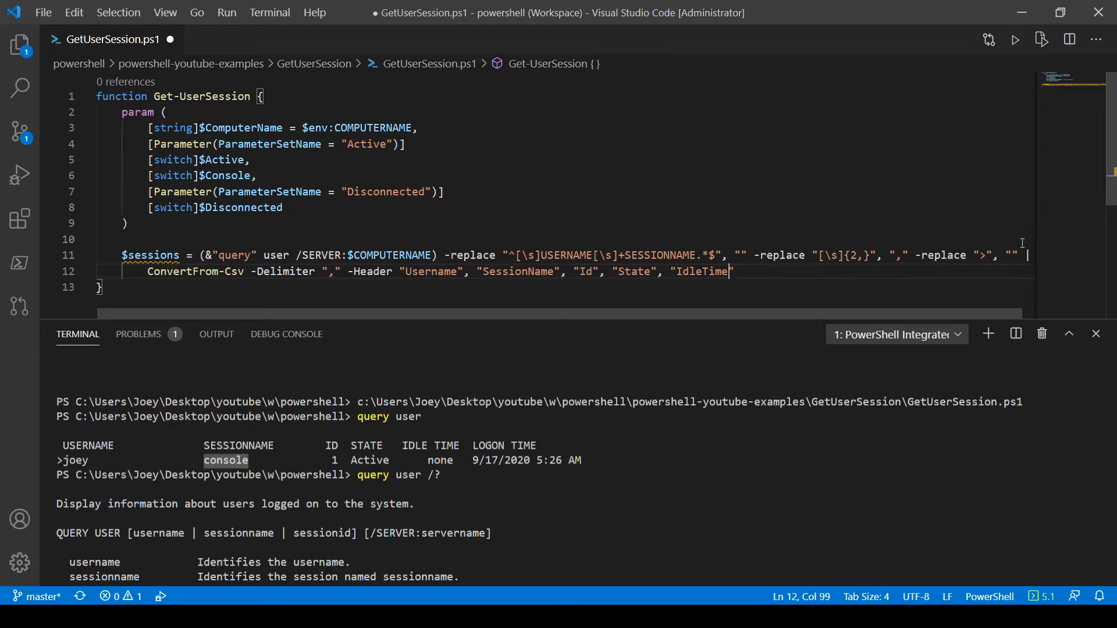
{"action": "type", "text": ", \""}
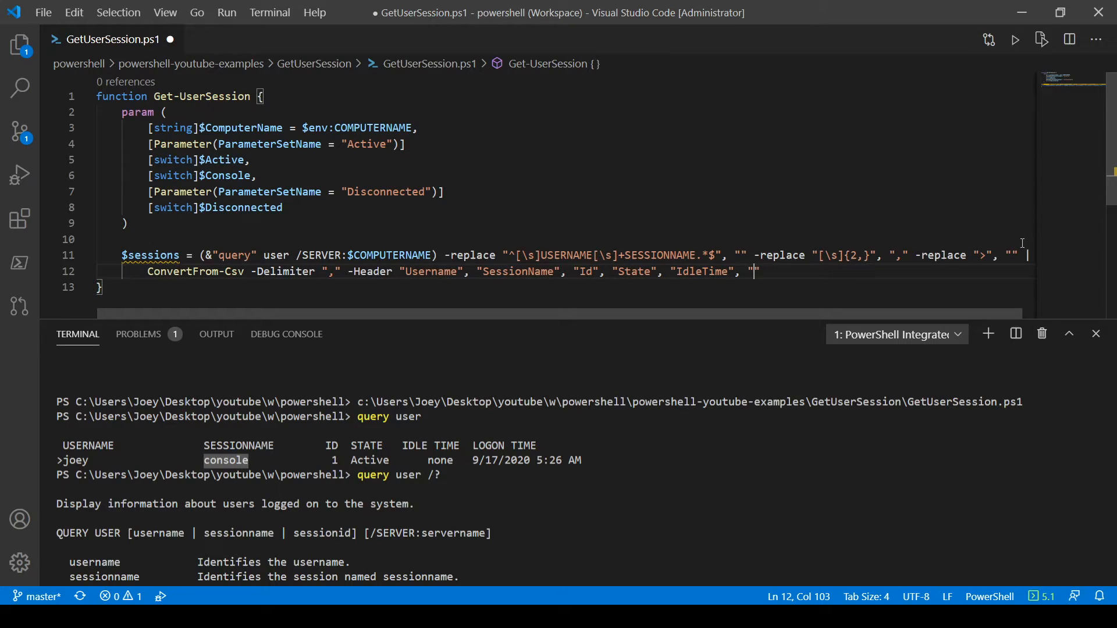
{"action": "type", "text": "LogonTime"}
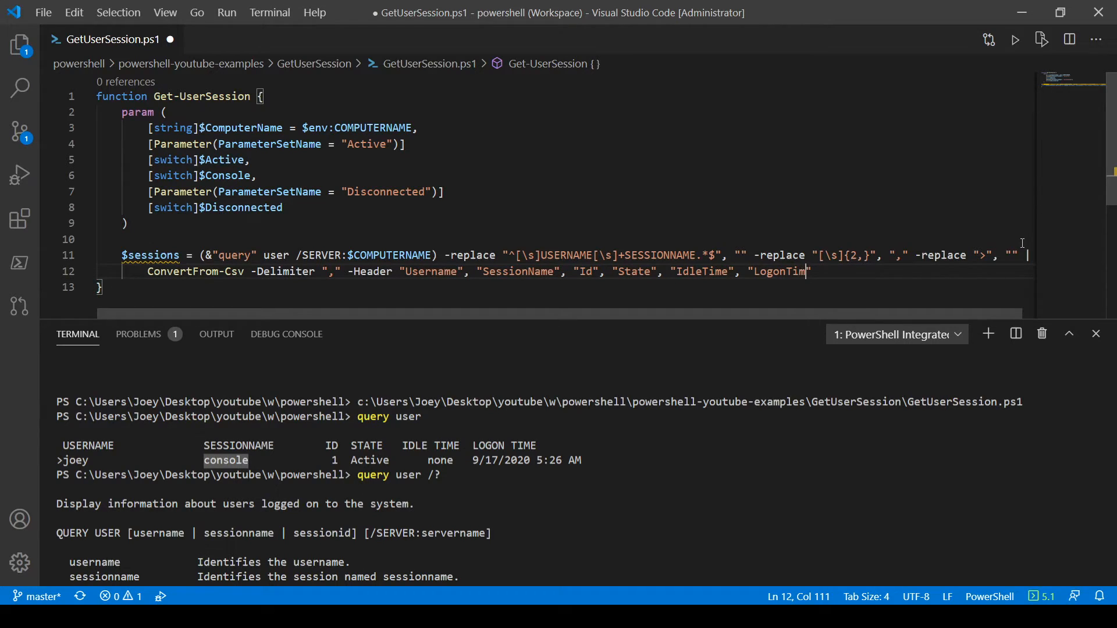
{"action": "key", "text": "enter"}
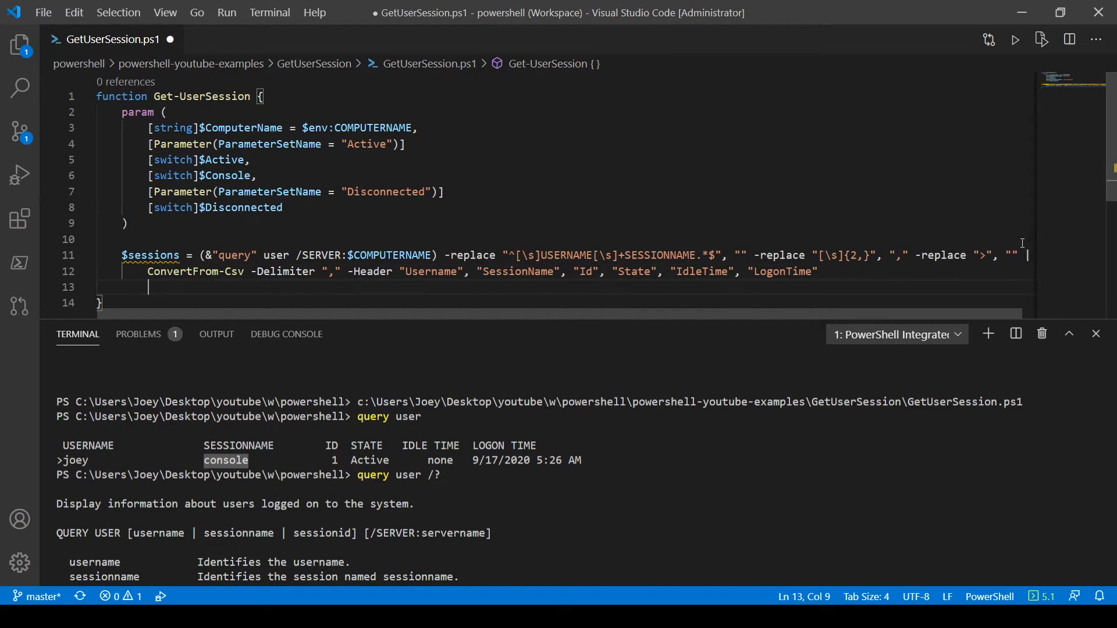
End Get-UserSession with return $sessions on line 14 and clear the terminal.
{"action": "type", "text": "$sessions"}
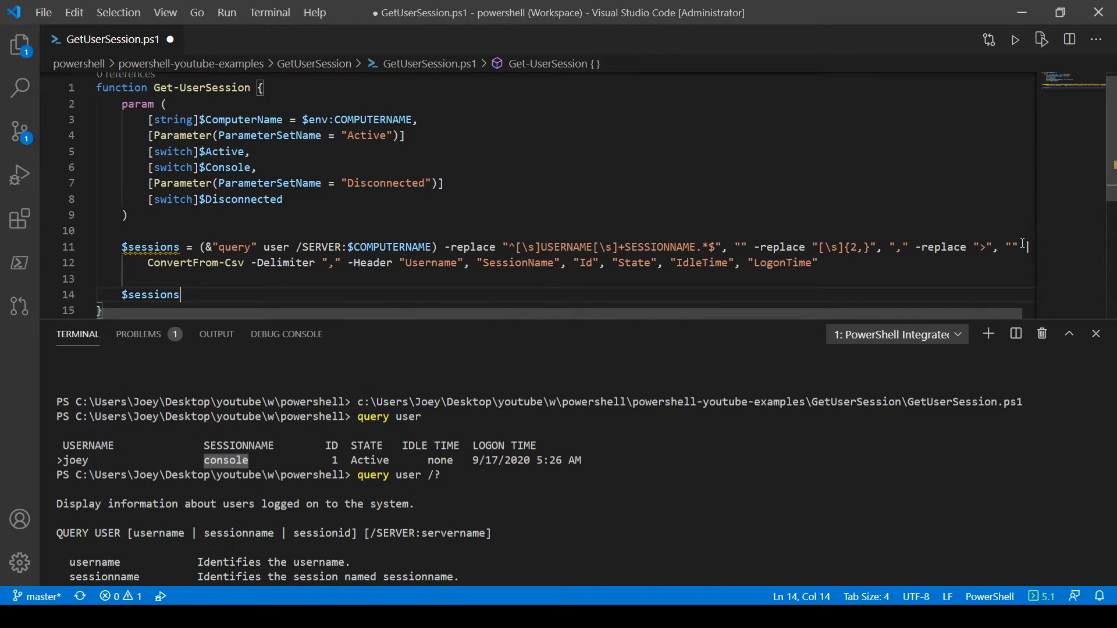
{"action": "type", "text": "return"}
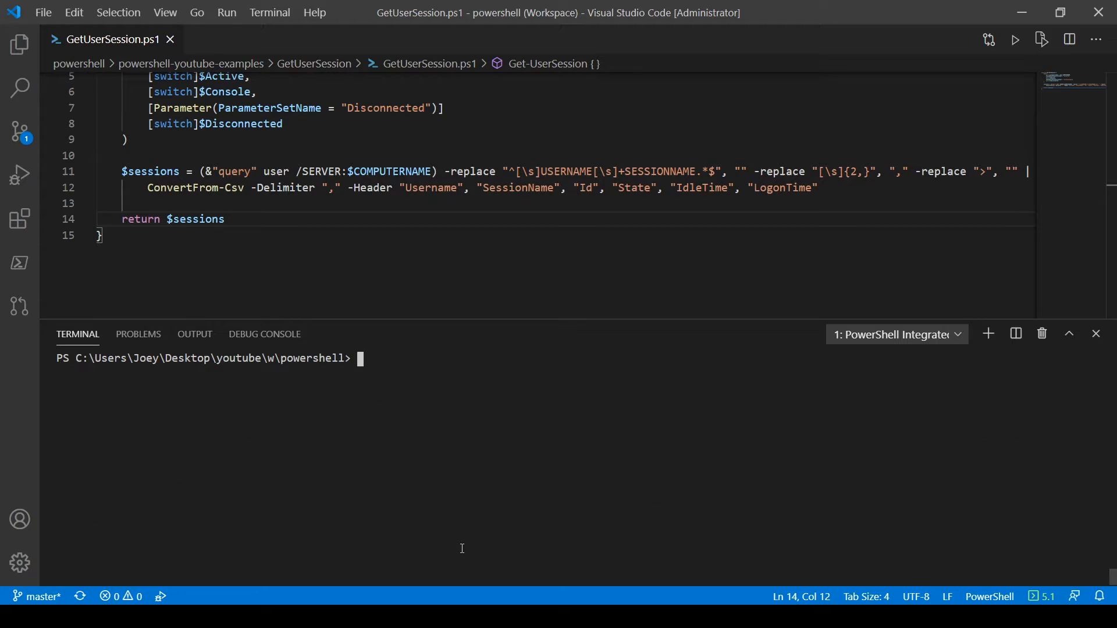
Call Get-UserSession -Active below the function and run it to list the active console session.
{"action": "left_click", "coordinate": [1014, 39]}
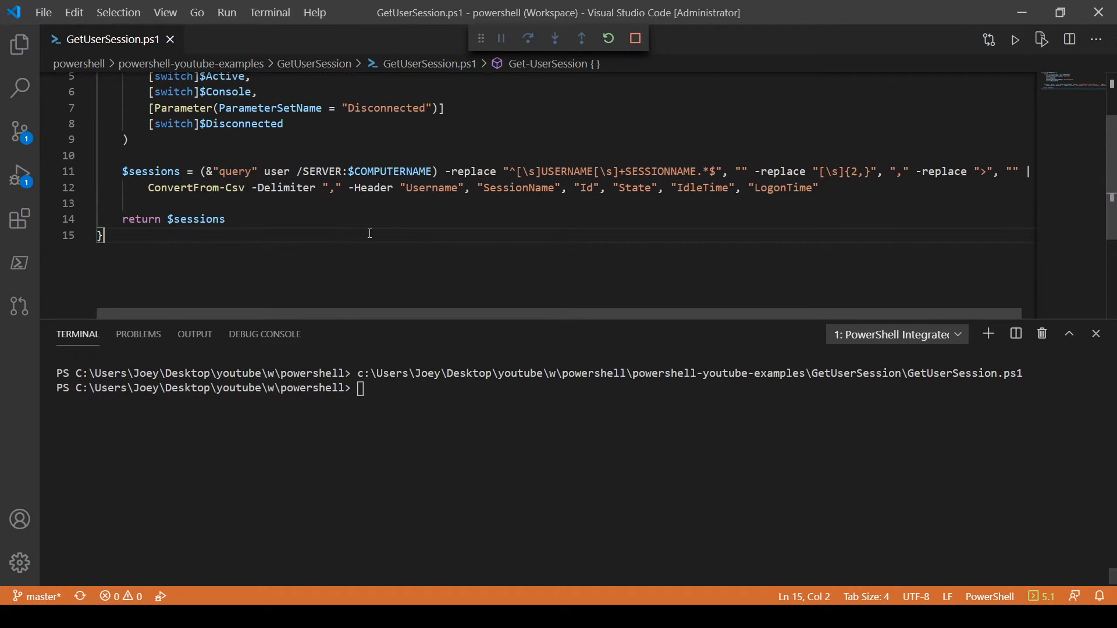
{"action": "type", "text": "Get-User"}
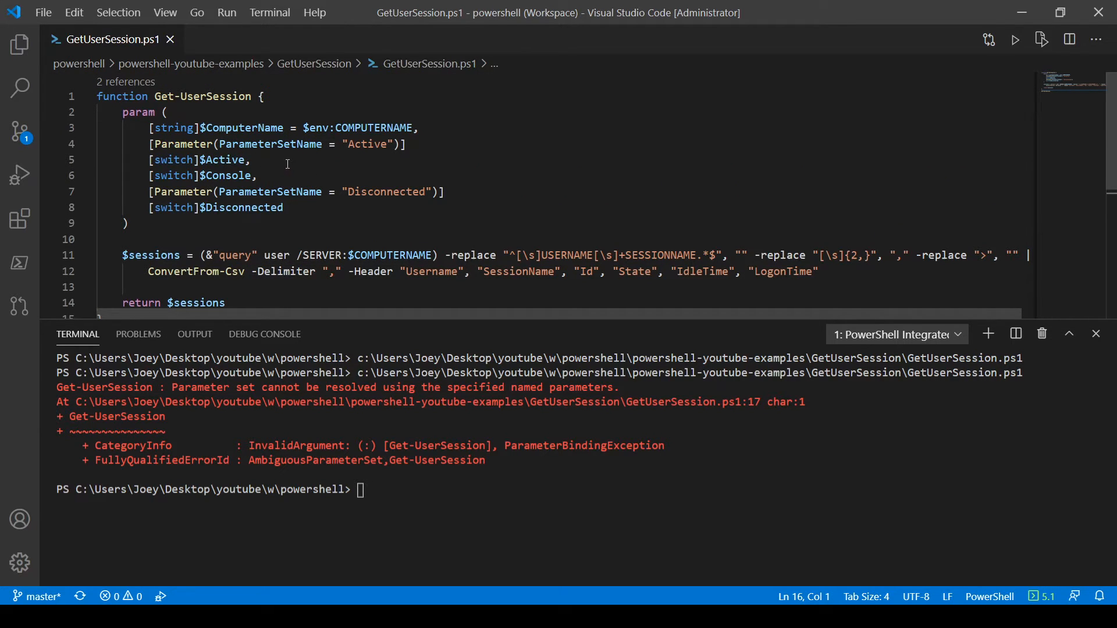
{"action": "double_click", "coordinate": [270, 191]}
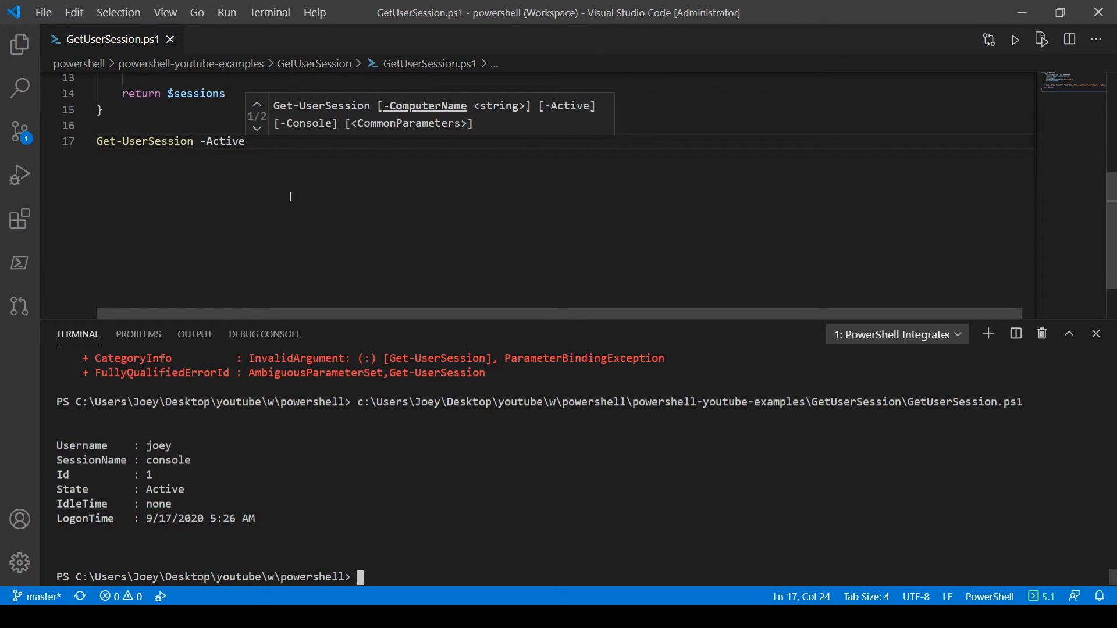
{"action": "mouse_move", "coordinate": [282, 161]}
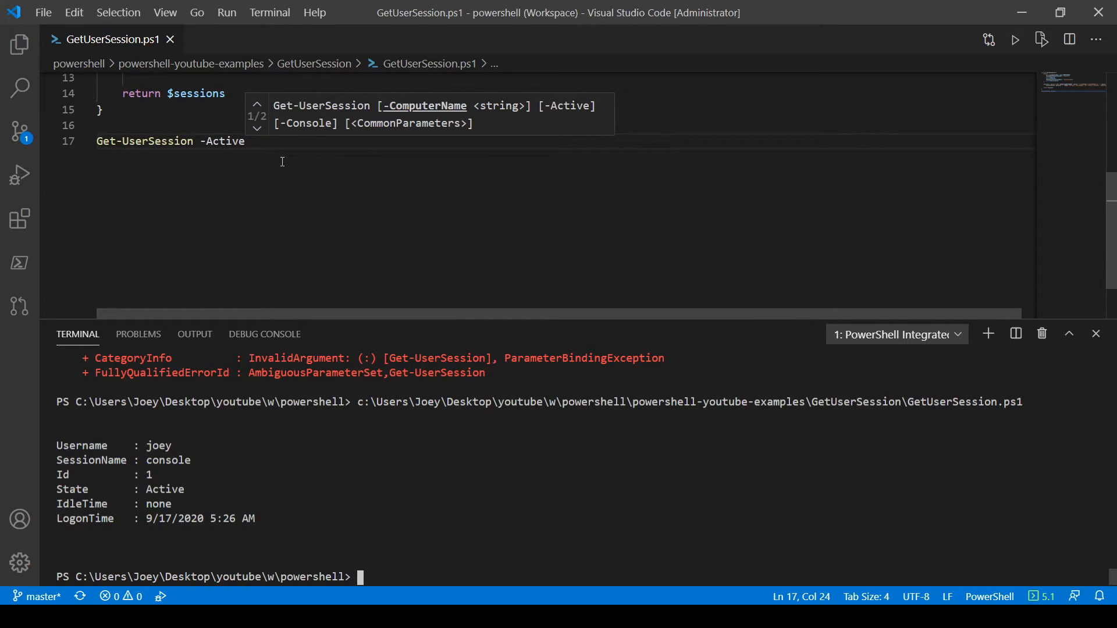
{"action": "scroll", "scroll_direction": "up", "scroll_amount": 3}
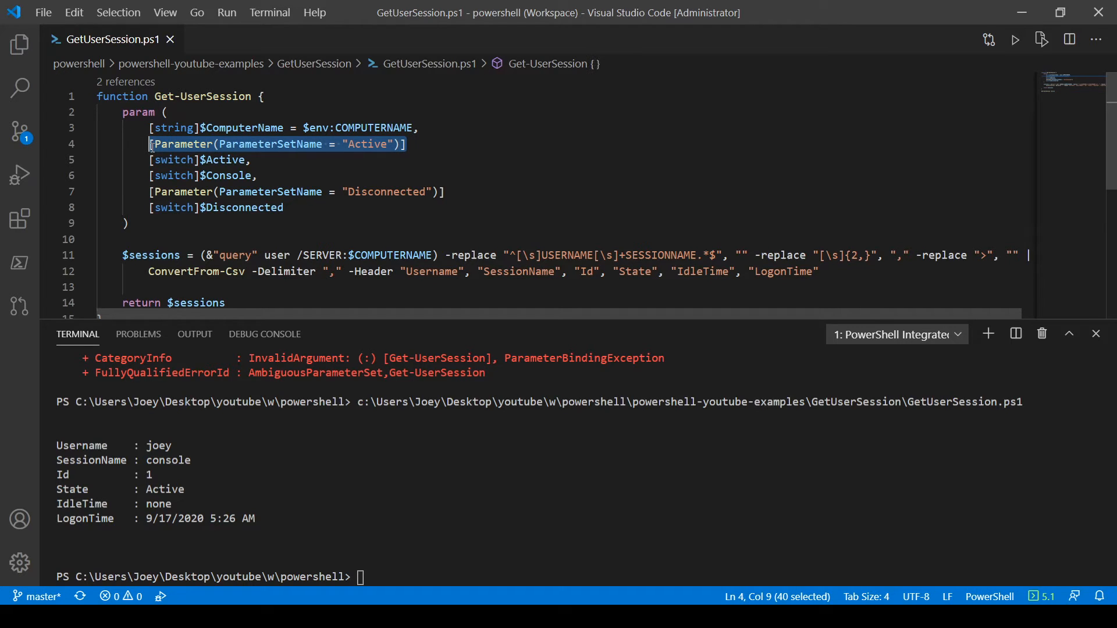
{"action": "left_click", "coordinate": [282, 160]}
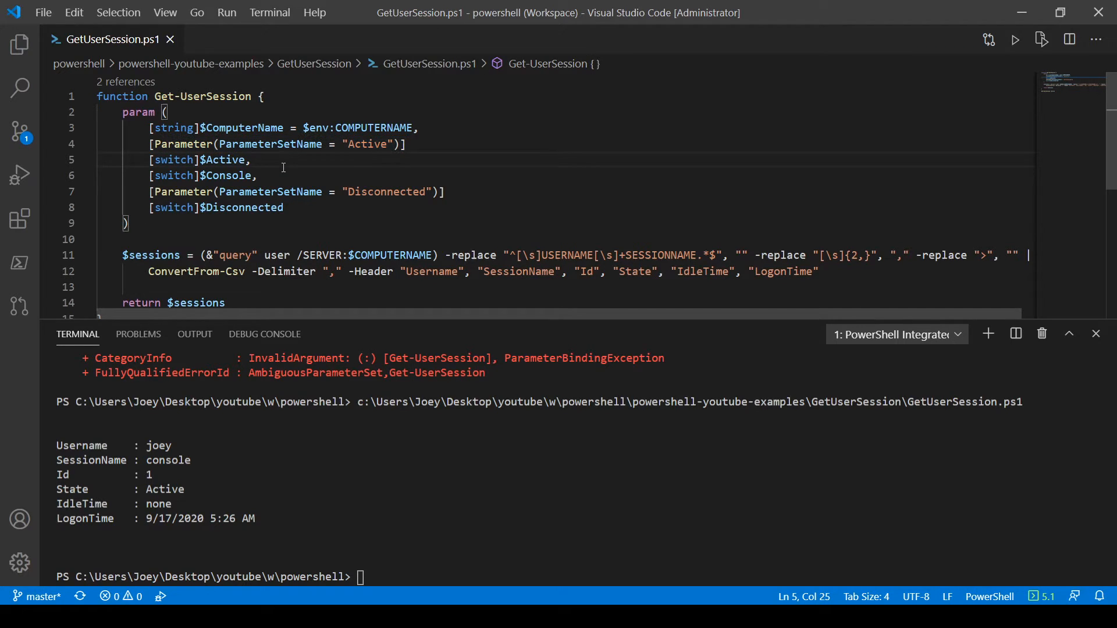
{"action": "mouse_move", "coordinate": [286, 169]}
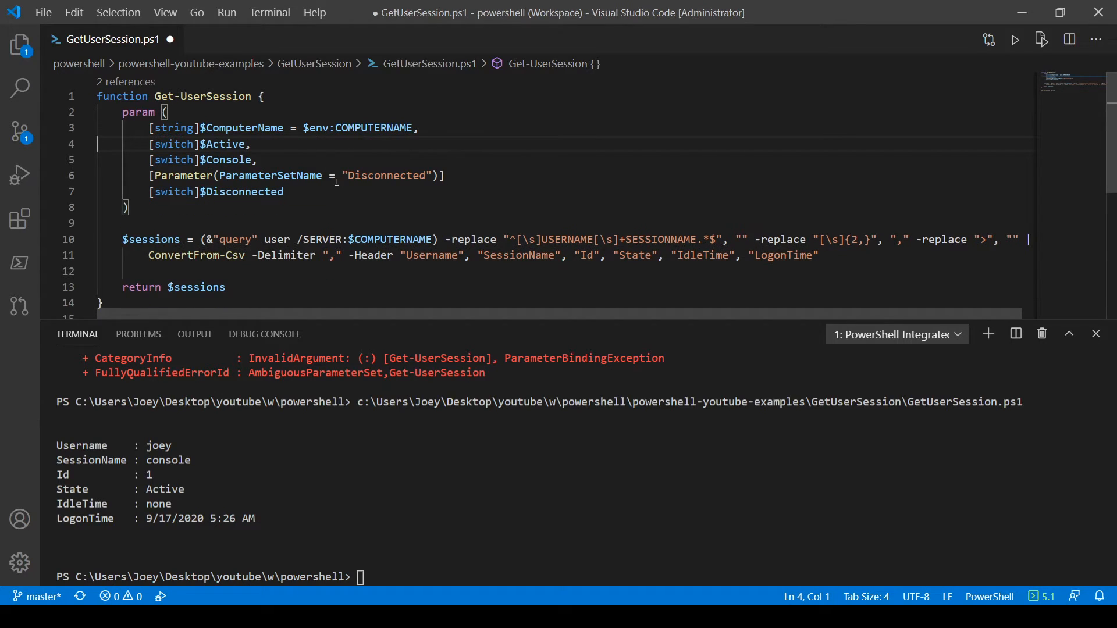
{"action": "type", "text": "[Parameter(ParameterSetName = \"Active\")]"}
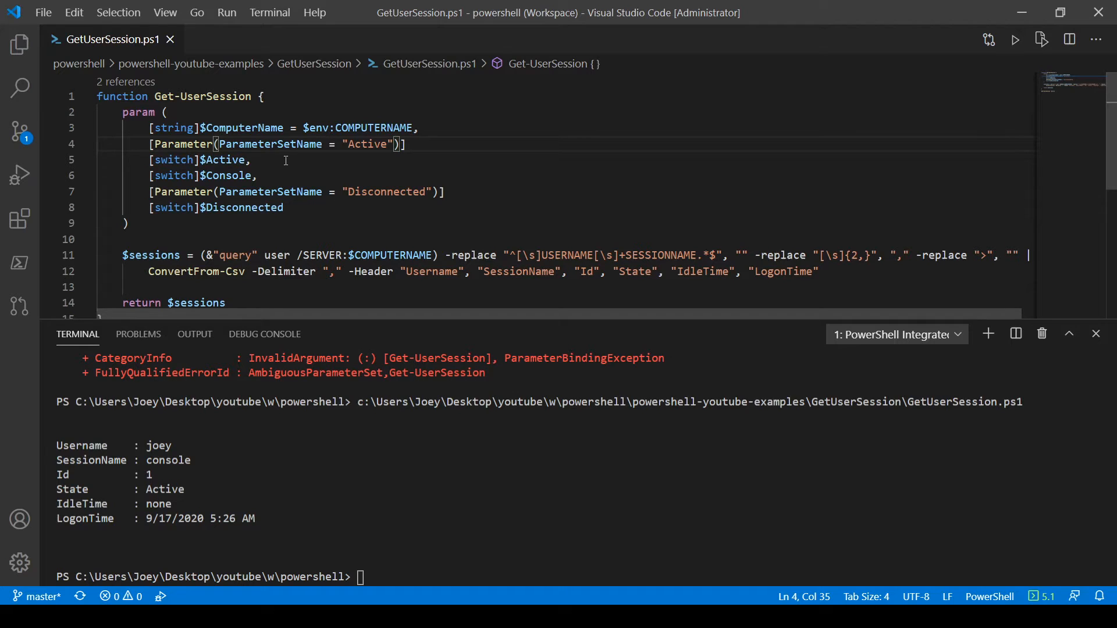
{"action": "scroll", "scroll_direction": "down", "scroll_amount": 3}
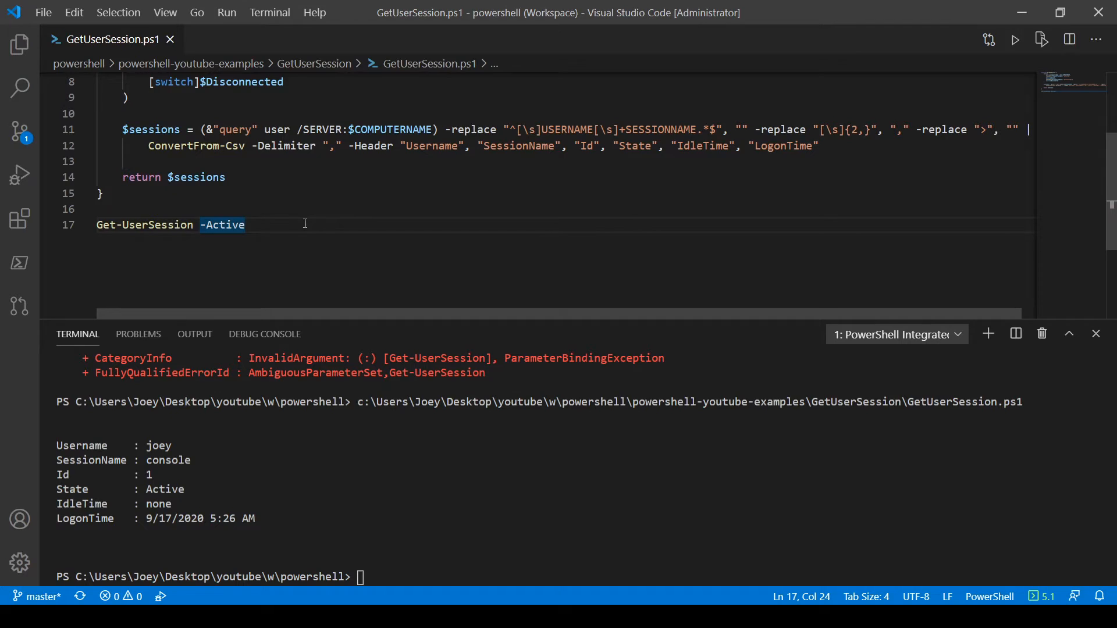
{"action": "double_click", "coordinate": [223, 225]}
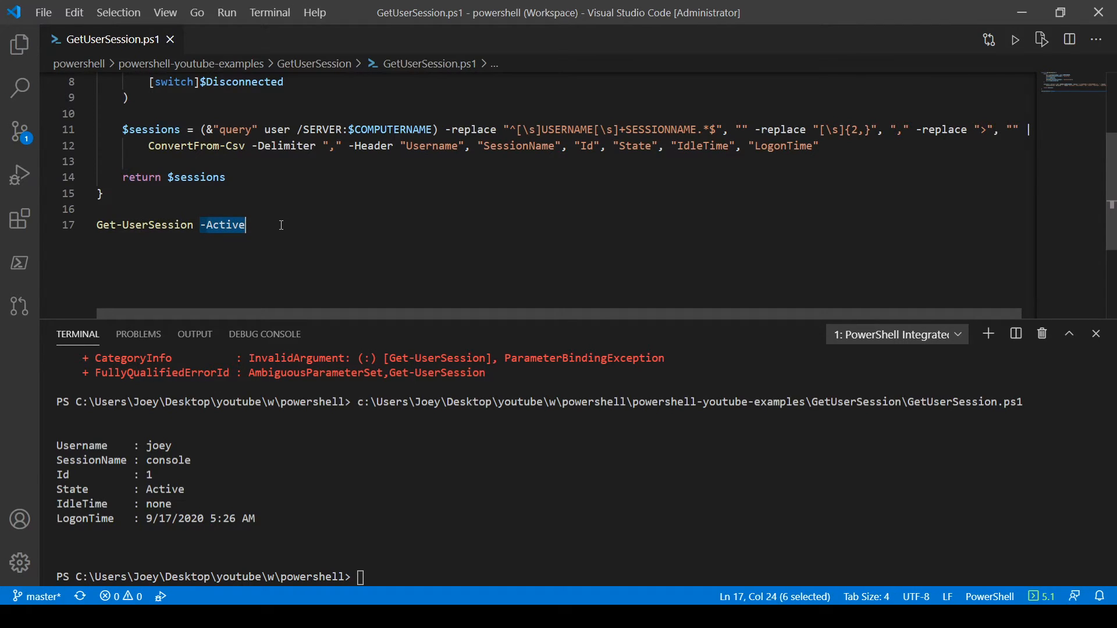
{"action": "scroll", "scroll_direction": "up", "scroll_amount": 3}
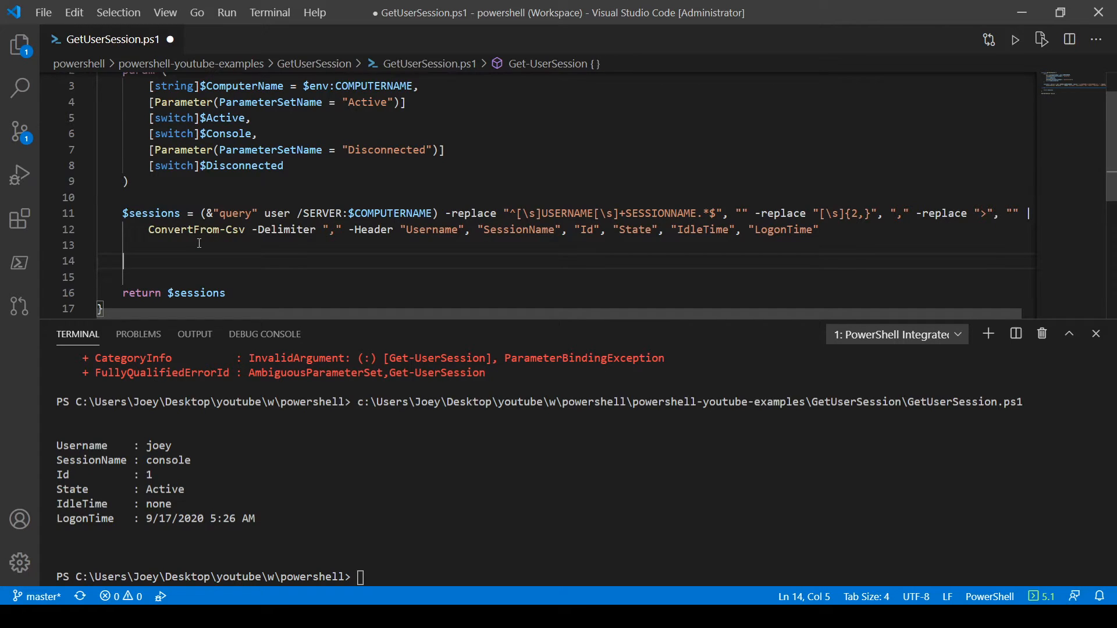
Add a foreach loop giving each session a ComputerName NoteProperty via Add-Member, then run the script.
{"action": "scroll", "scroll_direction": "up", "scroll_amount": 3}
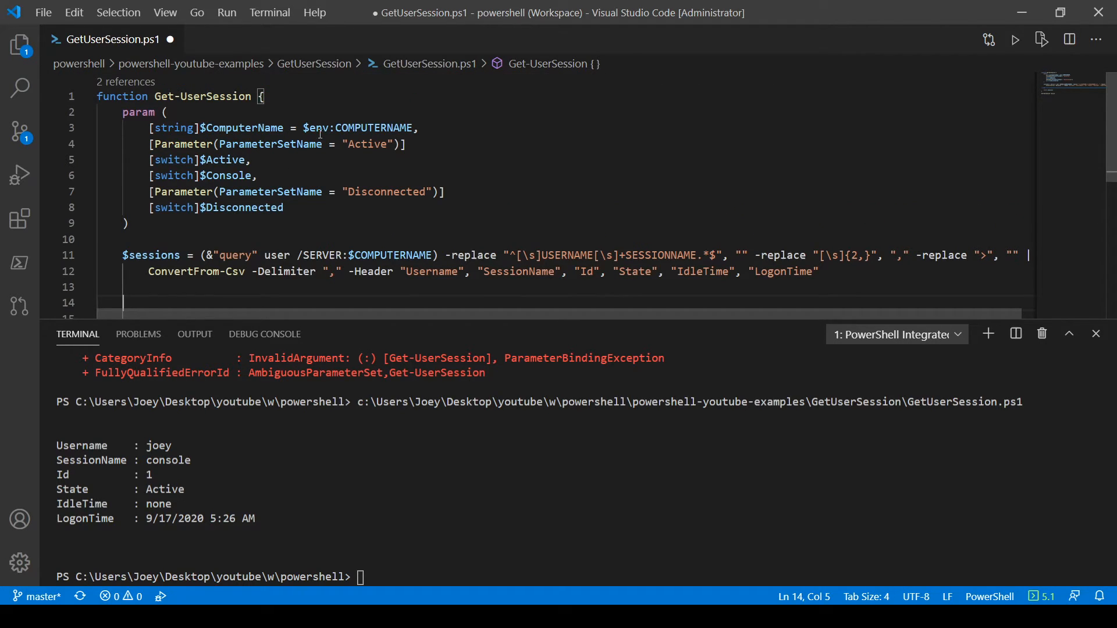
{"action": "scroll", "scroll_direction": "down", "scroll_amount": 3}
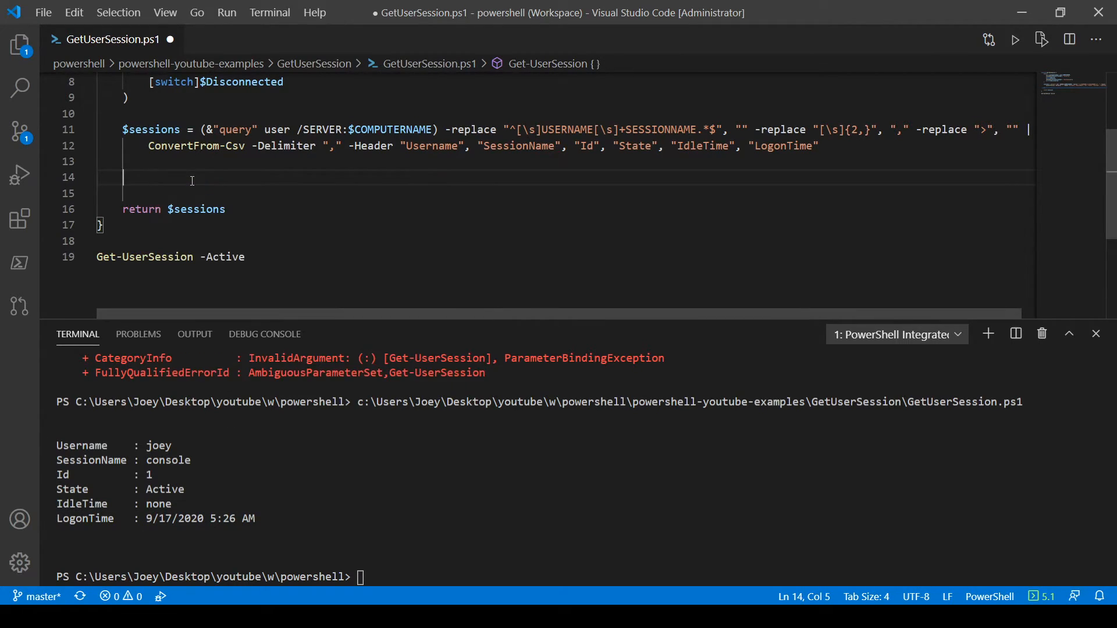
{"action": "type", "text": "foreach ($session ion"}
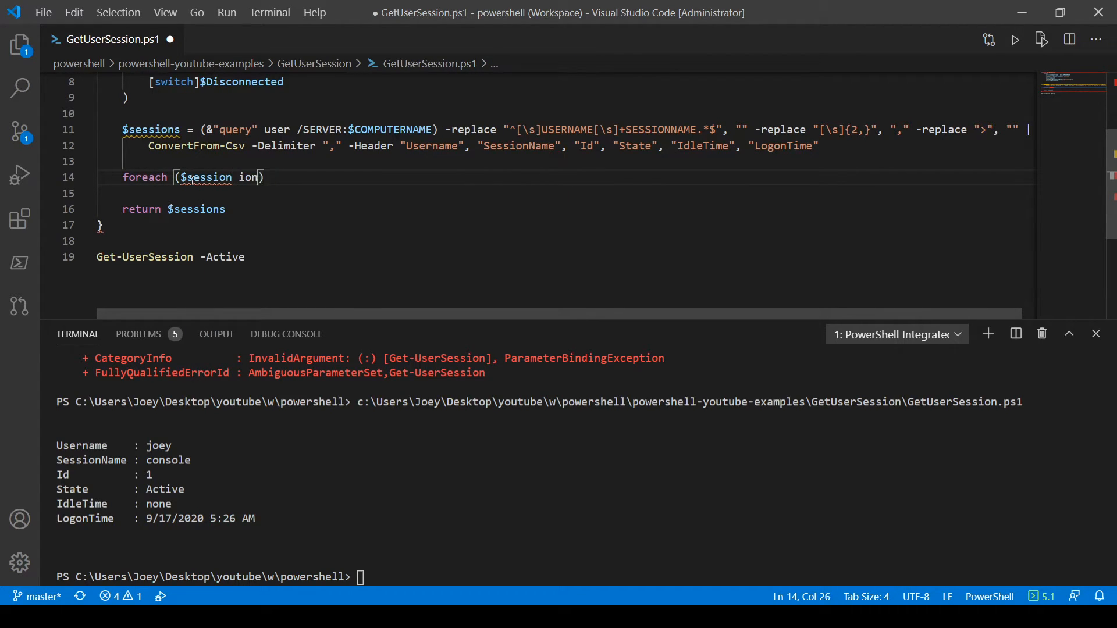
{"action": "type", "text": "in $sessions"}
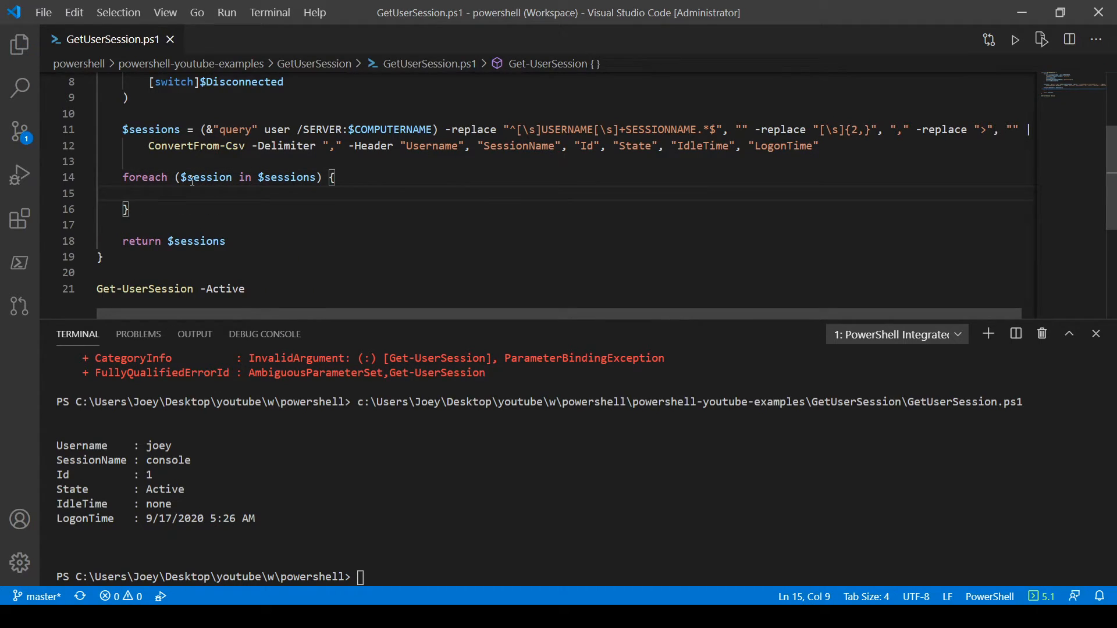
{"action": "type", "text": "Add-Member -"}
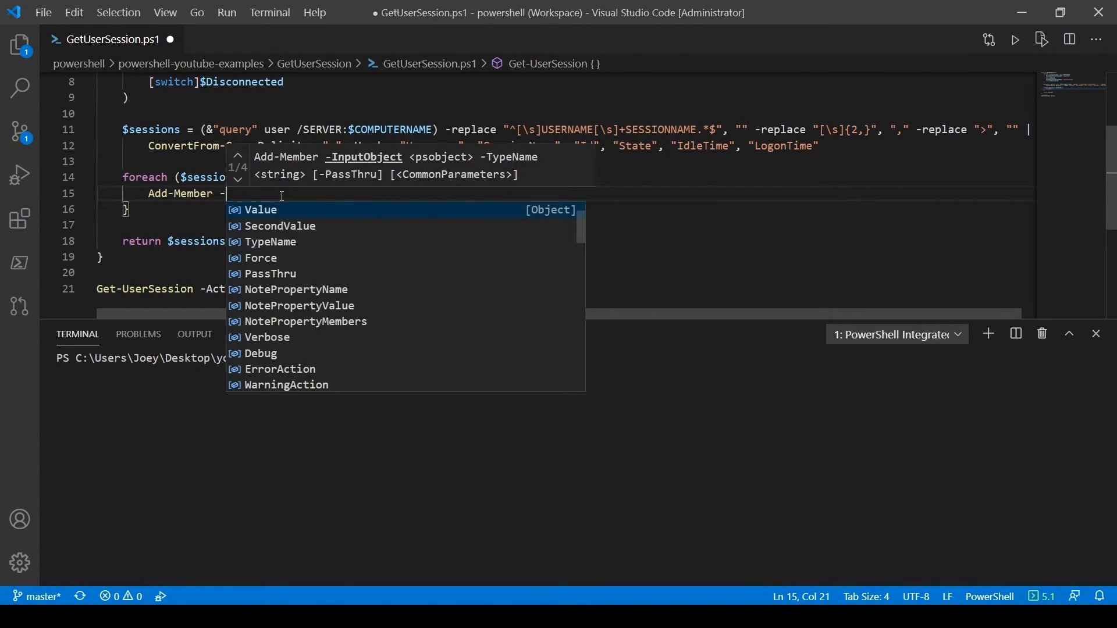
{"action": "type", "text": "-InputObject $session -MemberType NoteProperty -Name \"ComputerName\" -Value $ComputerName"}
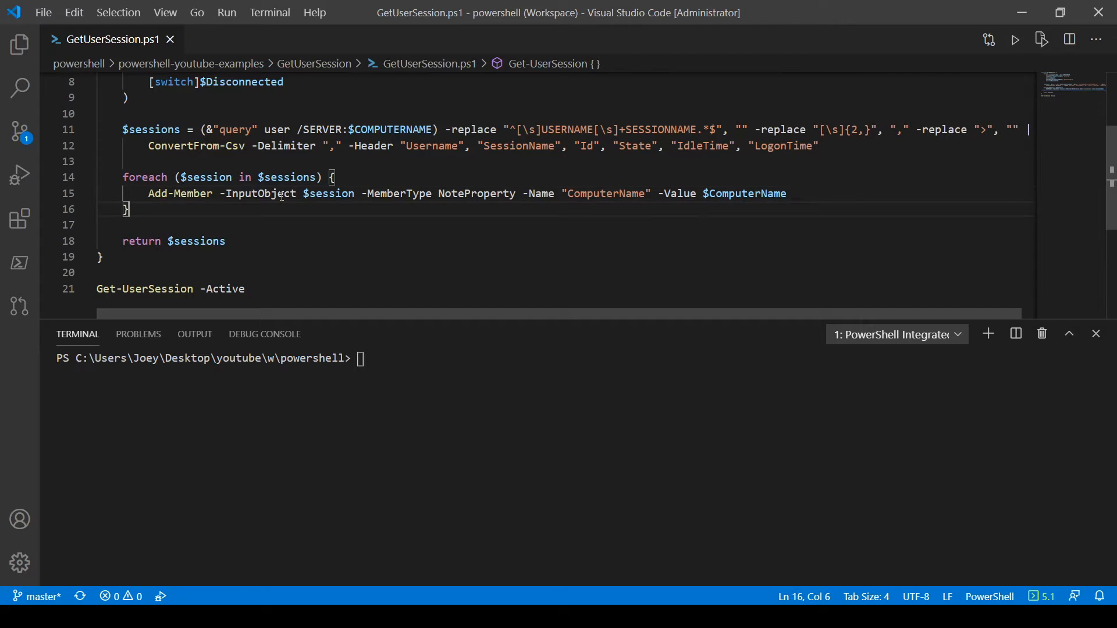
{"action": "key", "text": "F5"}
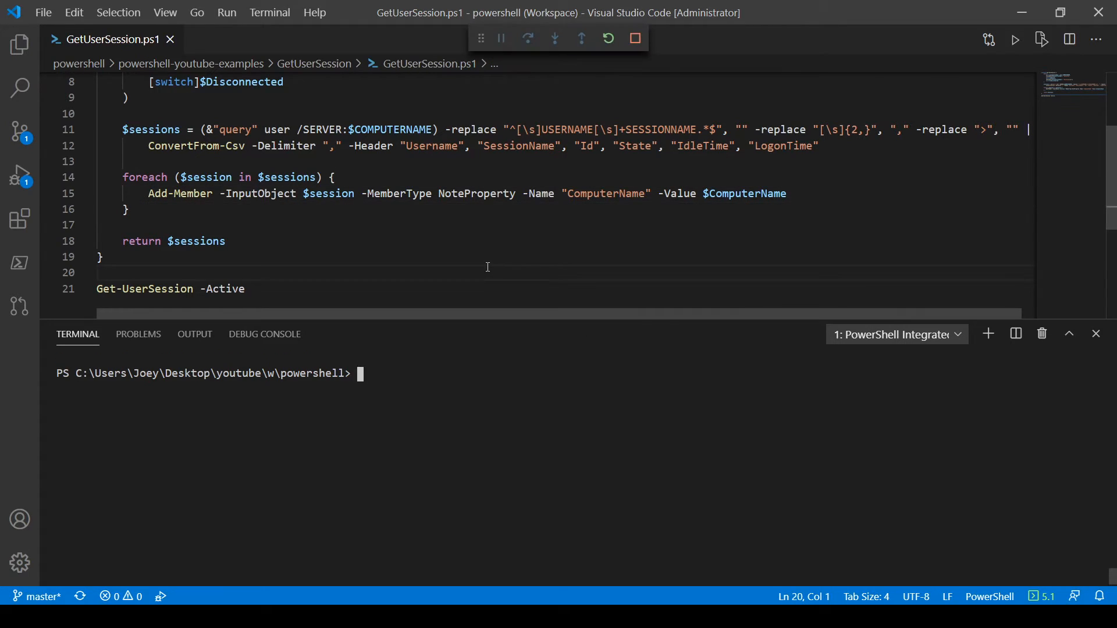
{"action": "left_click", "coordinate": [1014, 39]}
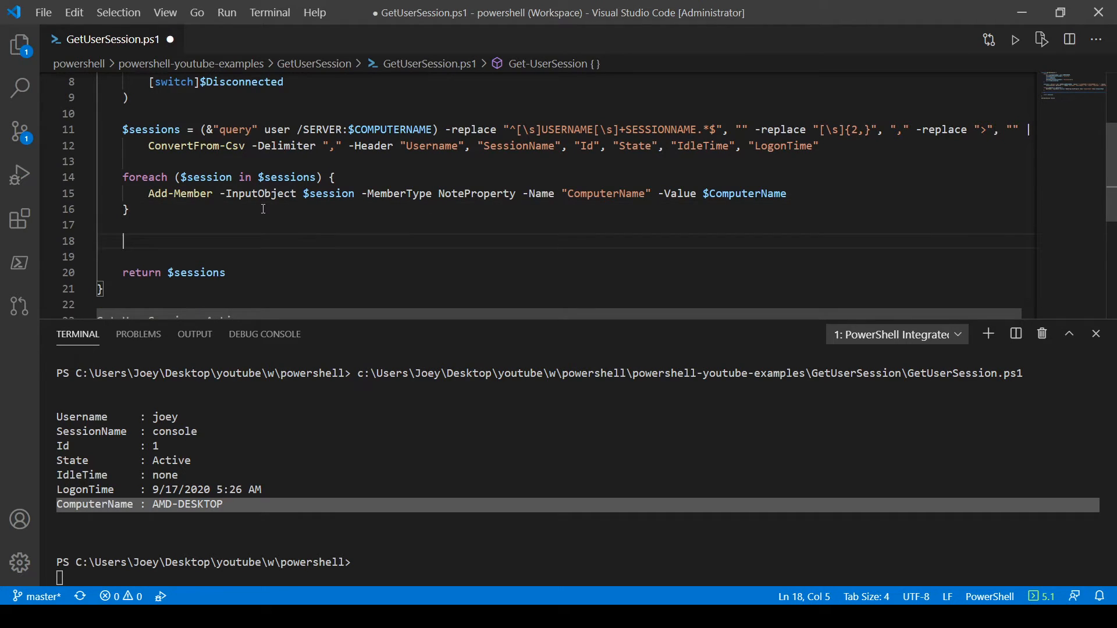
Add empty if ($Active) and elseif ($Disconnected) blocks plus a separate if ($Console) block.
{"action": "type", "text": "if ($"}
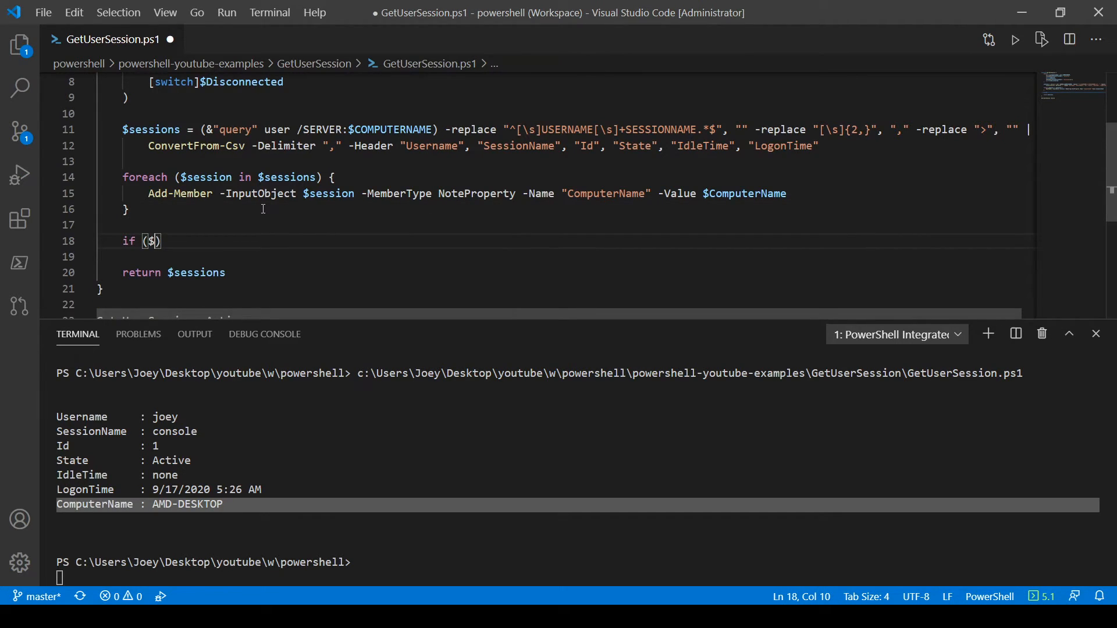
{"action": "type", "text": "Active)"}
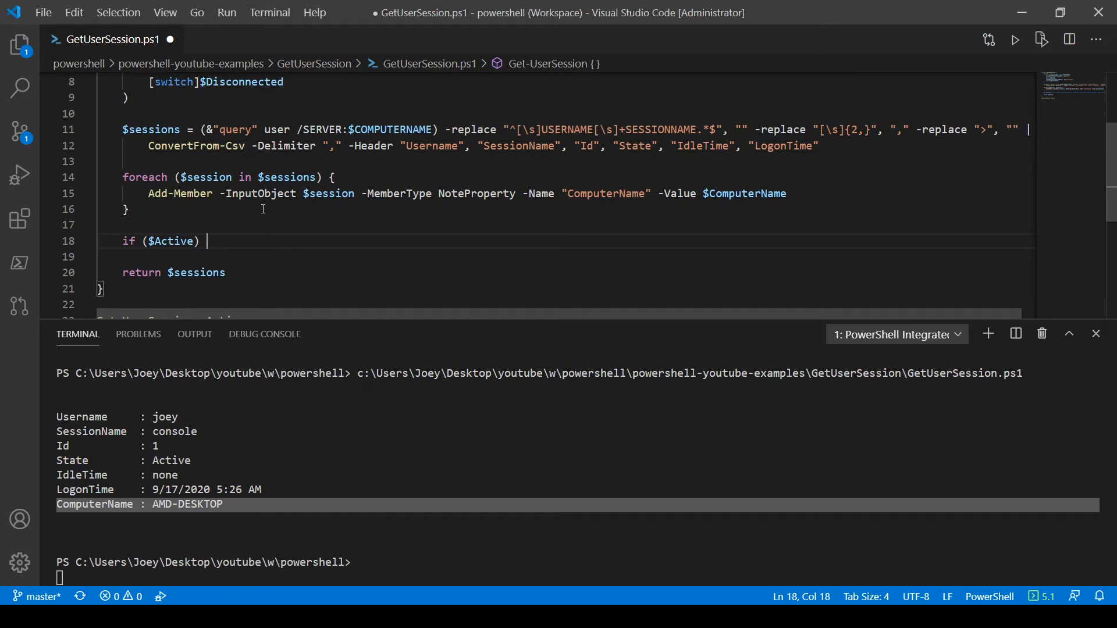
{"action": "type", "text": "{"}
{"action": "type", "text": "elseif ("}
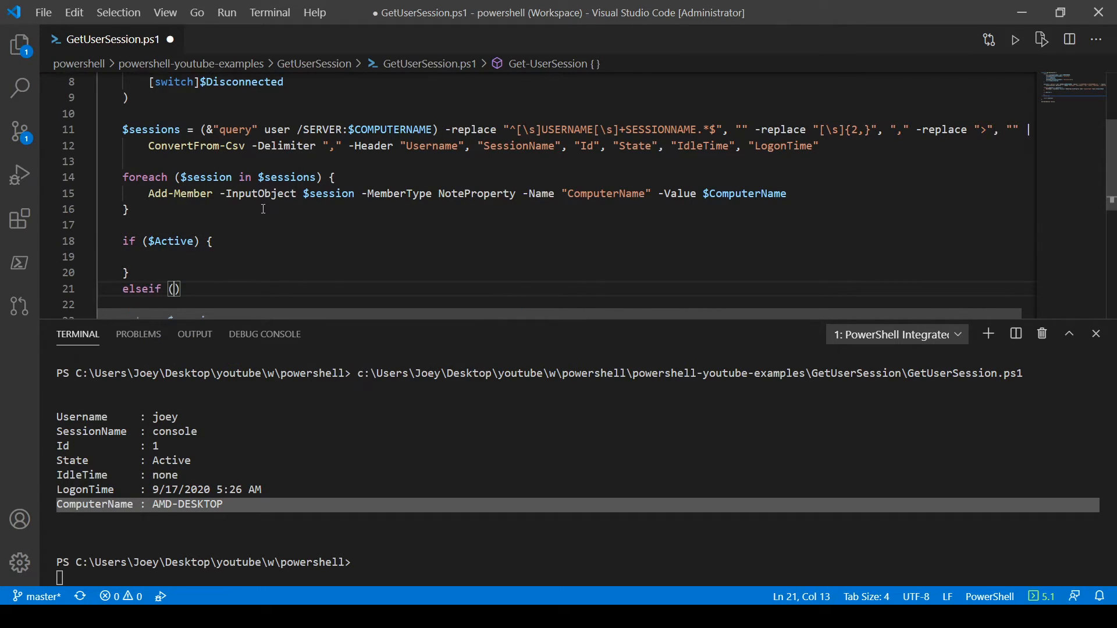
{"action": "type", "text": "$Disconnected"}
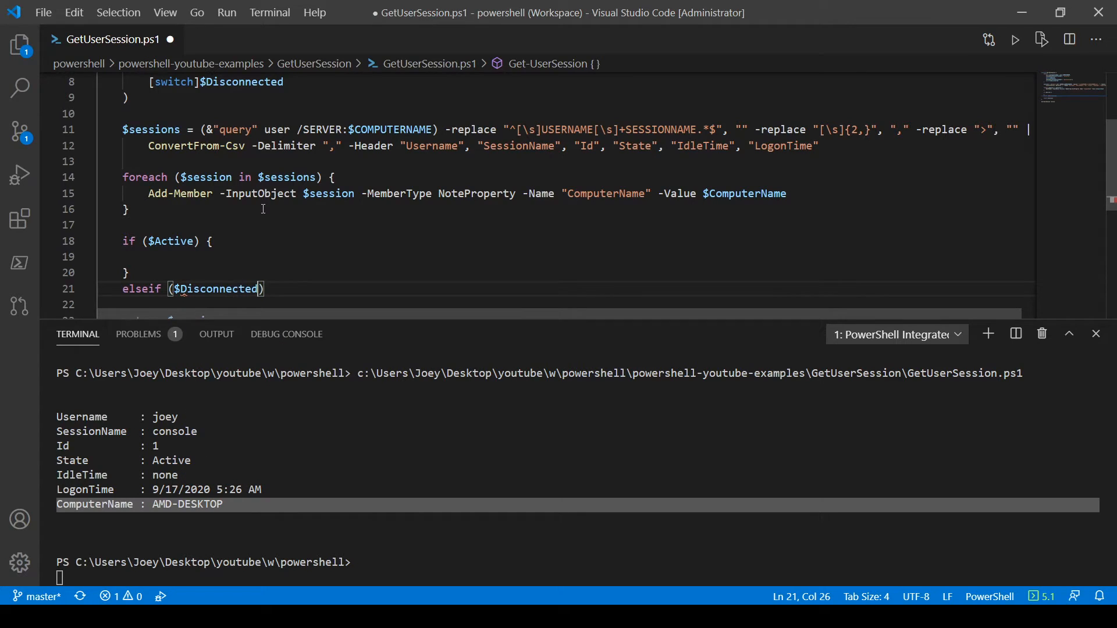
{"action": "type", "text": "{}"}
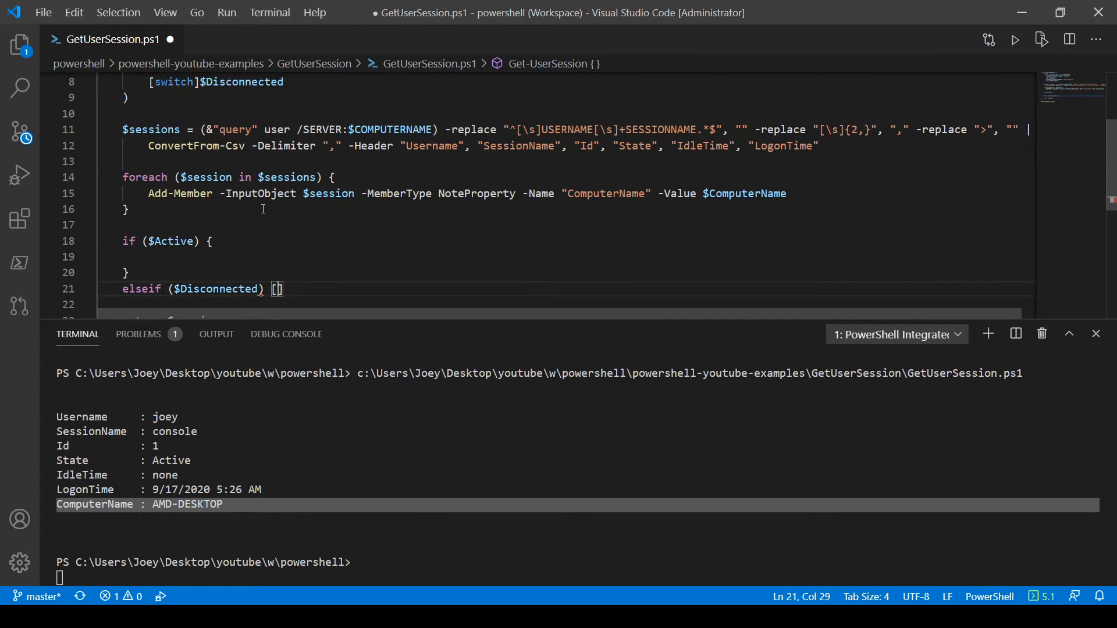
{"action": "type", "text": "\\"}
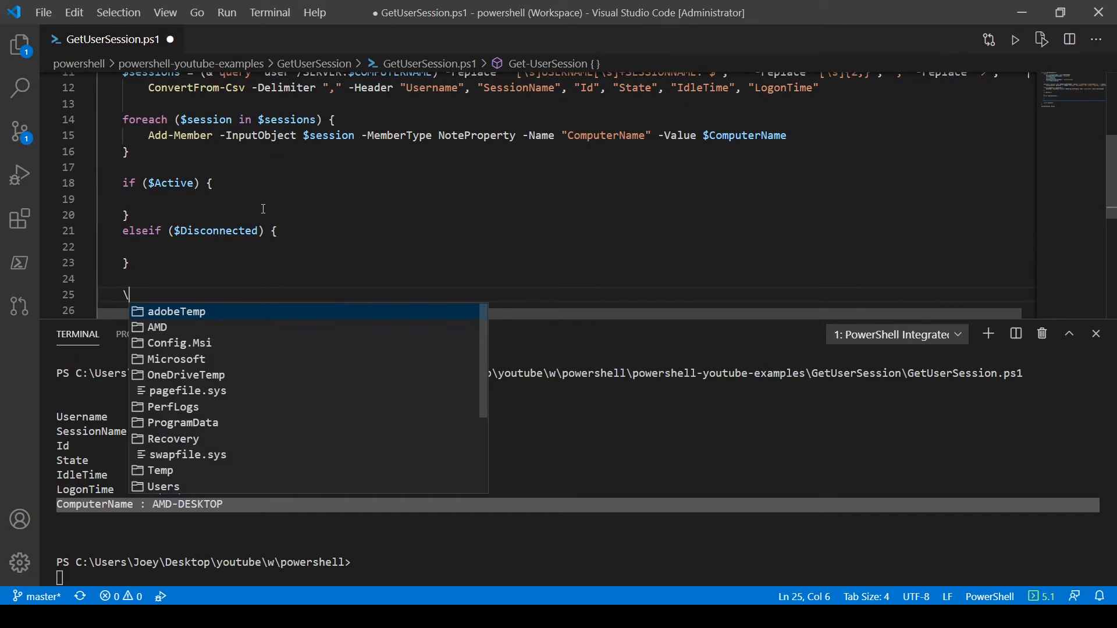
{"action": "type", "text": "$"}
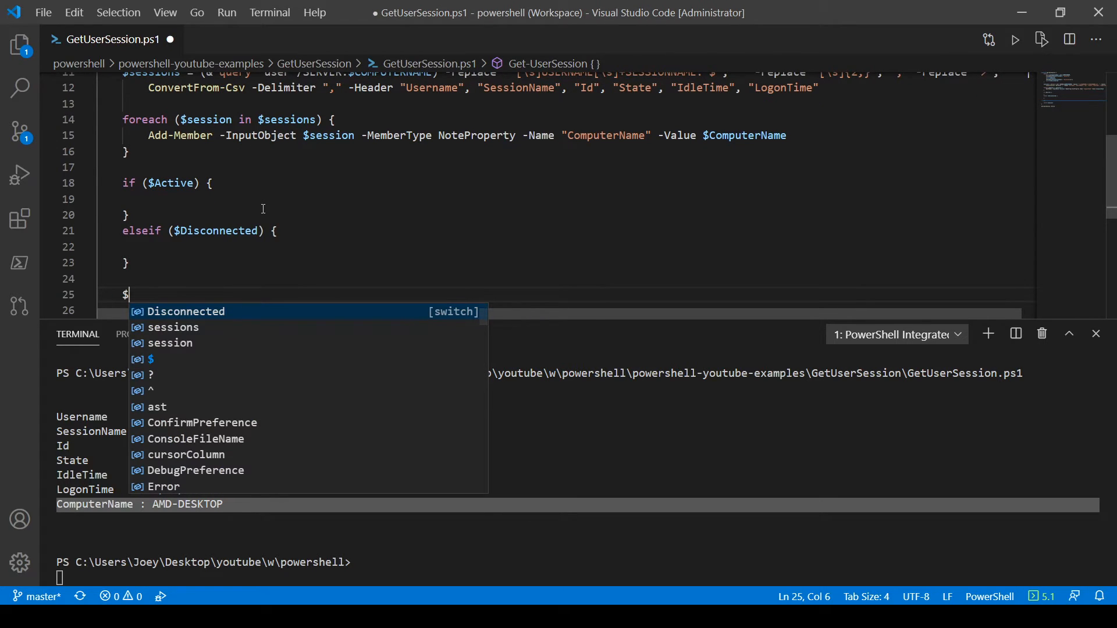
{"action": "type", "text": "if ($Console"}
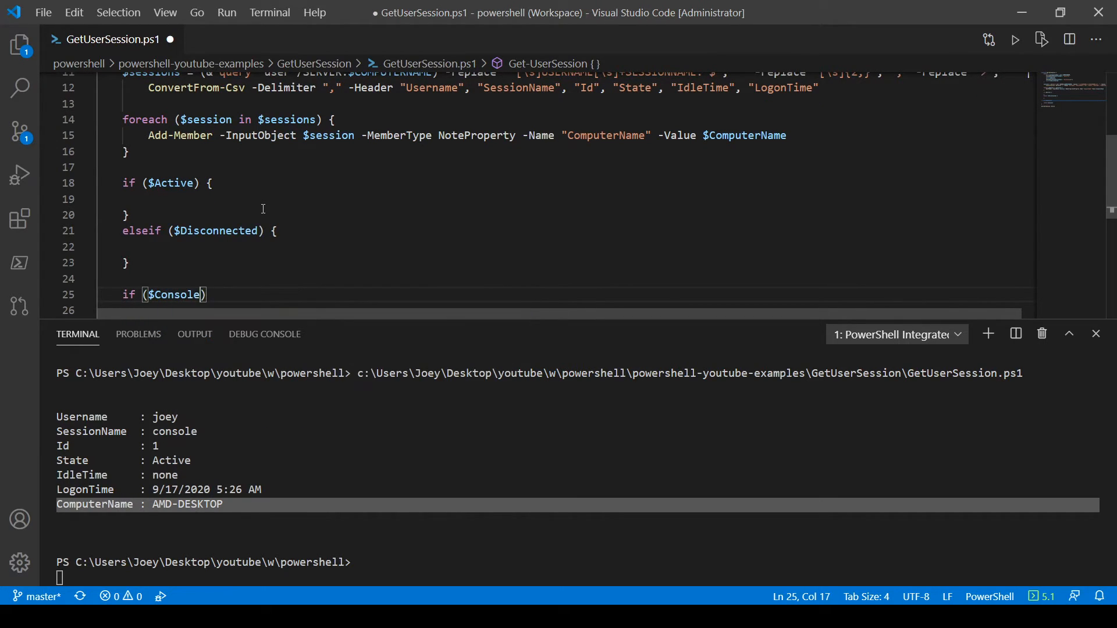
{"action": "type", "text": ")"}
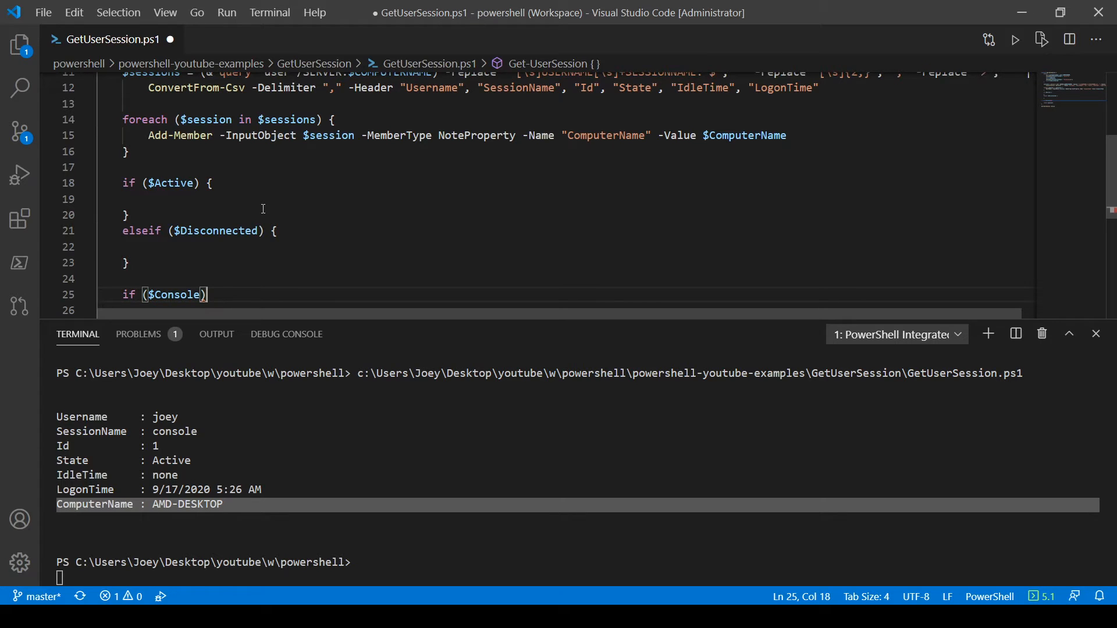
{"action": "type", "text": "{"}
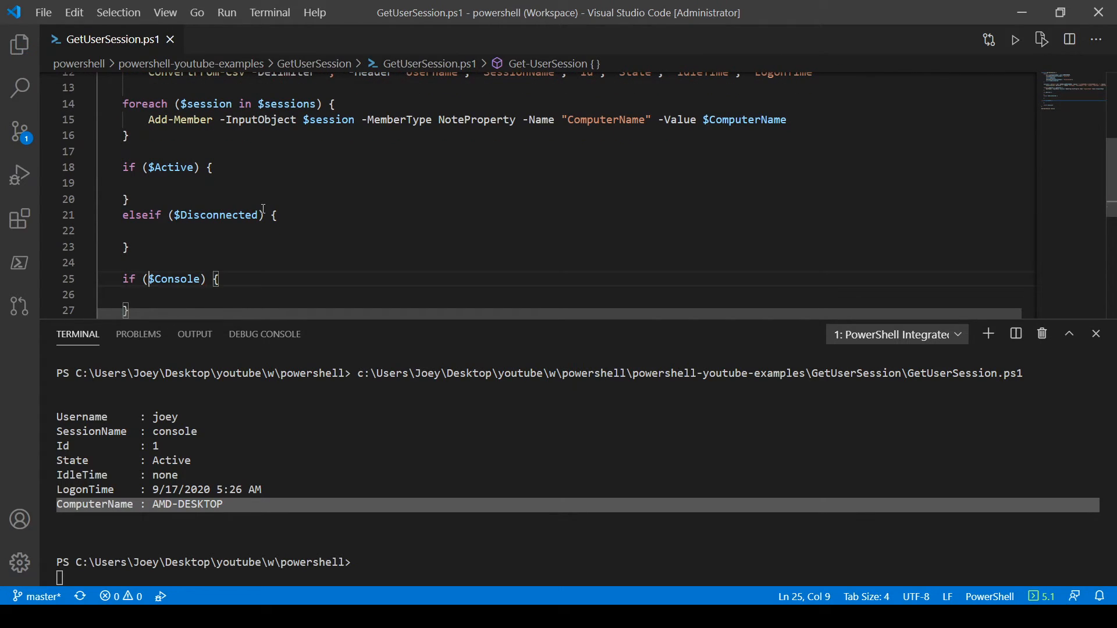
Filter $sessions with Where-Object on State "Active" and "Disc" inside the two blocks.
{"action": "left_click", "coordinate": [149, 183]}
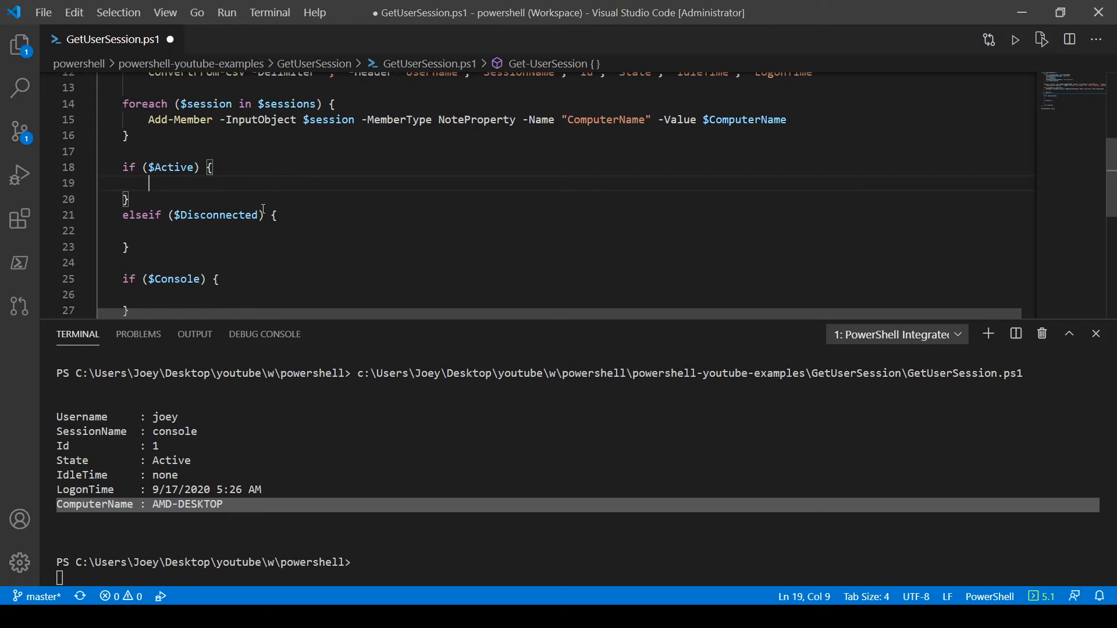
{"action": "type", "text": "$"}
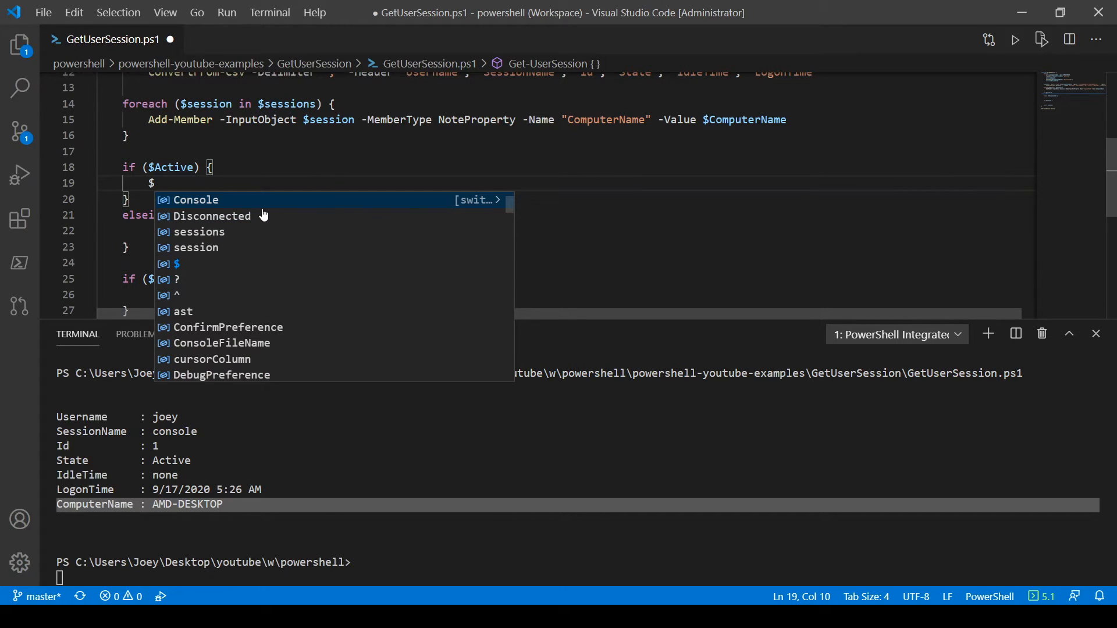
{"action": "type", "text": "sessions ="}
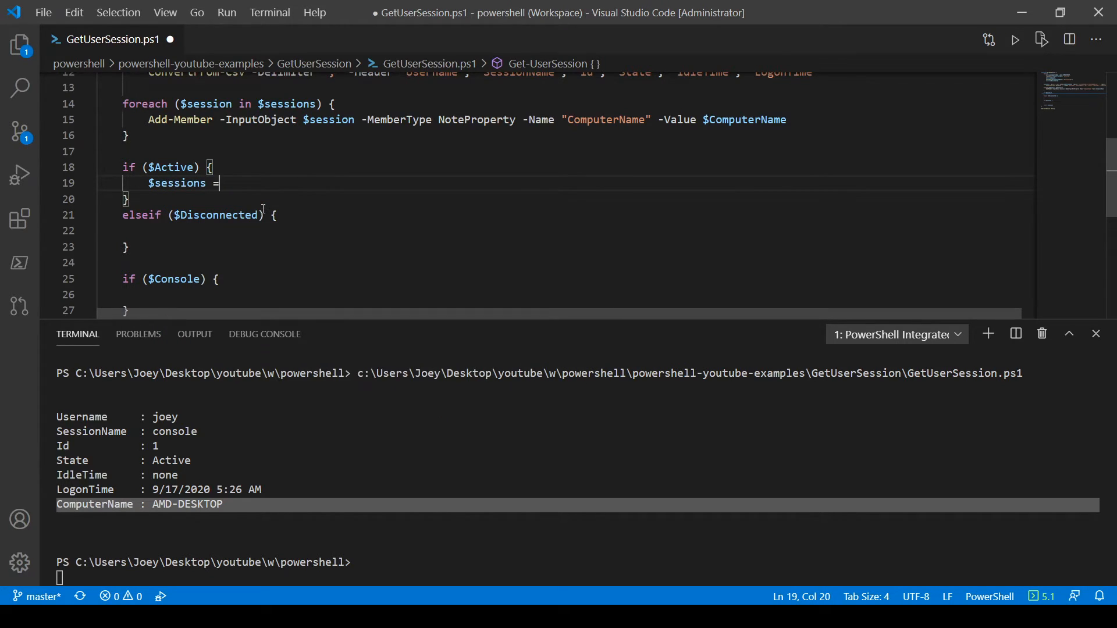
{"action": "type", "text": "sessions"}
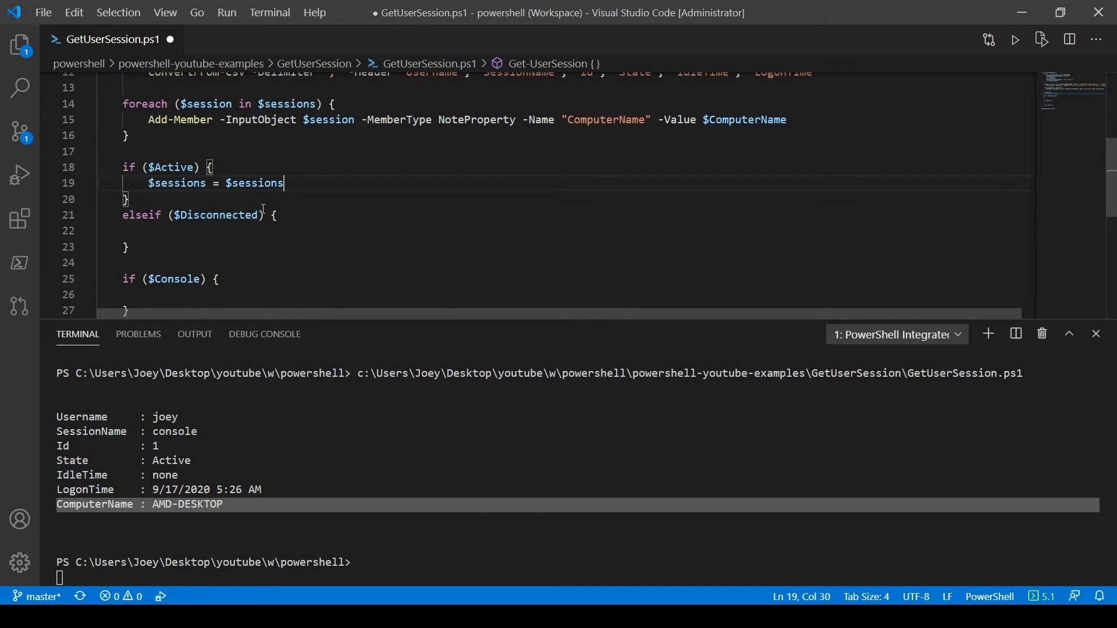
{"action": "type", "text": "| W"}
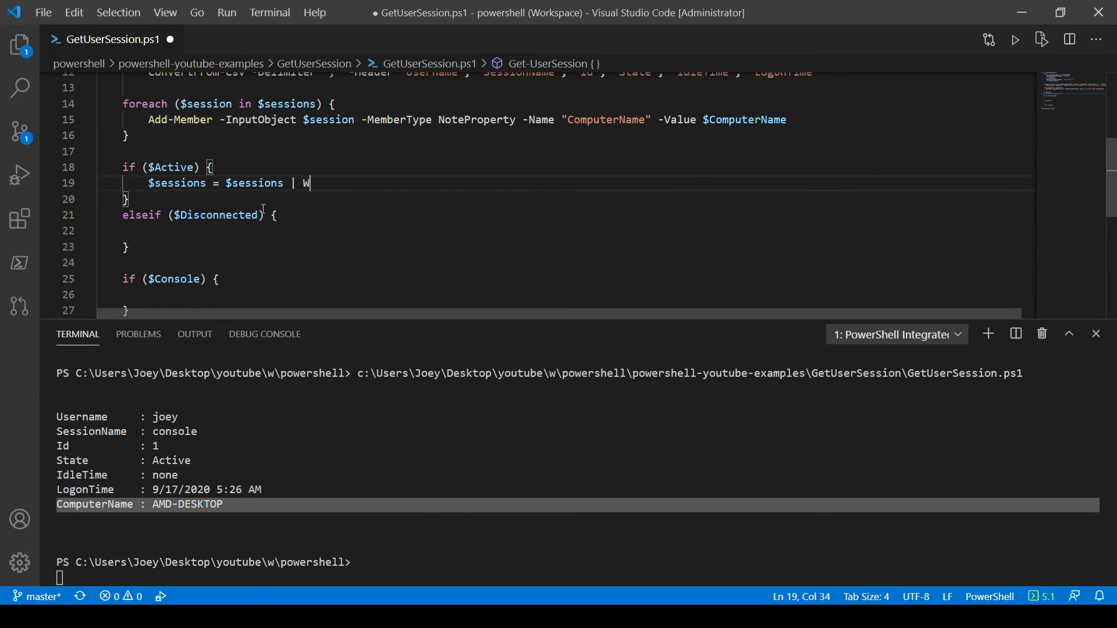
{"action": "type", "text": "here-O"}
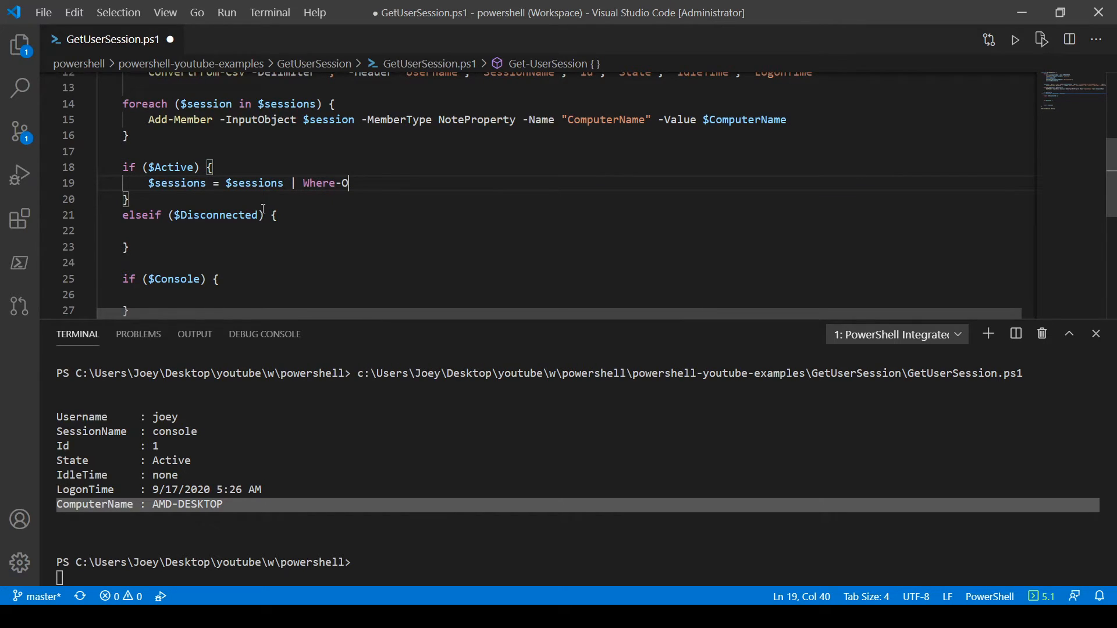
{"action": "type", "text": "o"}
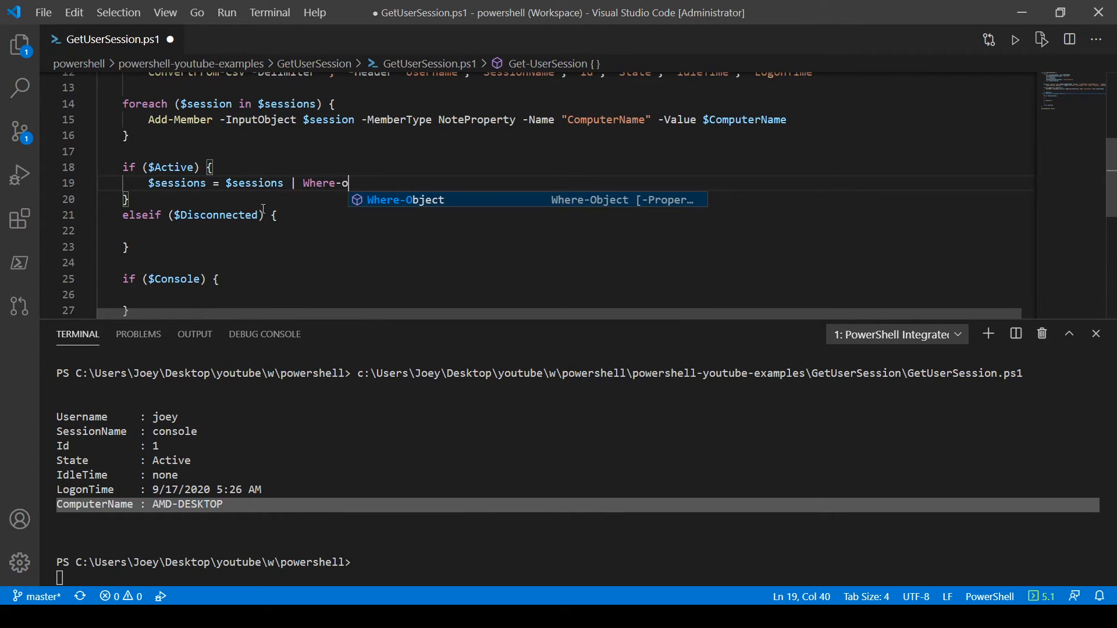
{"action": "type", "text": "bject {"}
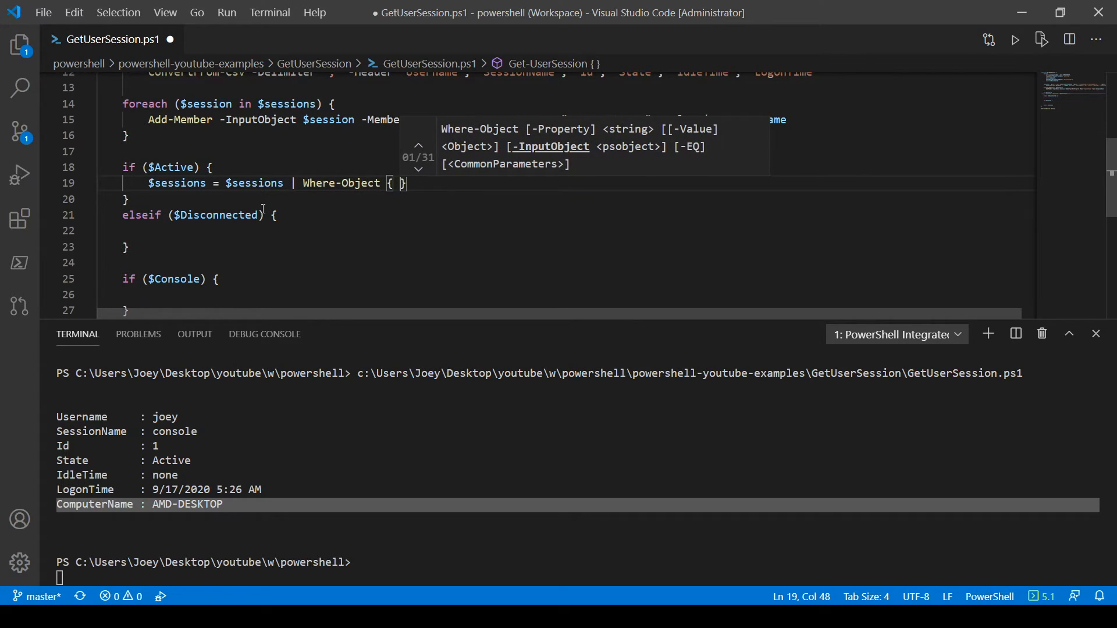
{"action": "type", "text": "$_."}
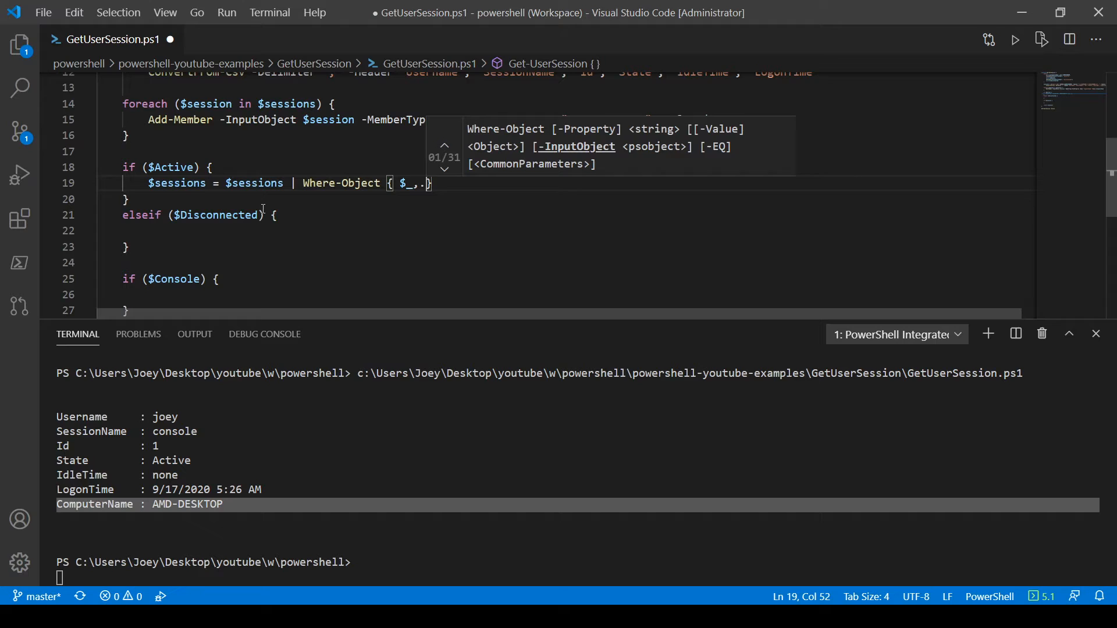
{"action": "type", "text": "State"}
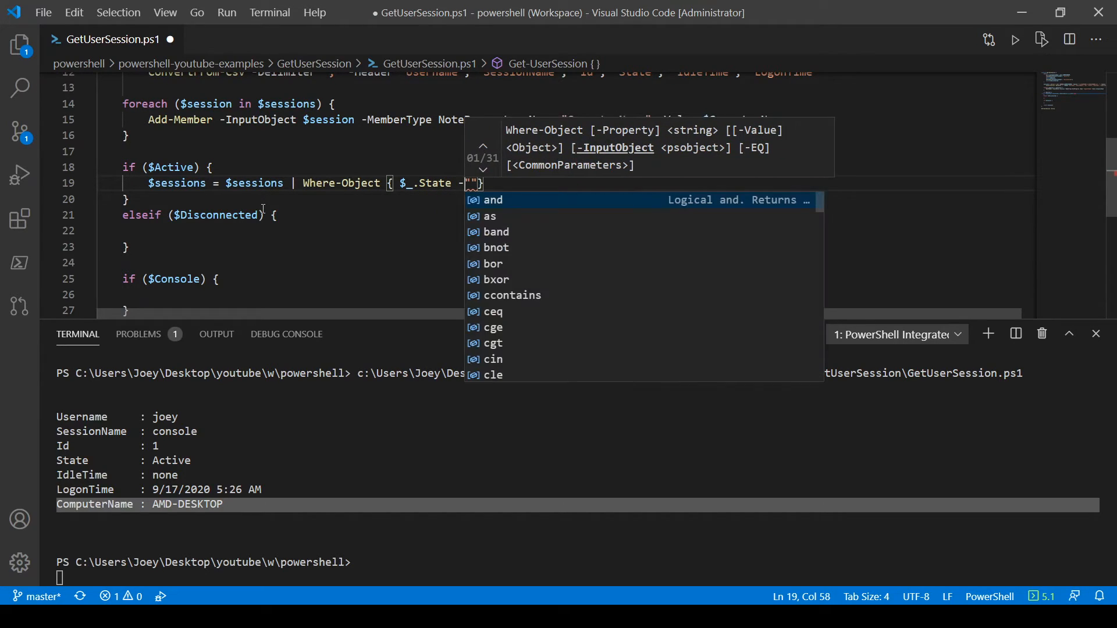
{"action": "type", "text": "-eq \"Acti"}
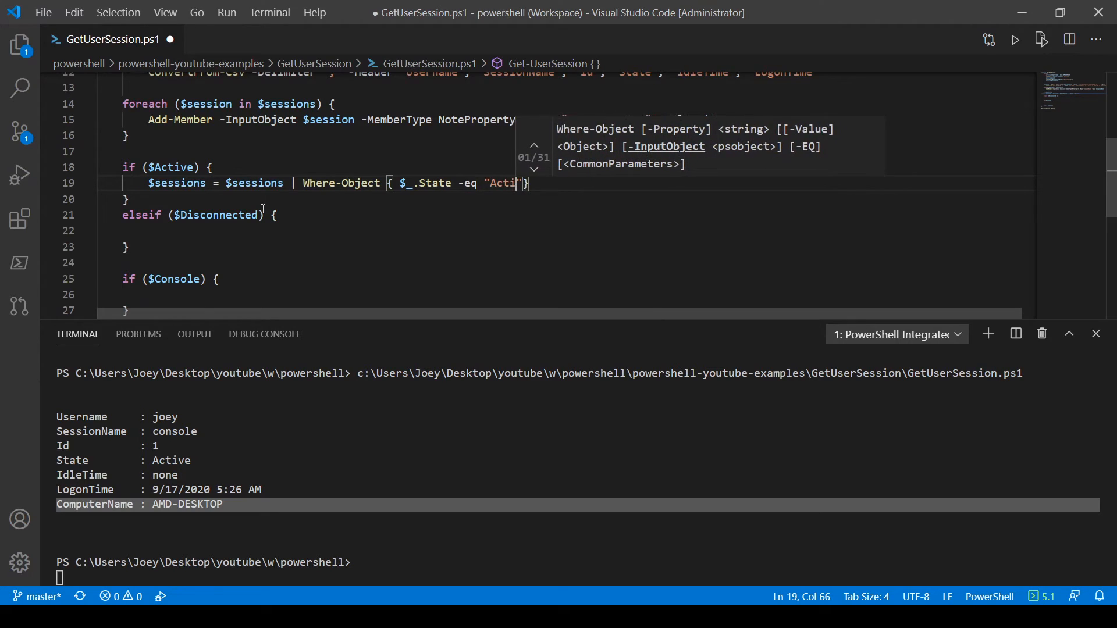
{"action": "type", "text": "ve"}
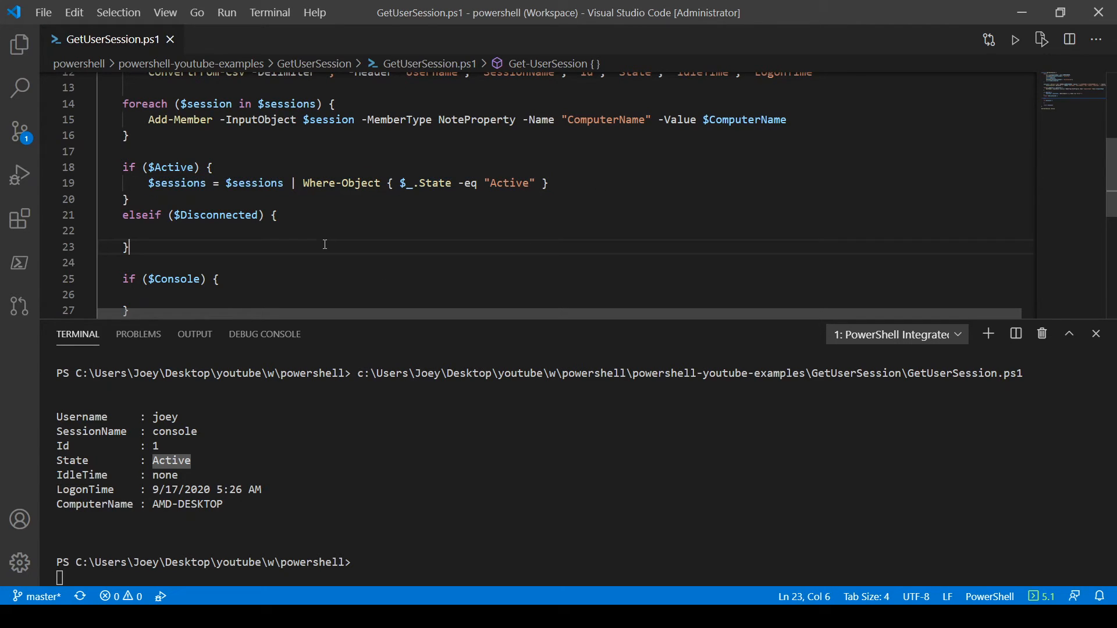
{"action": "type", "text": "$sessions = $sessions | Where-Object { $_.State -eq \"Active\" }"}
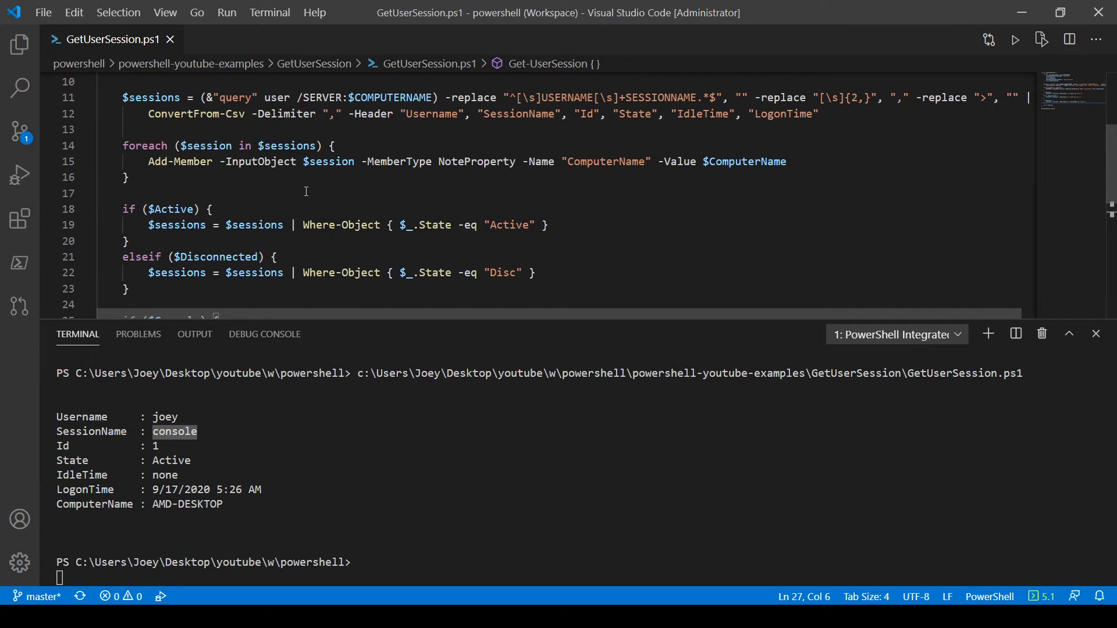
Reduce the test call to Get-UserSession -Console and run it, hitting the ambiguous parameter set error.
{"action": "scroll", "scroll_direction": "down", "scroll_amount": 3}
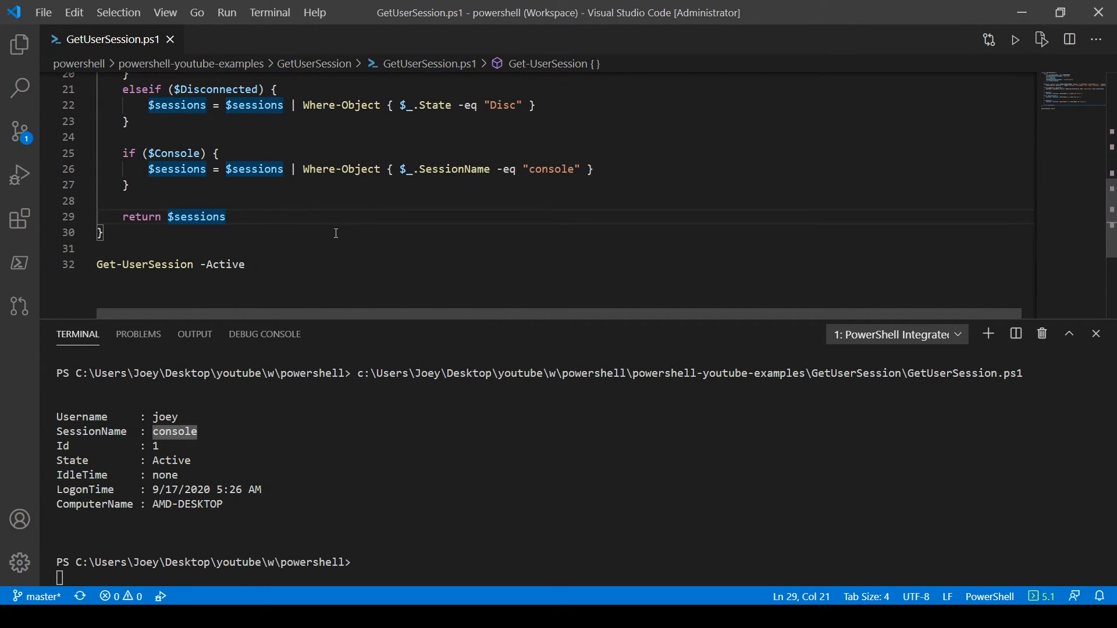
{"action": "type", "text": "-Console"}
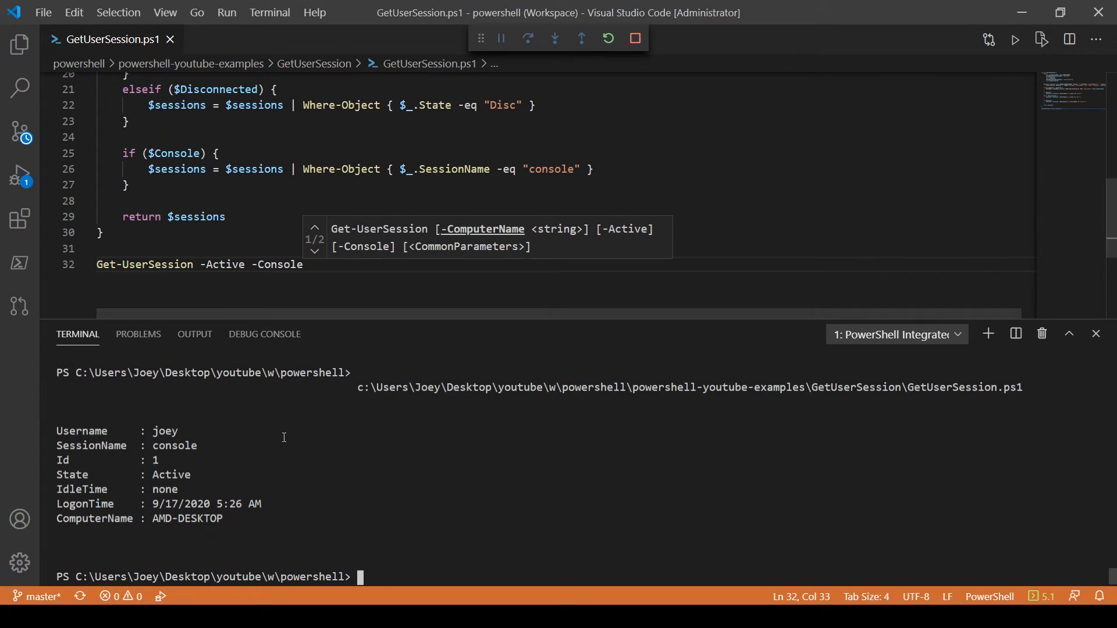
{"action": "type", "text": "-Disconne"}
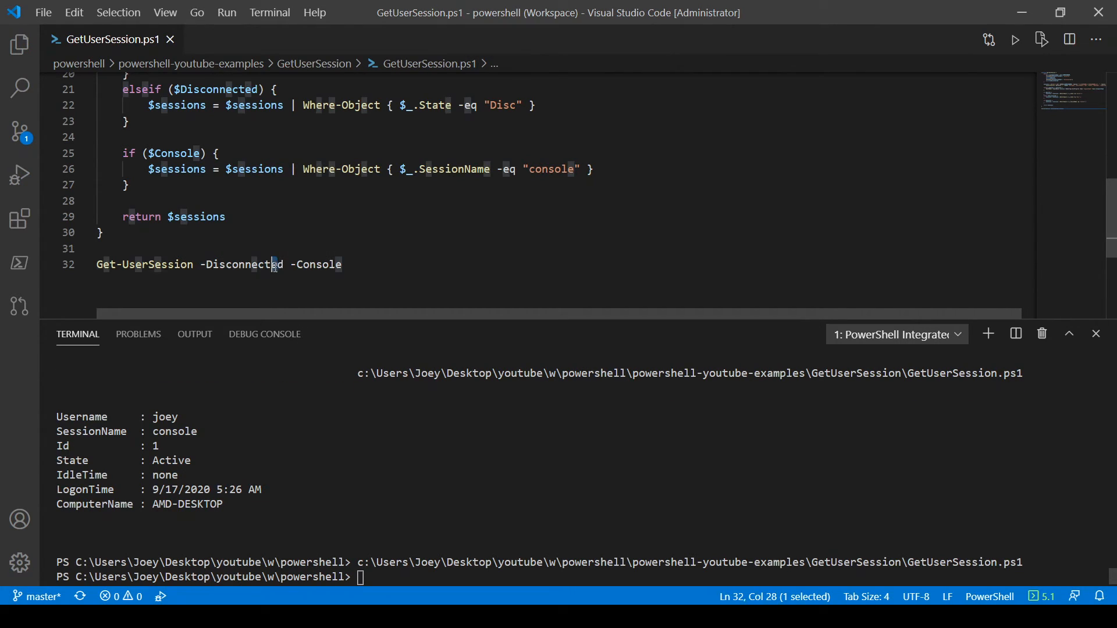
{"action": "key", "text": "Backspace"}
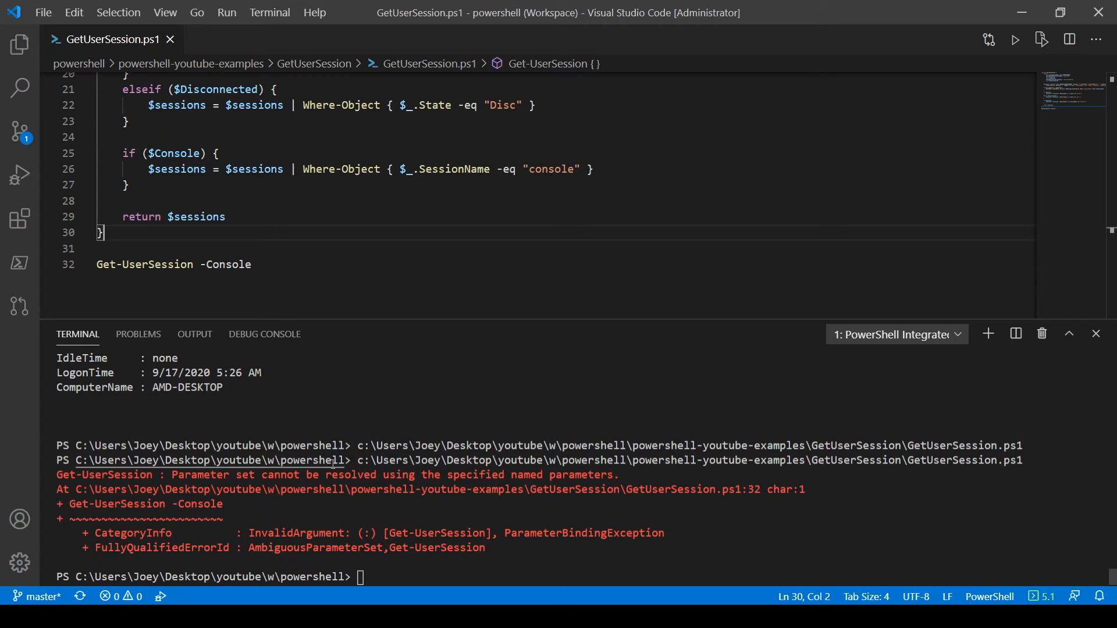
Remove the ParameterSetName attributes from the Active and Disconnected switches.
{"action": "scroll", "scroll_direction": "up", "scroll_amount": 3}
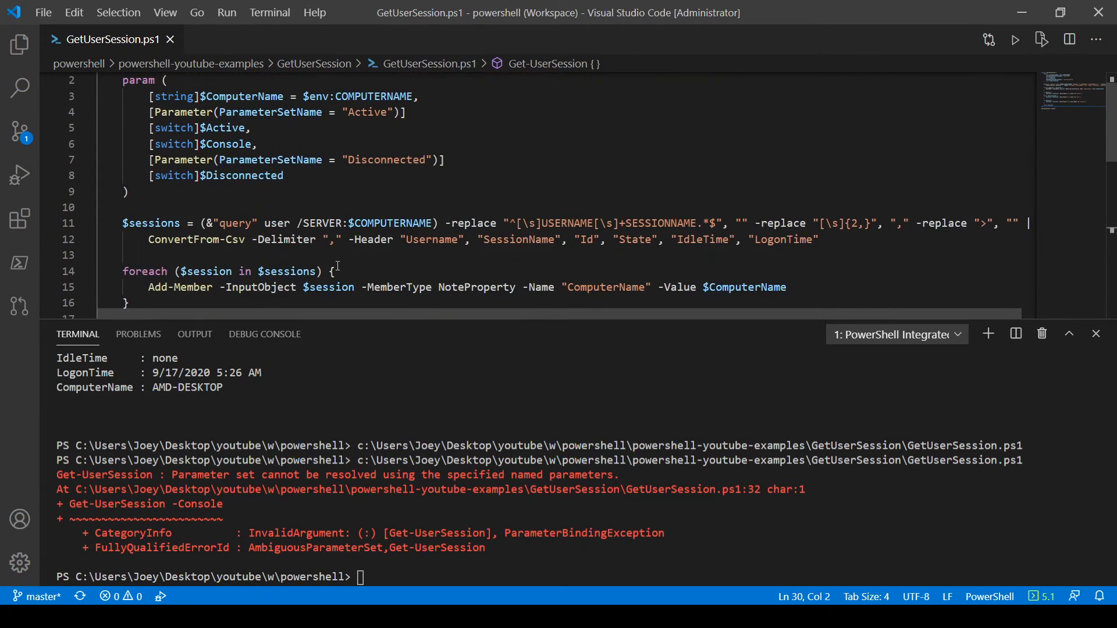
{"action": "scroll", "scroll_direction": "up", "scroll_amount": 3}
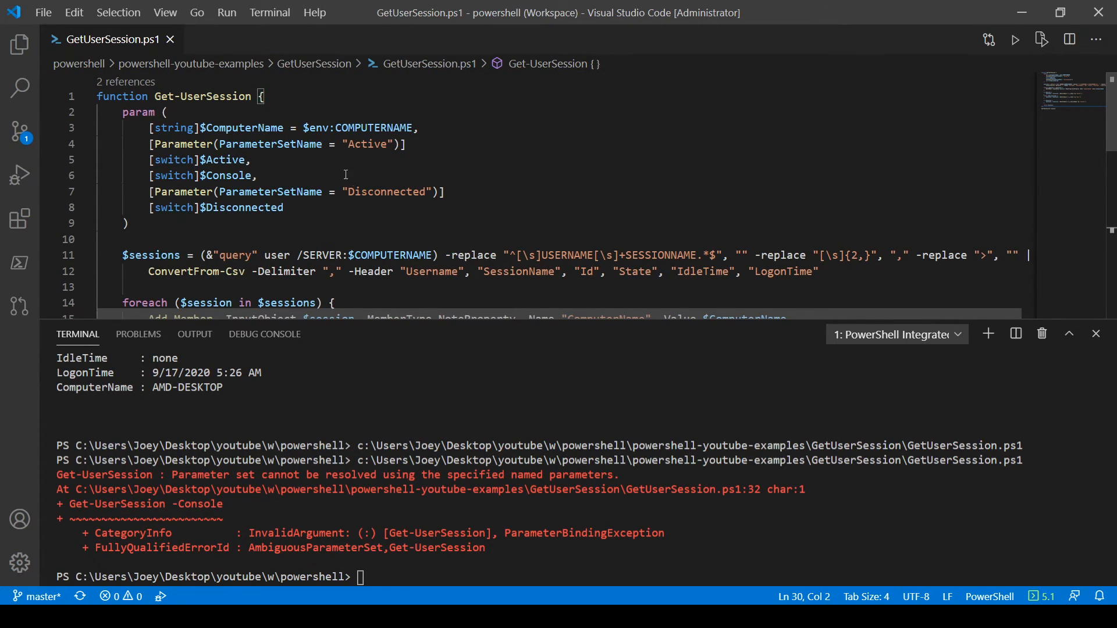
{"action": "left_click", "coordinate": [409, 144]}
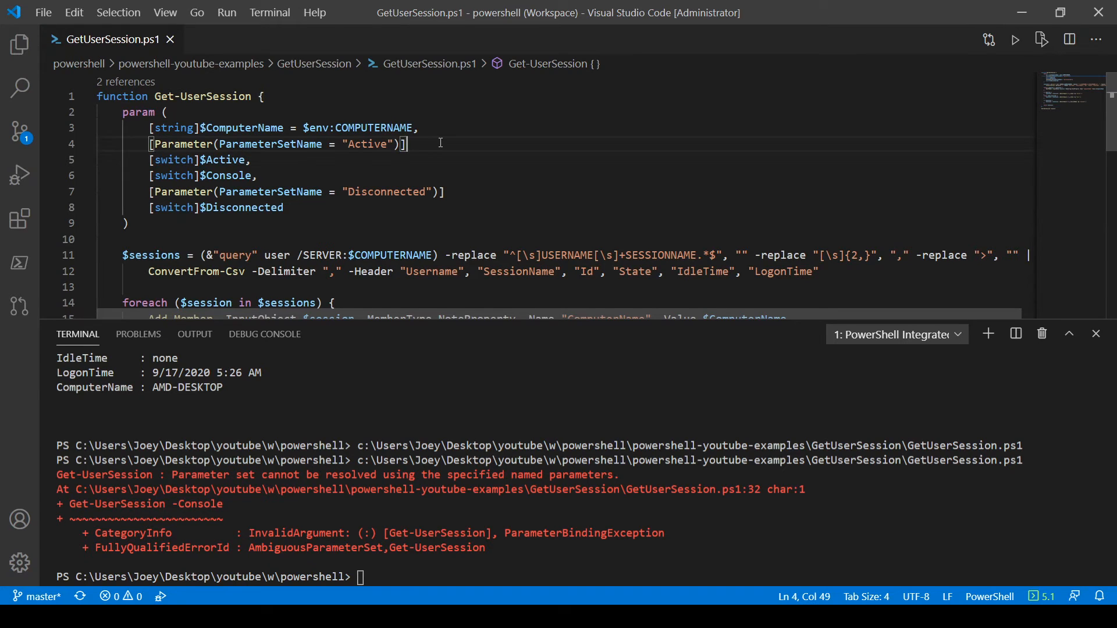
Test the call with -Disconnected and -Active appended, then delete those switches again.
{"action": "scroll", "scroll_direction": "down", "scroll_amount": 3}
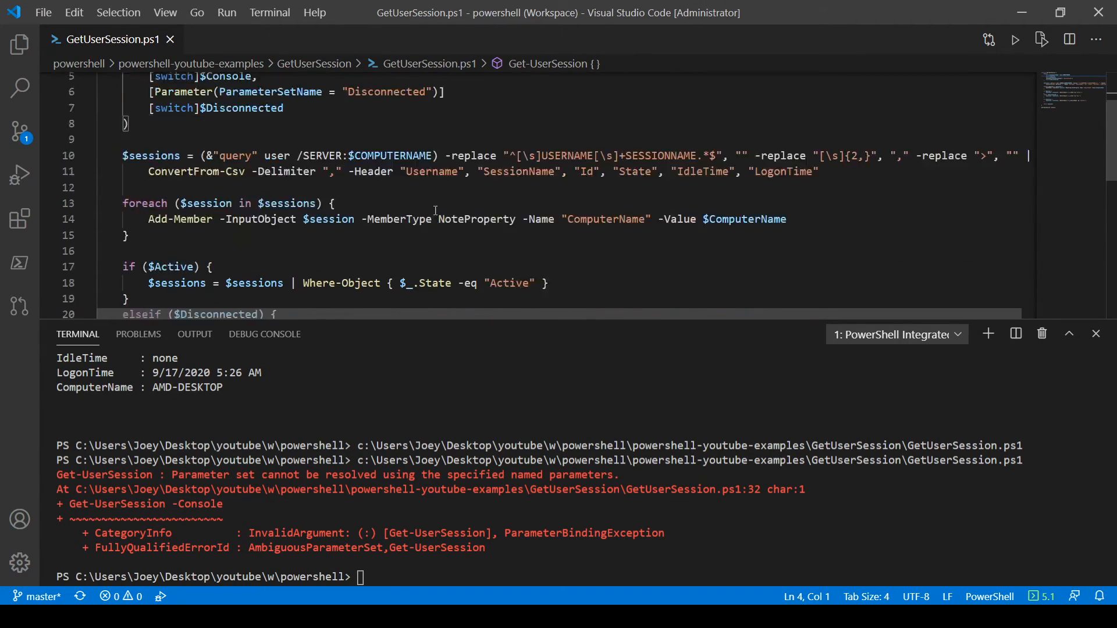
{"action": "left_click", "coordinate": [1014, 39]}
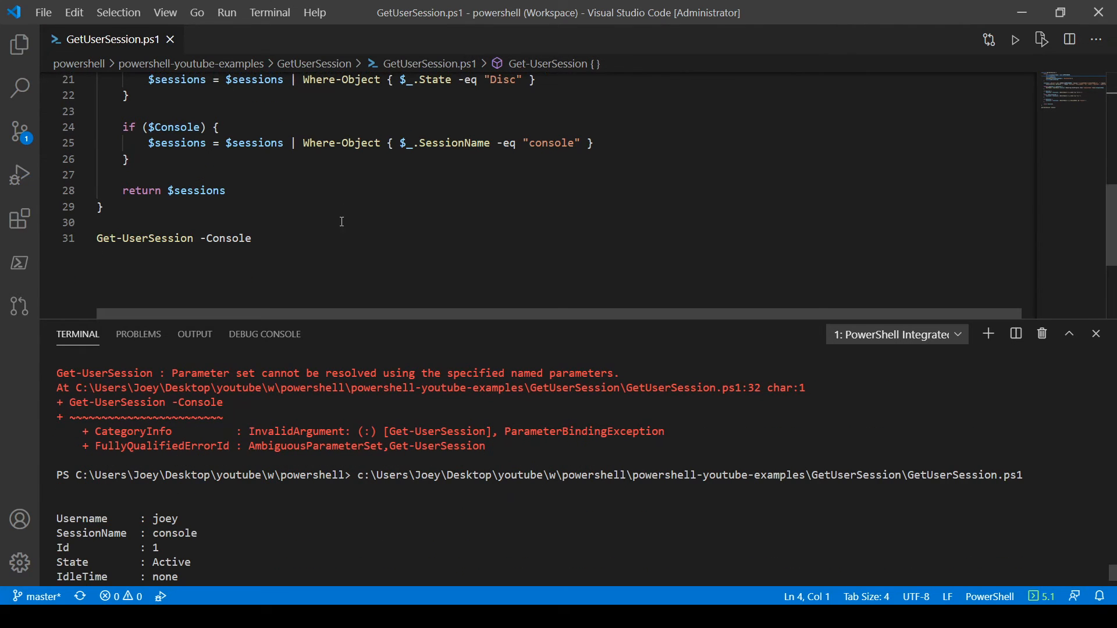
{"action": "type", "text": "-Disconnected"}
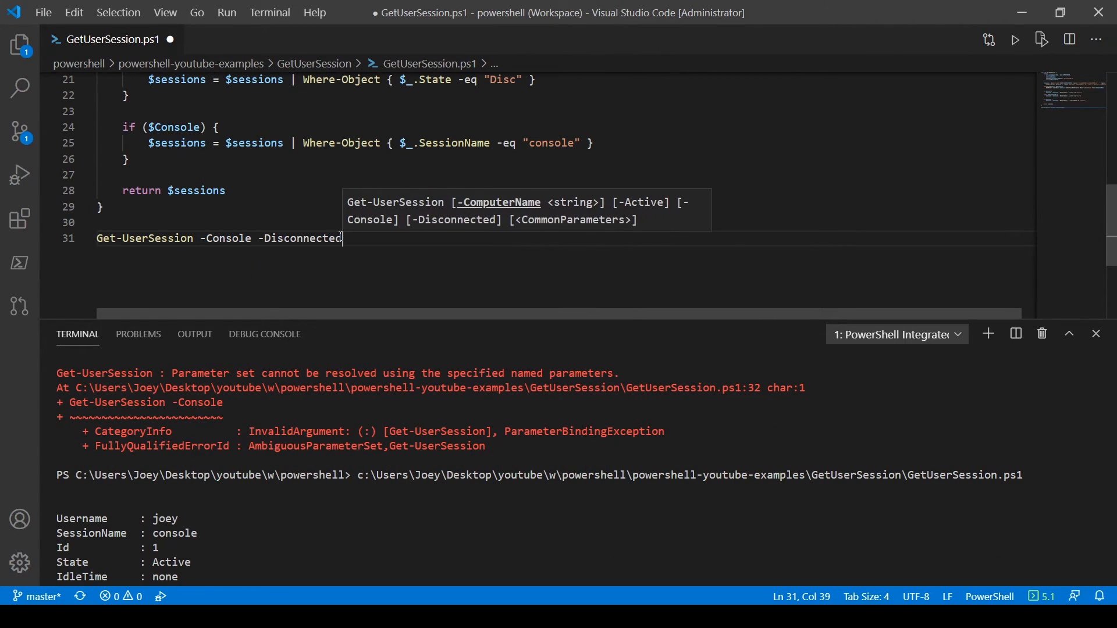
{"action": "left_click", "coordinate": [1016, 39]}
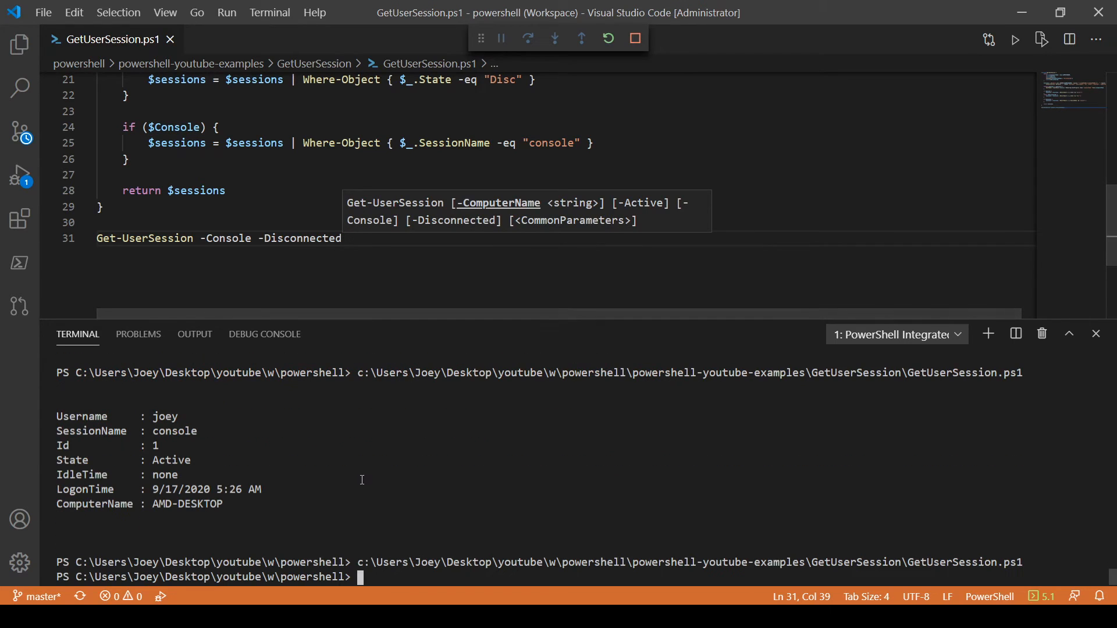
{"action": "type", "text": "-Active -"}
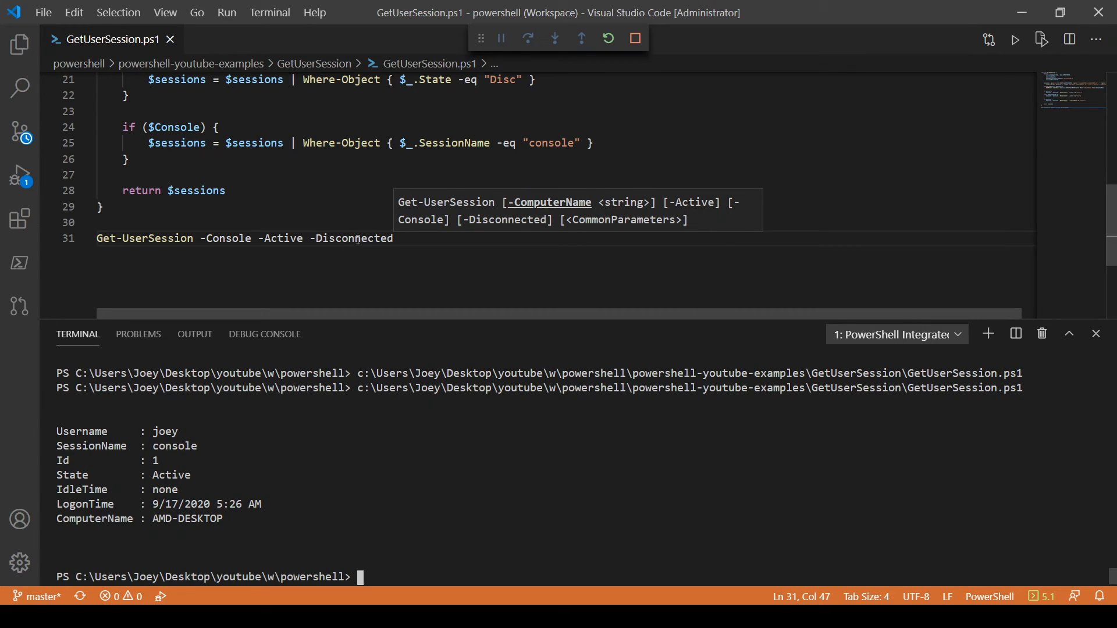
{"action": "double_click", "coordinate": [356, 238]}
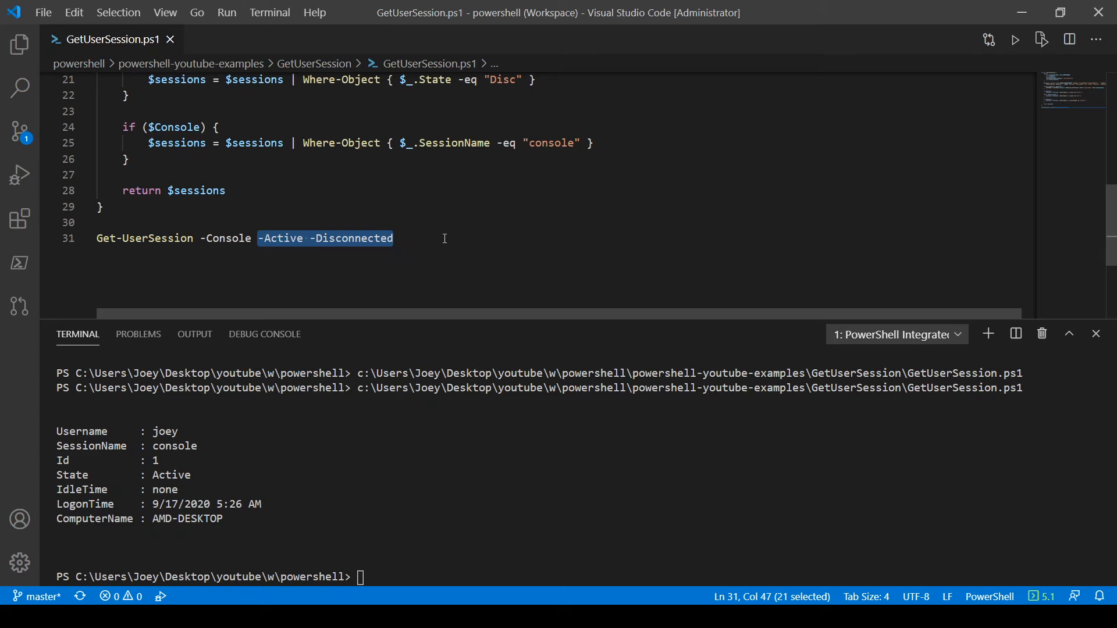
{"action": "key", "text": "Delete"}
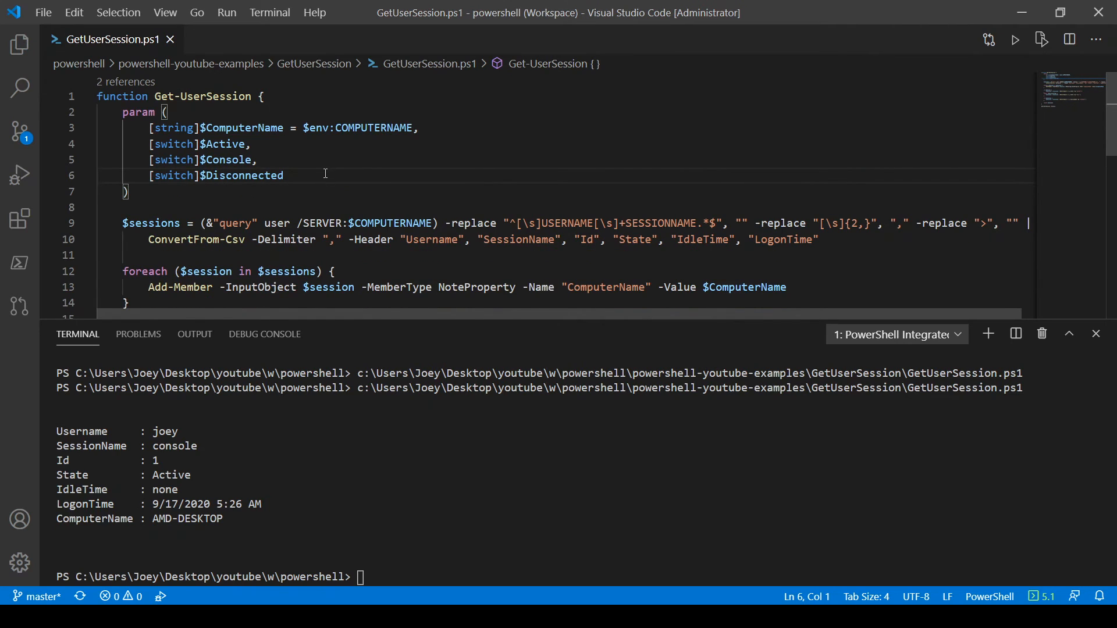
Add [CmdletBinding(DefaultParameterSetName = "Default")] and restore the Active and Disconnected parameter sets.
{"action": "scroll", "scroll_direction": "down", "scroll_amount": 3}
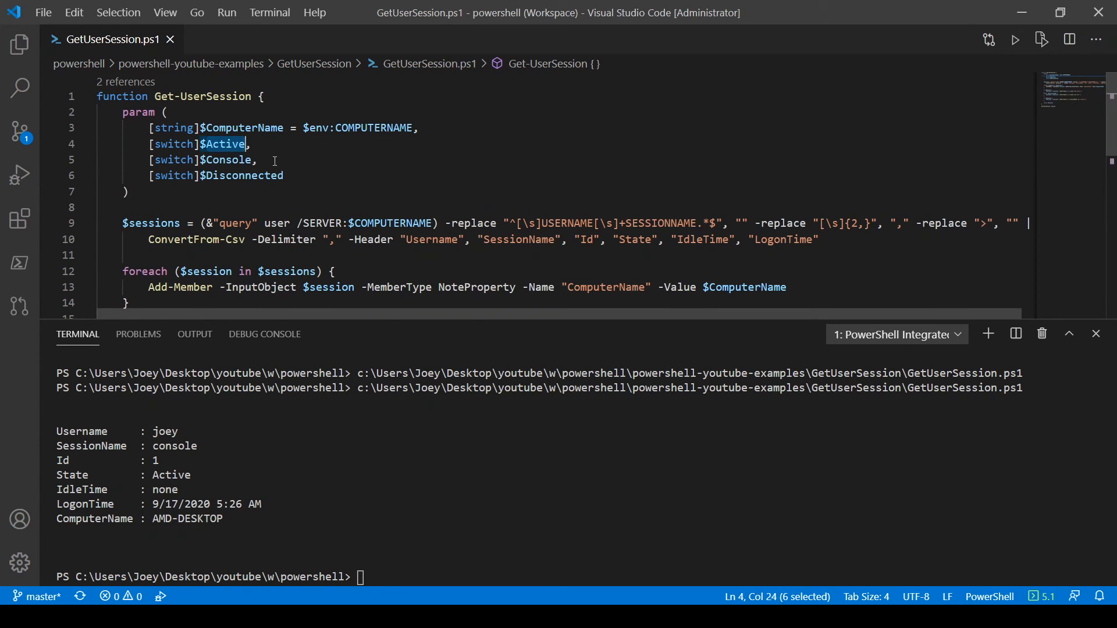
{"action": "scroll", "scroll_direction": "down", "scroll_amount": 3}
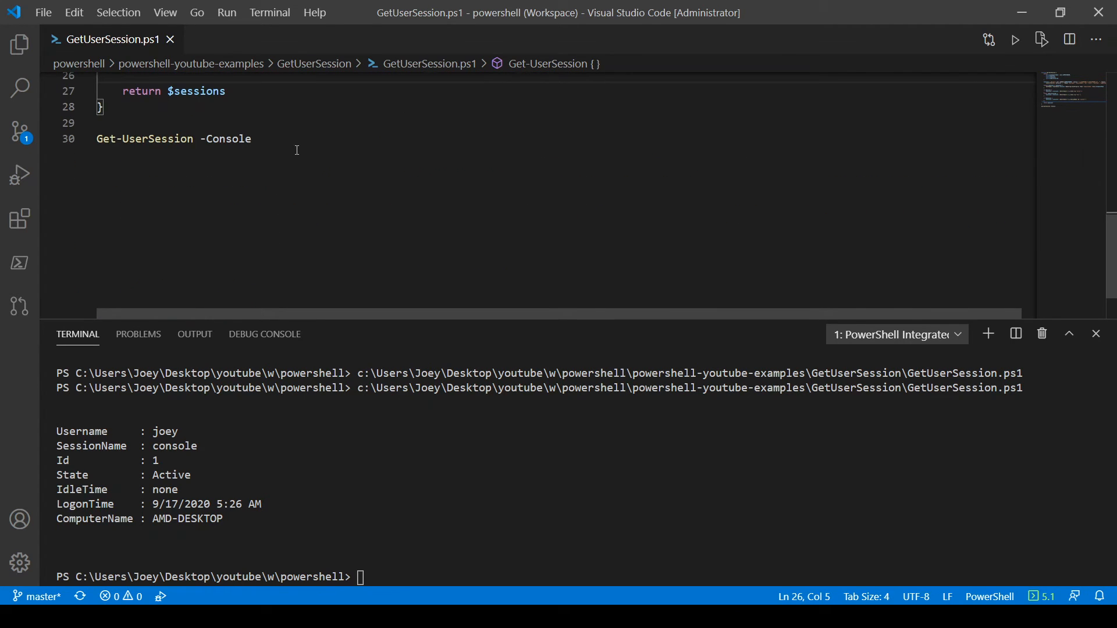
{"action": "left_click", "coordinate": [252, 139]}
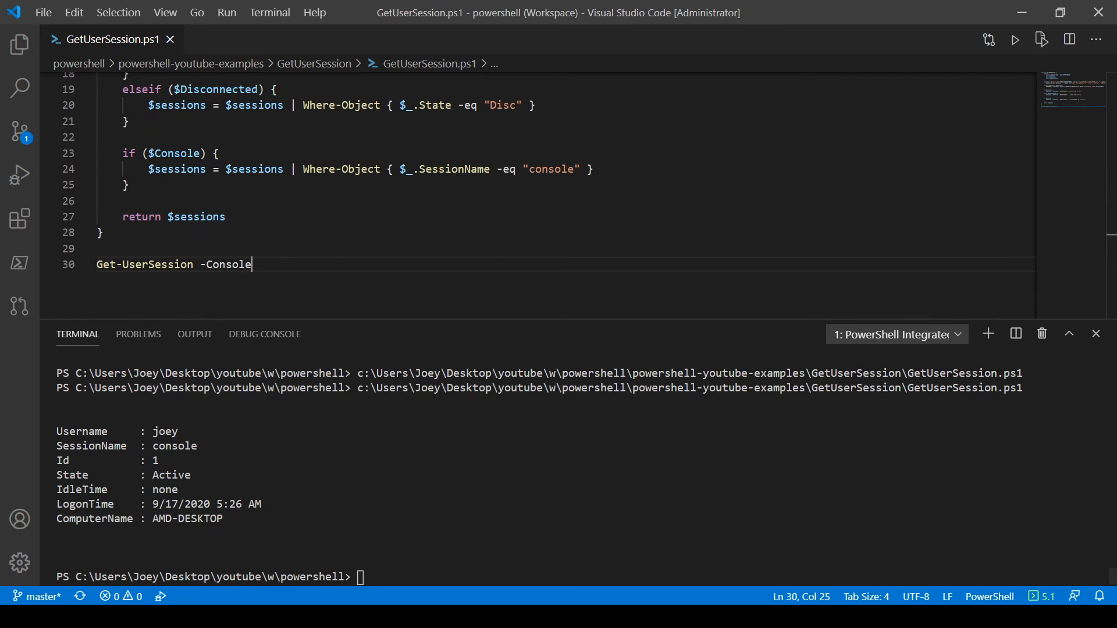
{"action": "left_click", "coordinate": [286, 201]}
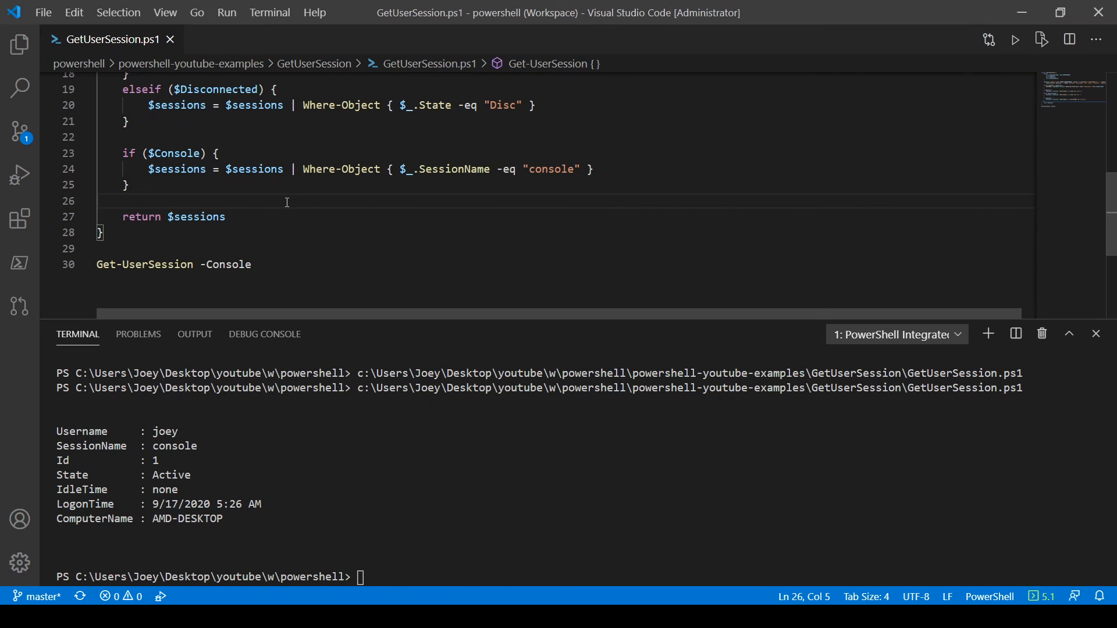
{"action": "left_click", "coordinate": [19, 108]}
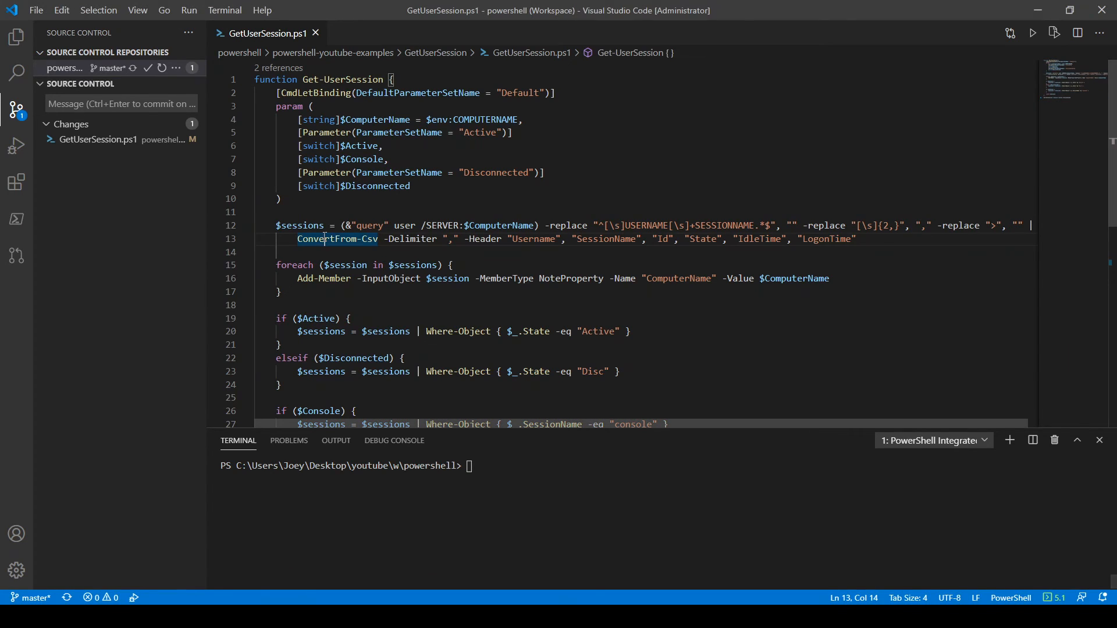
{"action": "mouse_move", "coordinate": [483, 115]}
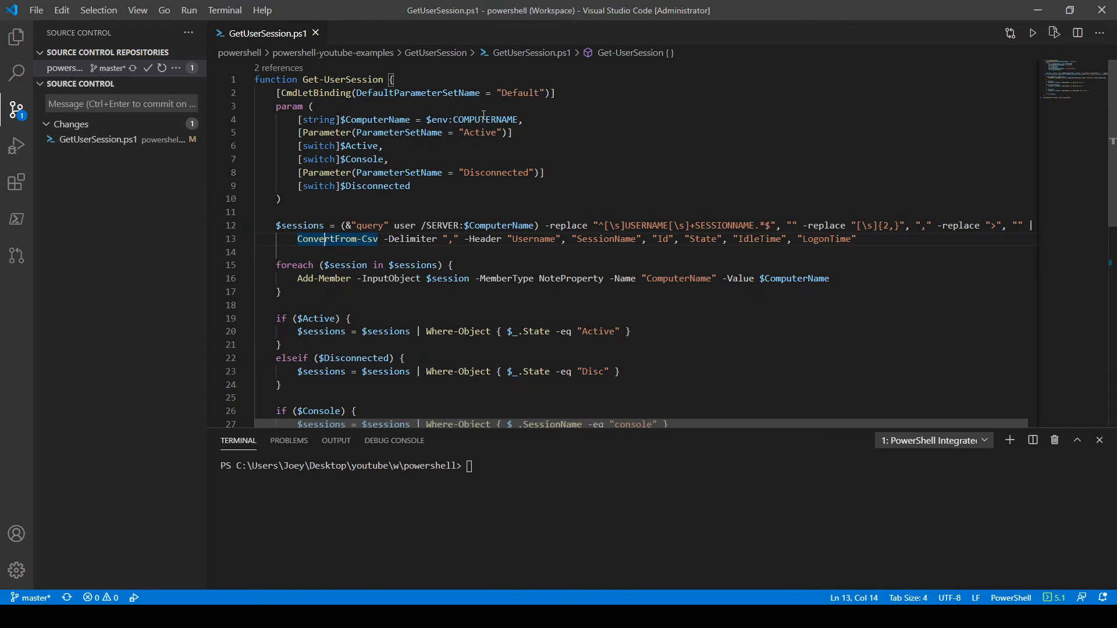
Review the $ComputerName and Disconnected parameter set lines, then run Get-UserSession -Console -Active.
{"action": "scroll", "scroll_direction": "down", "scroll_amount": 3}
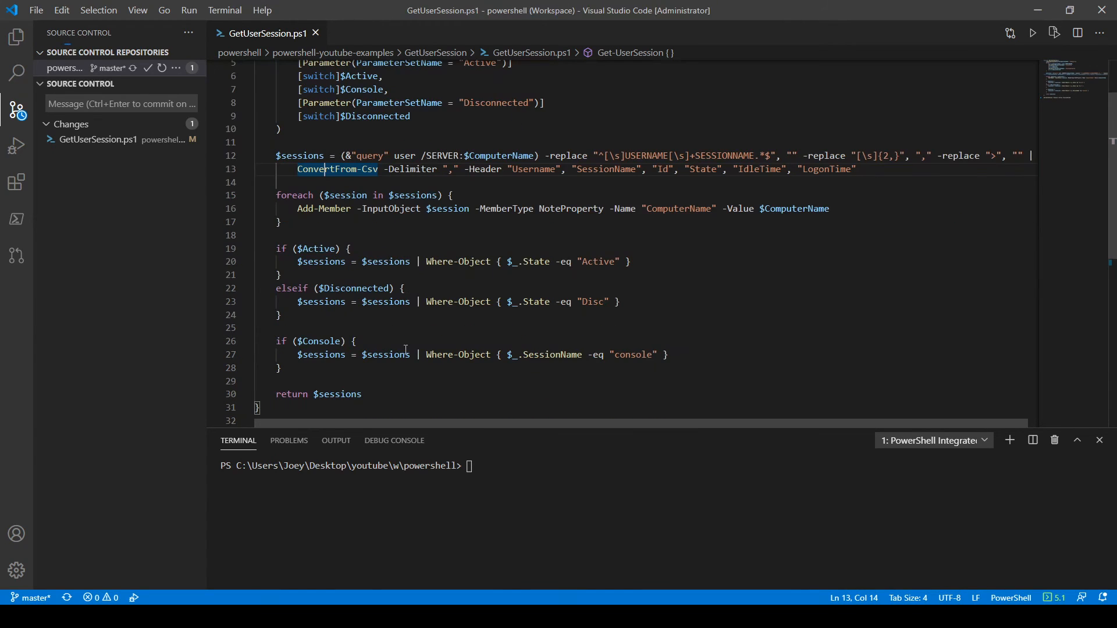
{"action": "scroll", "scroll_direction": "up", "scroll_amount": 3}
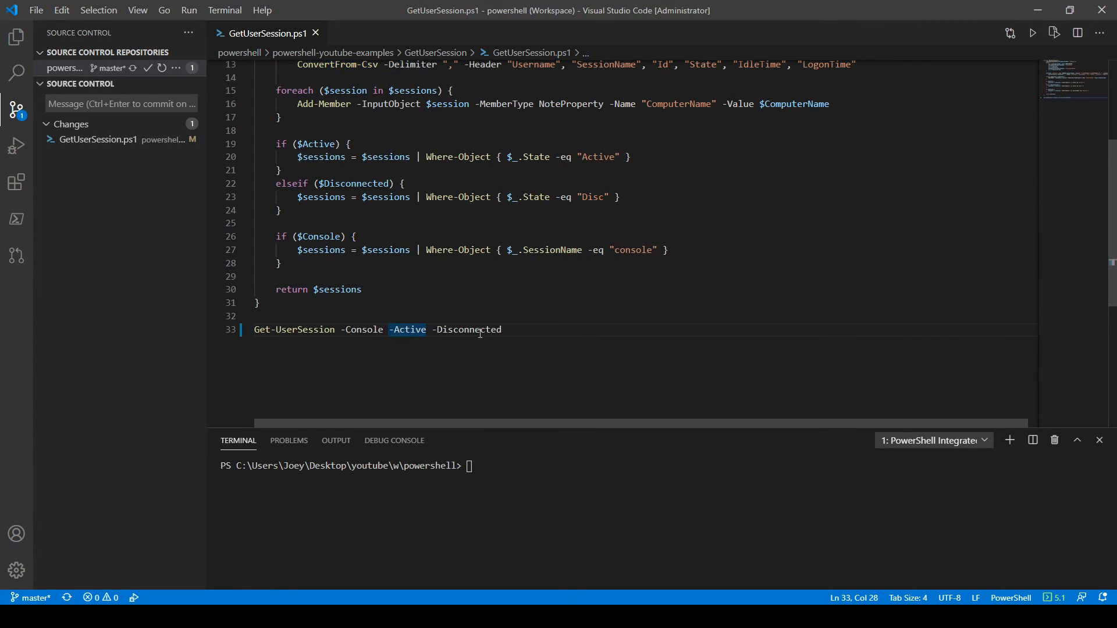
{"action": "scroll", "scroll_direction": "up", "scroll_amount": 3}
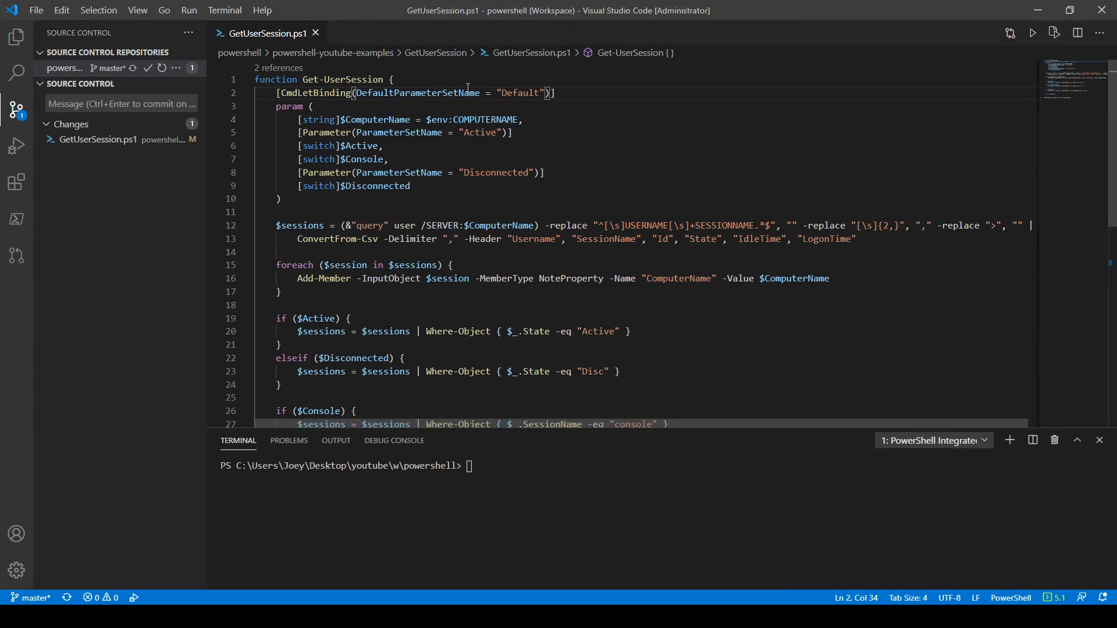
{"action": "double_click", "coordinate": [374, 119]}
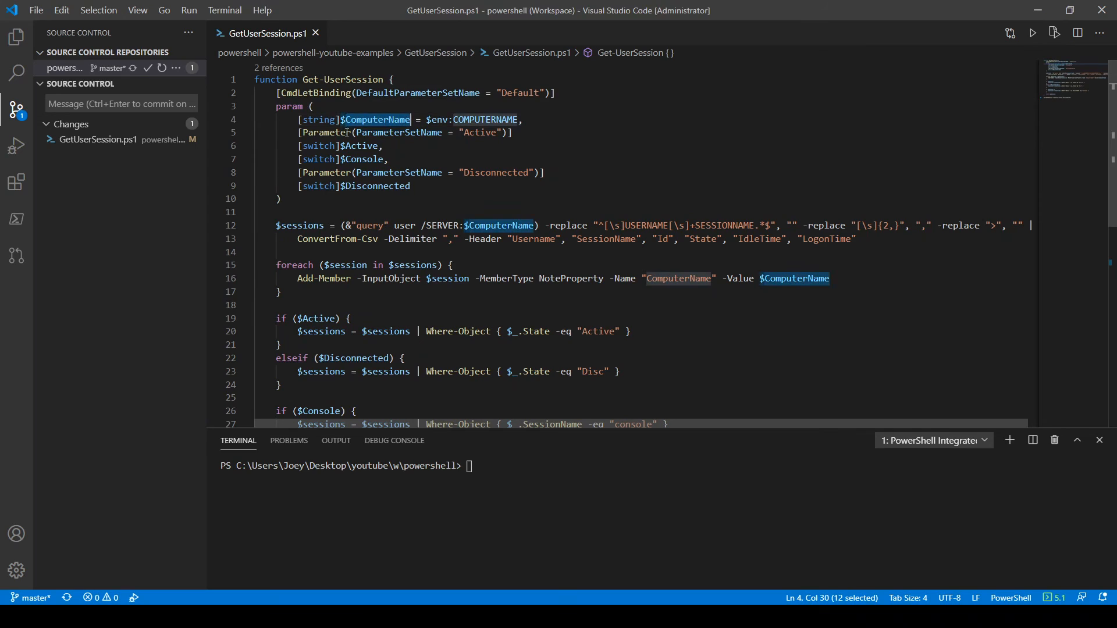
{"action": "left_click", "coordinate": [479, 172]}
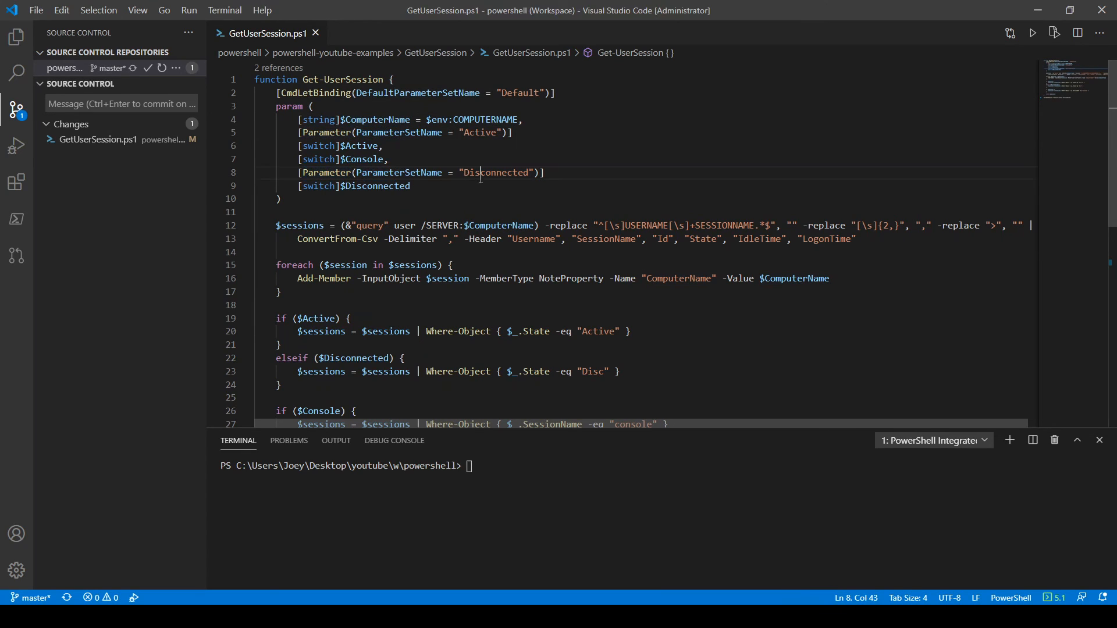
{"action": "double_click", "coordinate": [496, 172]}
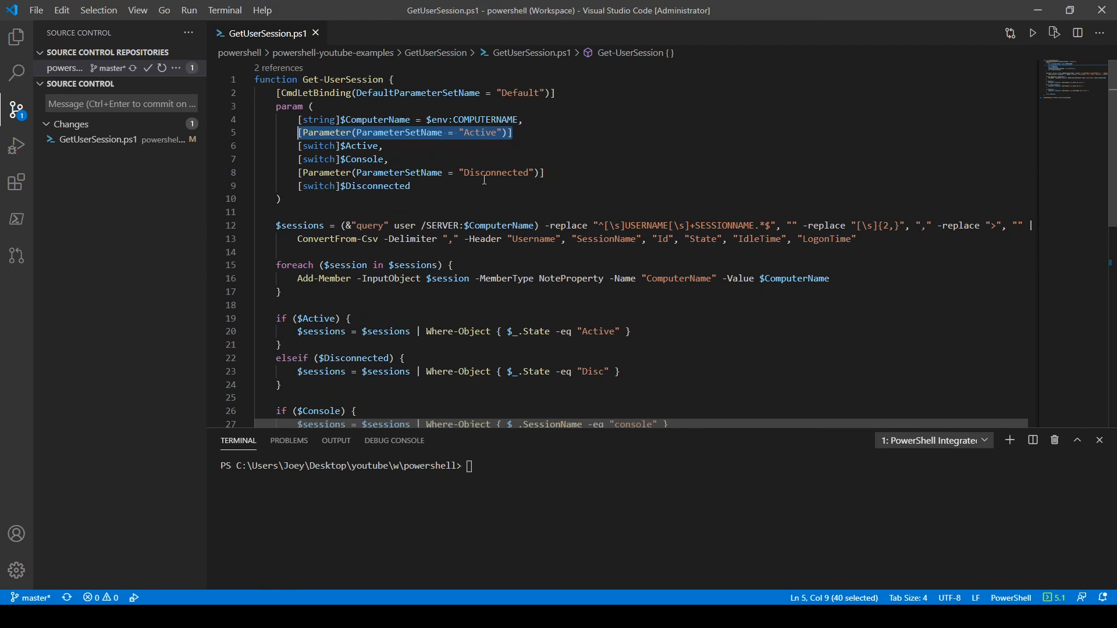
{"action": "scroll", "scroll_direction": "down", "scroll_amount": 3}
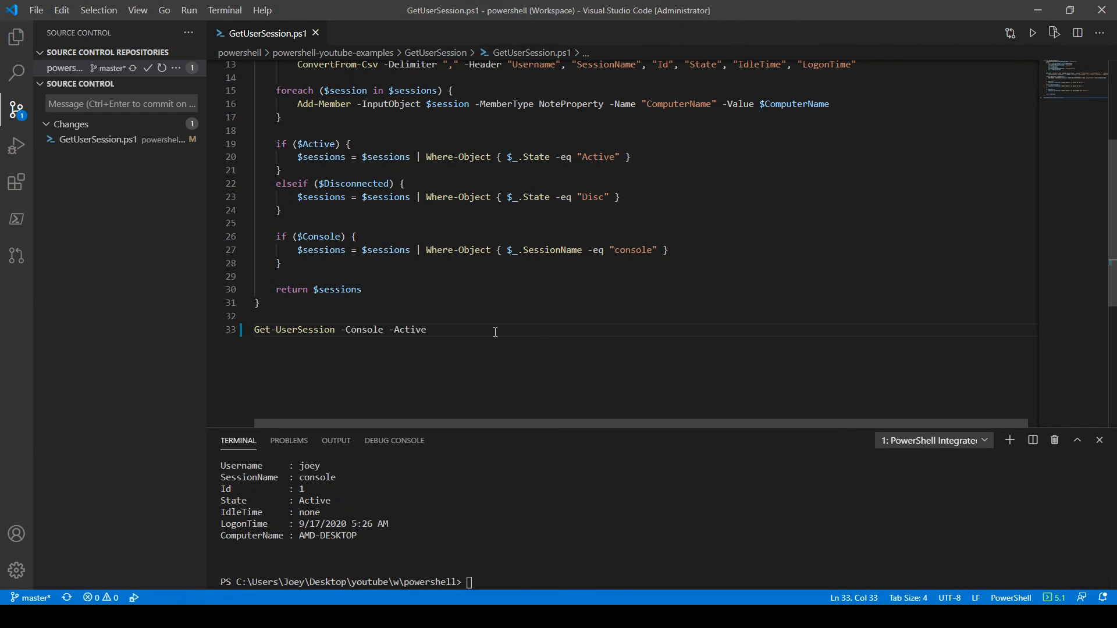
{"action": "mouse_move", "coordinate": [431, 285]}
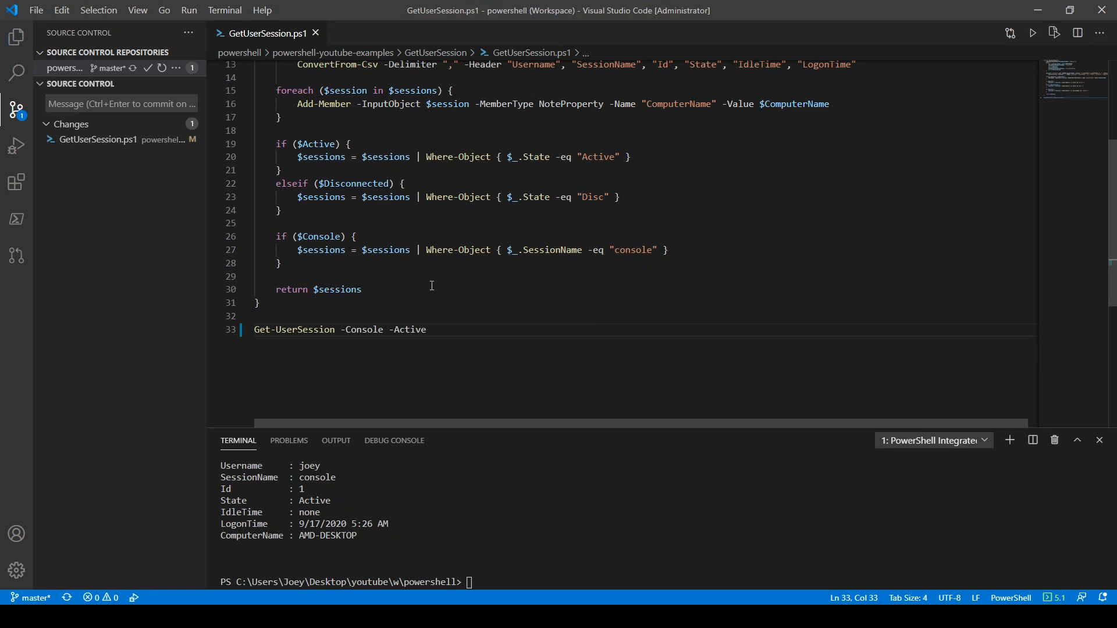
{"action": "mouse_move", "coordinate": [496, 328]}
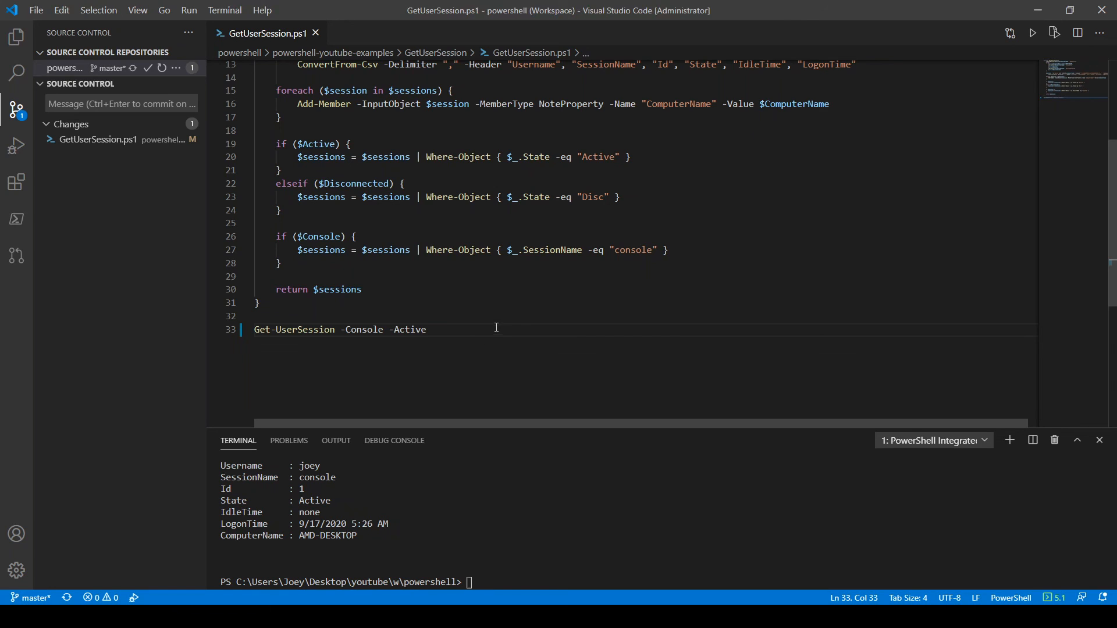